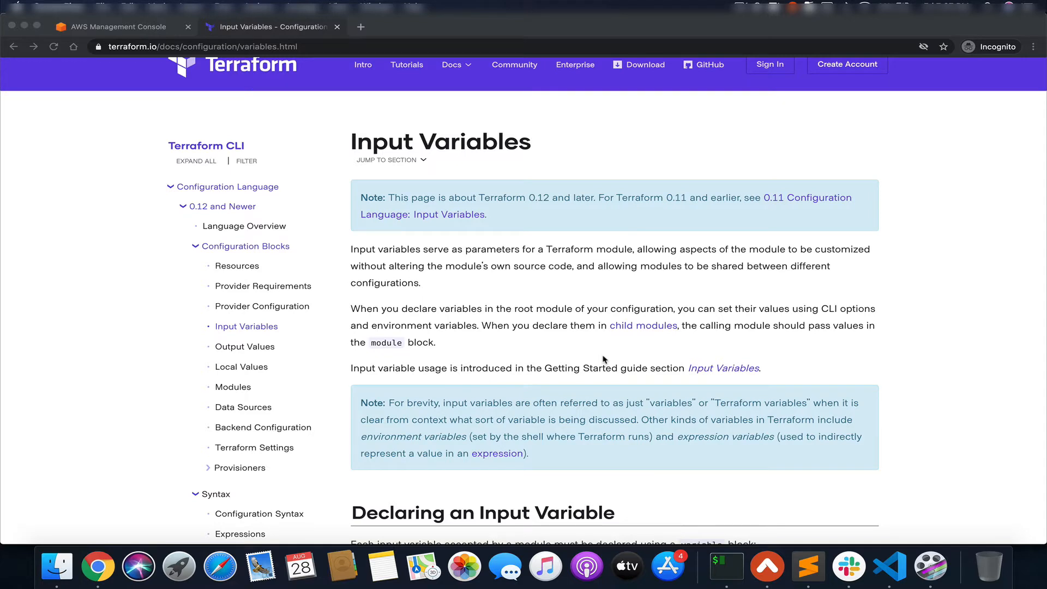
mouse_move(608, 369)
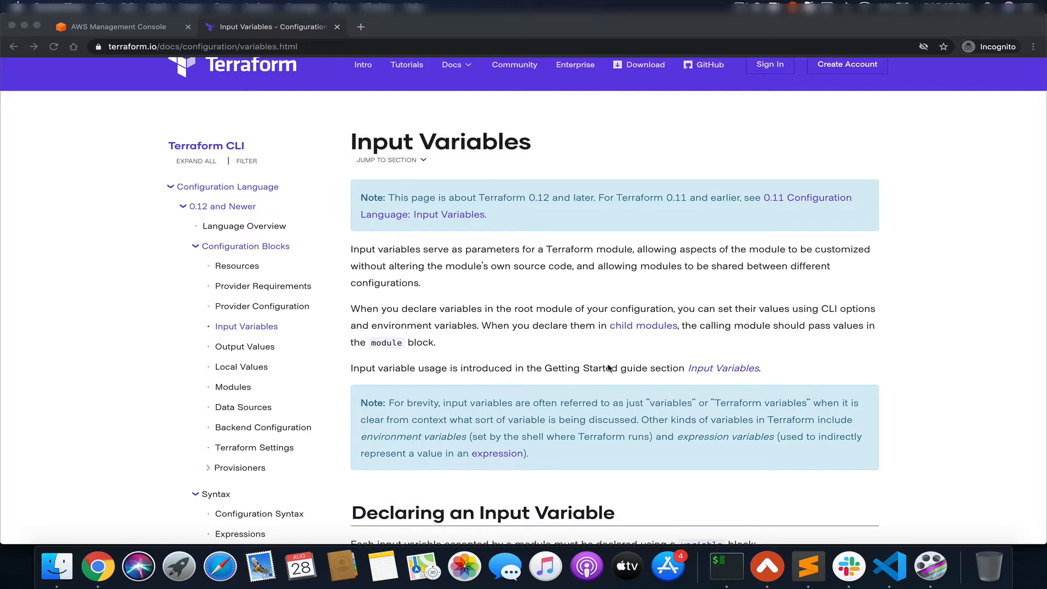
mouse_move(500, 276)
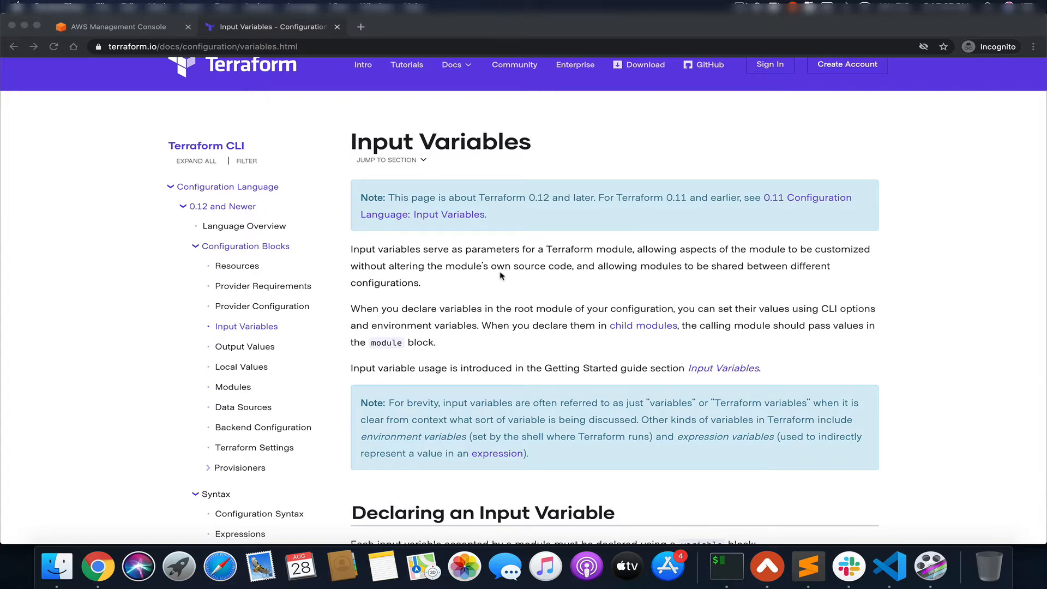
mouse_move(432, 213)
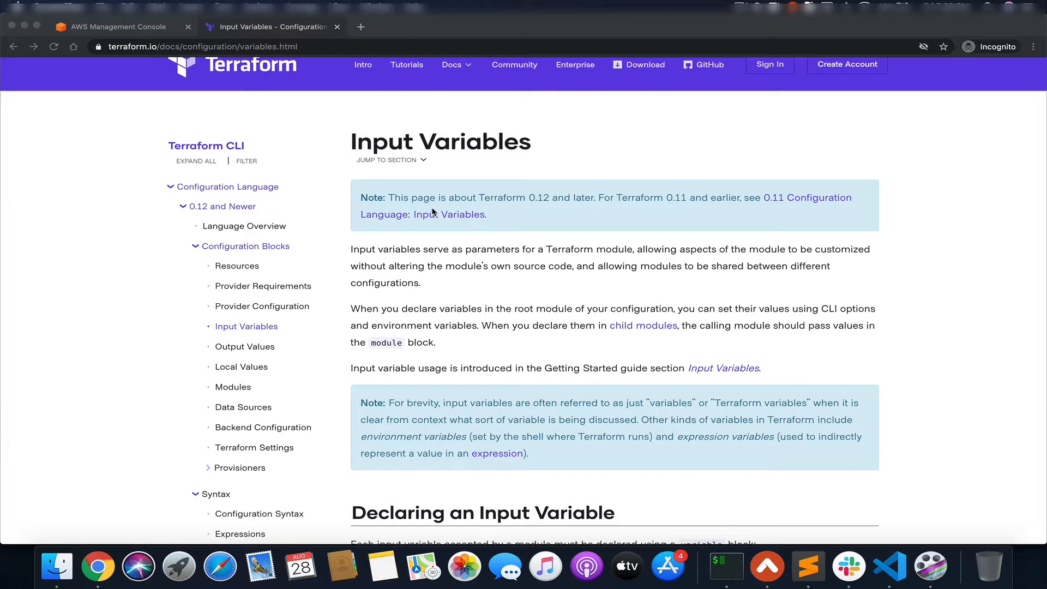
mouse_move(361, 192)
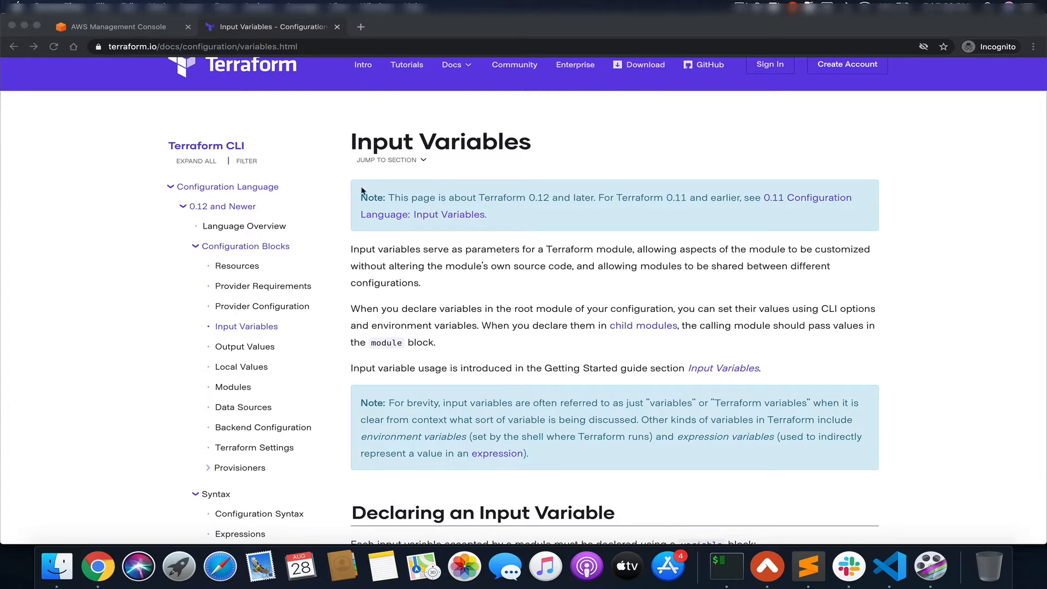
Scroll past Declaring an Input Variable and Type Constraints to Custom Validation Rules.
scroll(down, 3)
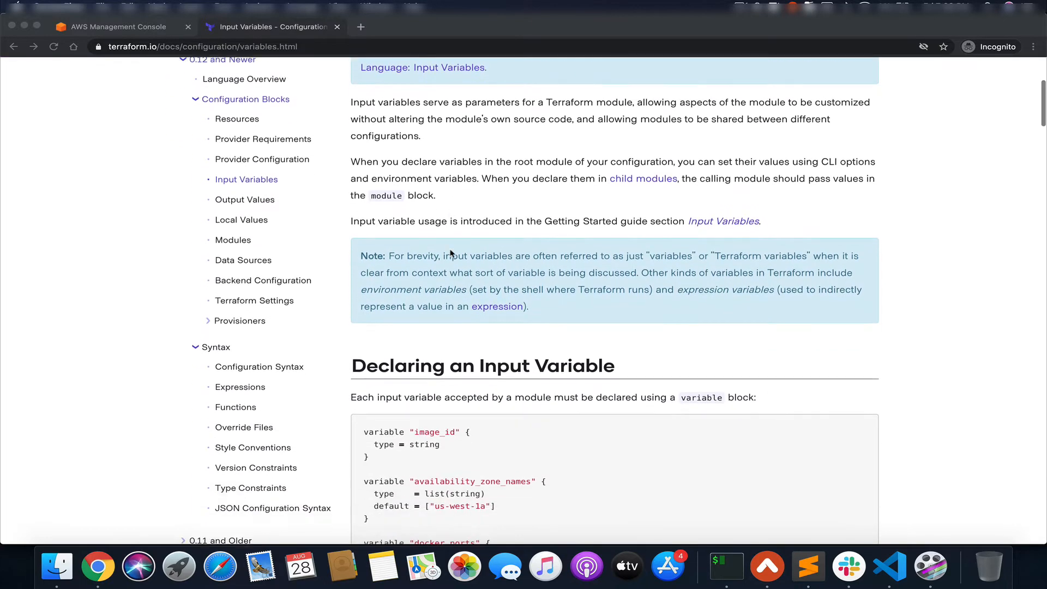
scroll(down, 3)
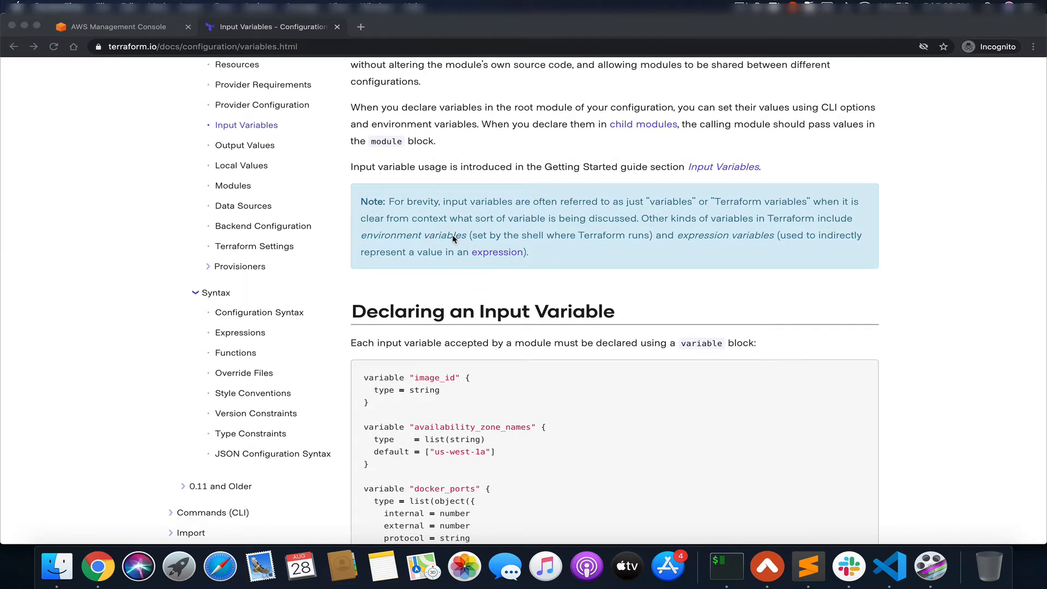
scroll(down, 3)
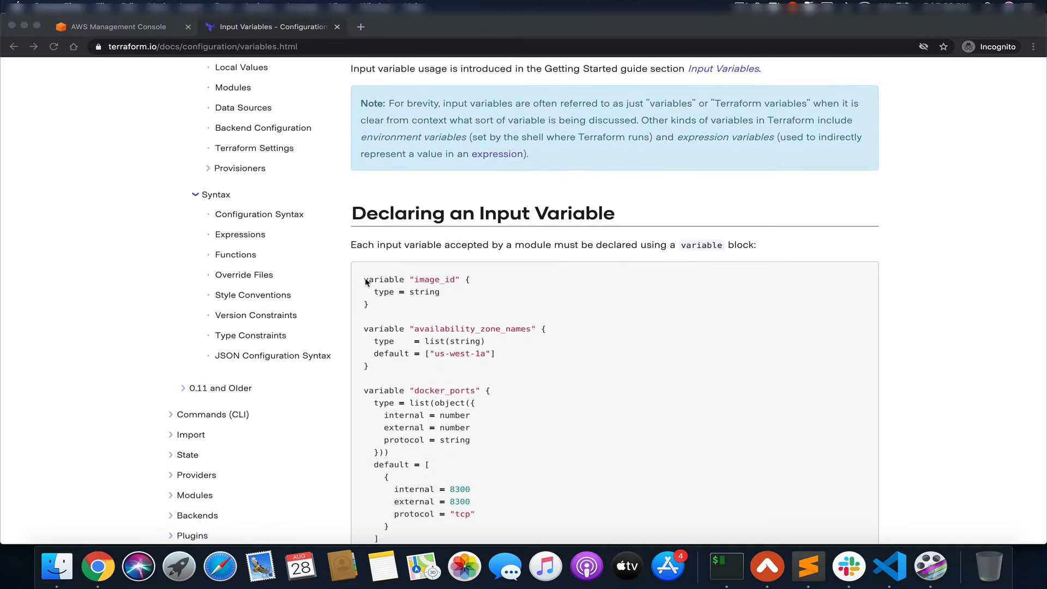
scroll(down, 3)
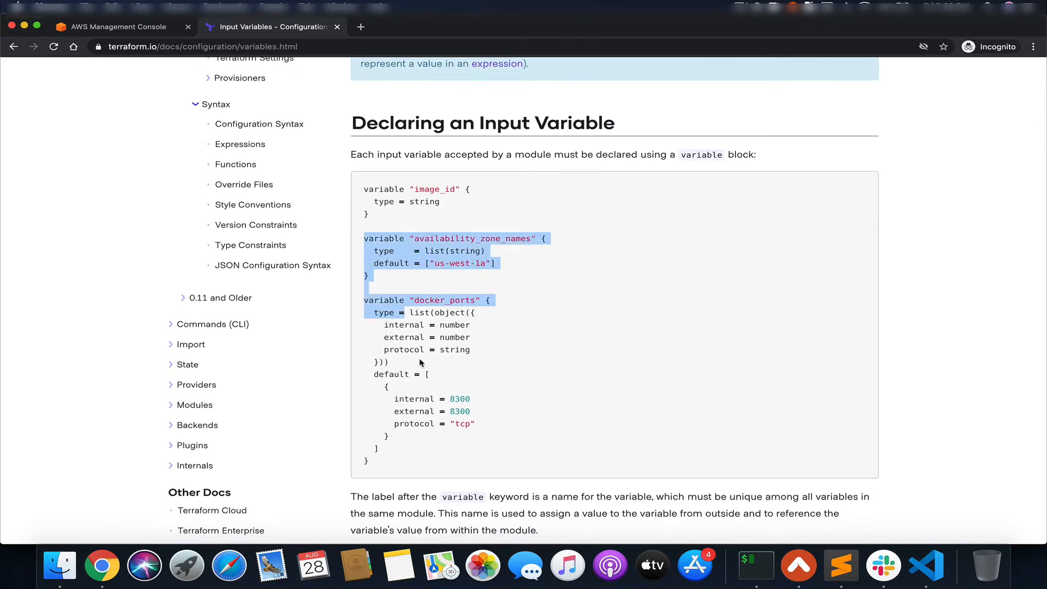
scroll(down, 3)
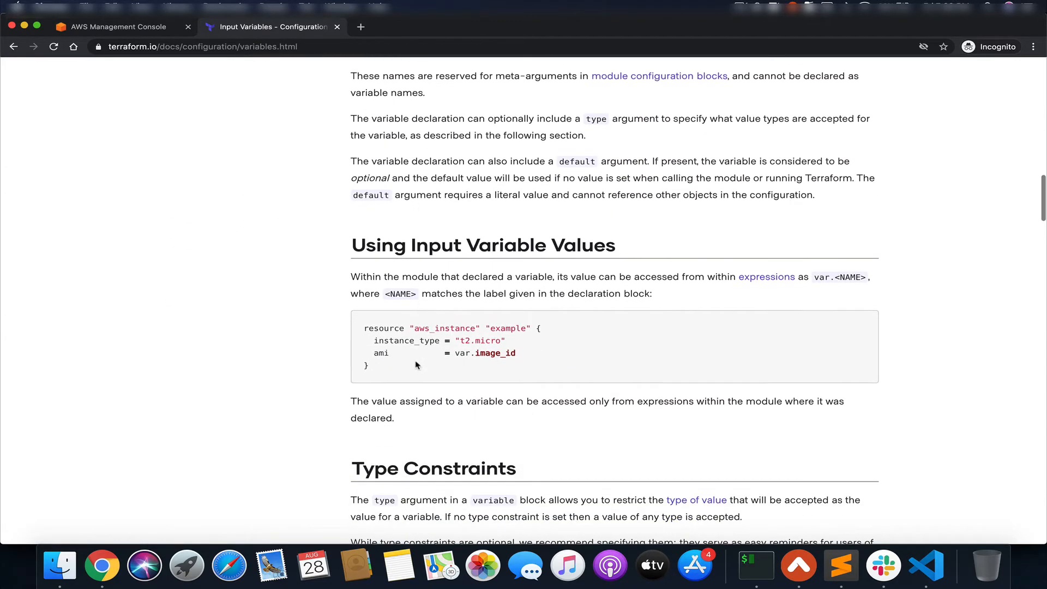
scroll(down, 3)
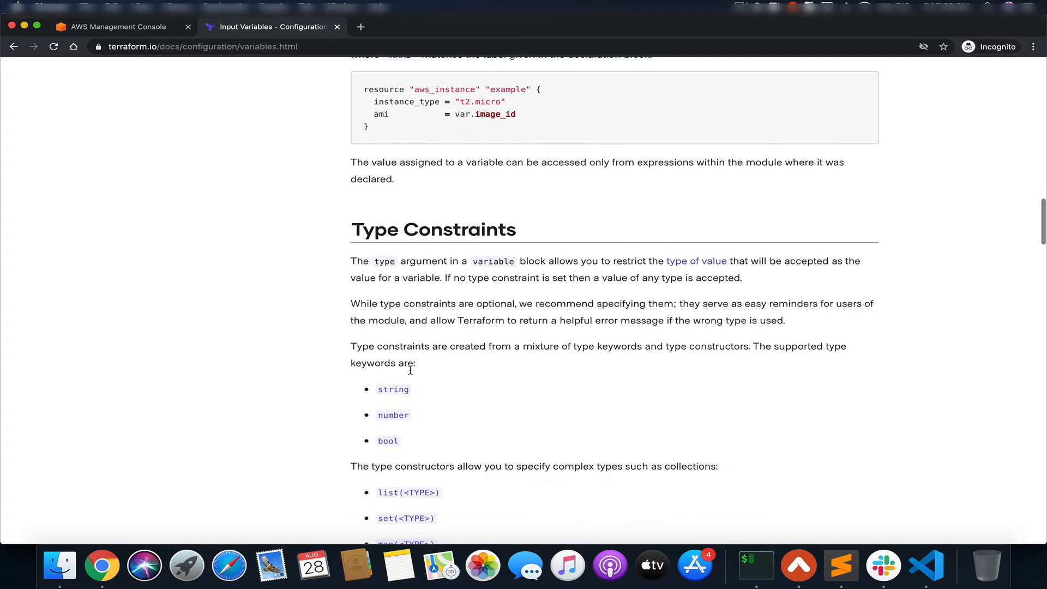
scroll(down, 3)
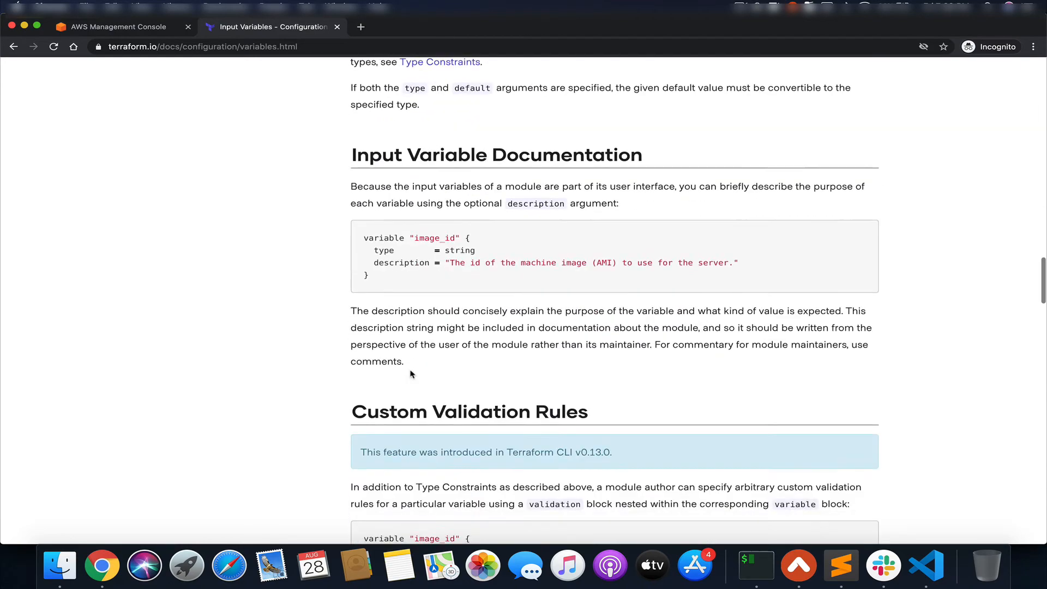
scroll(down, 3)
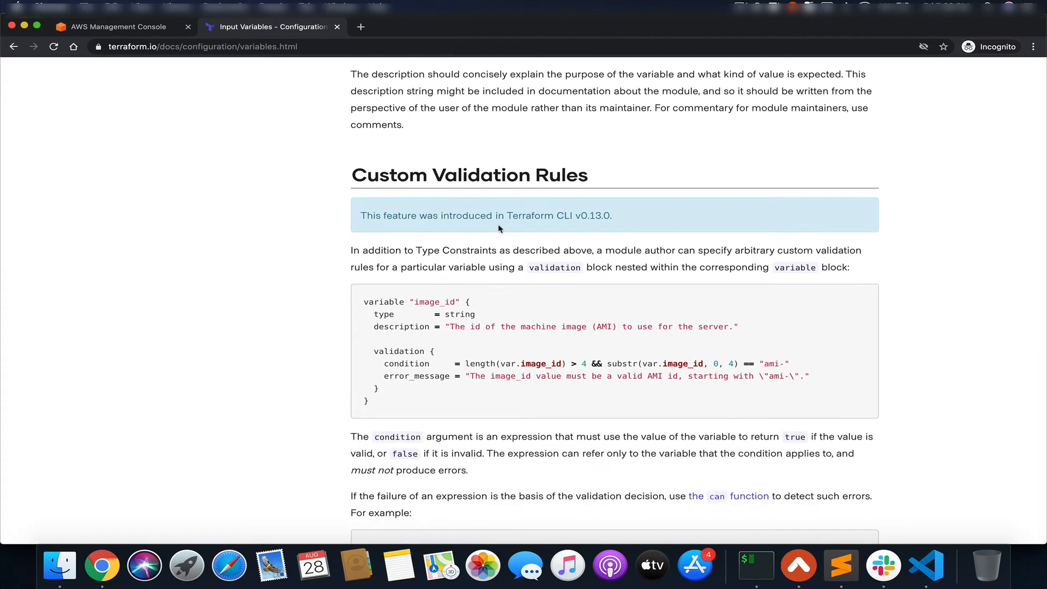
mouse_move(511, 345)
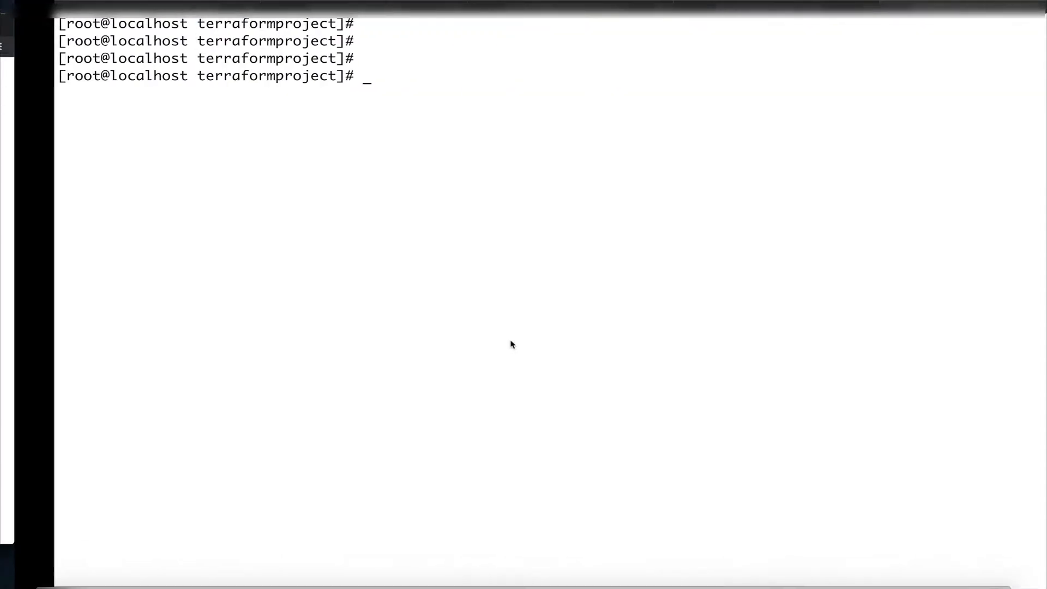
List the project files with ls -lrt and open main.tf in vi.
key(Return)
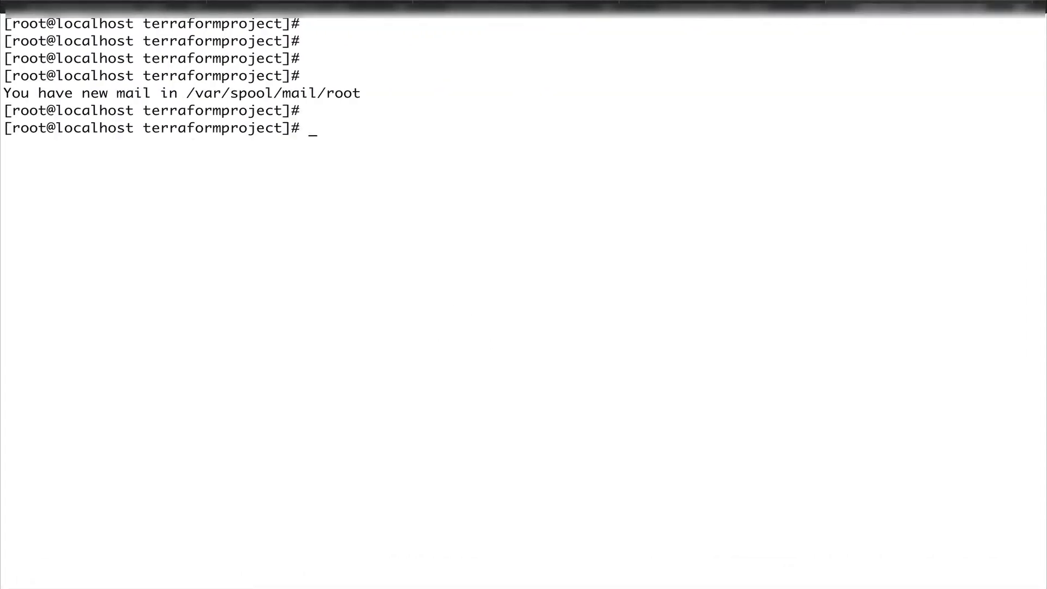
text(ls)
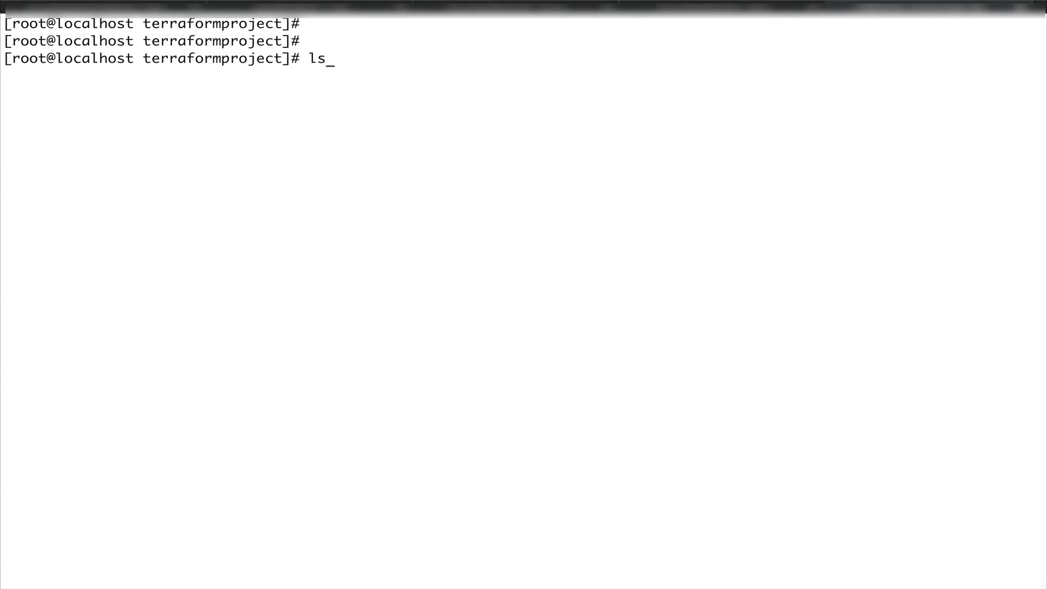
key(Return)
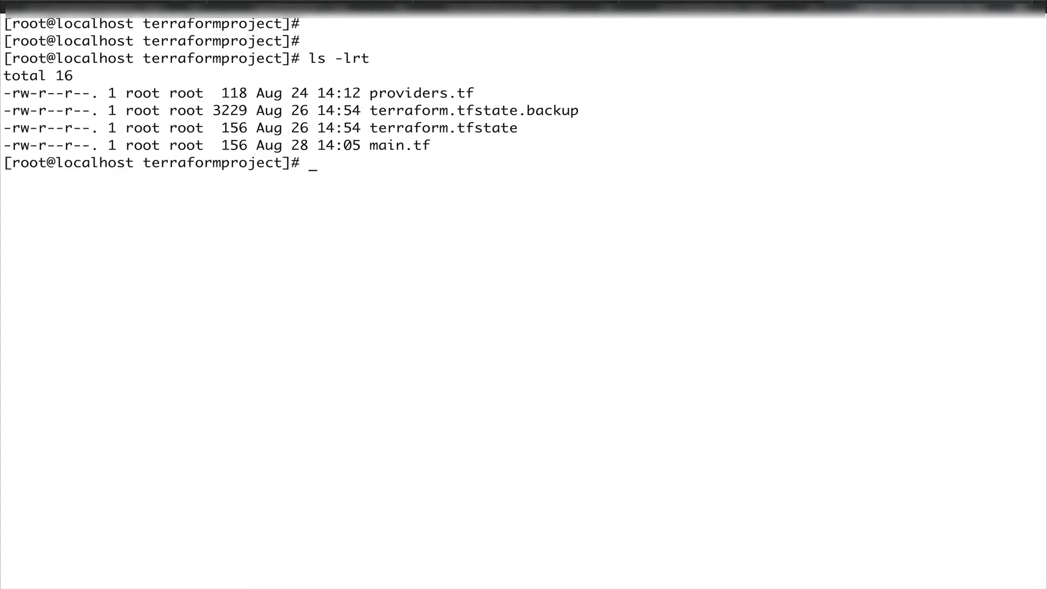
text(main.tf)
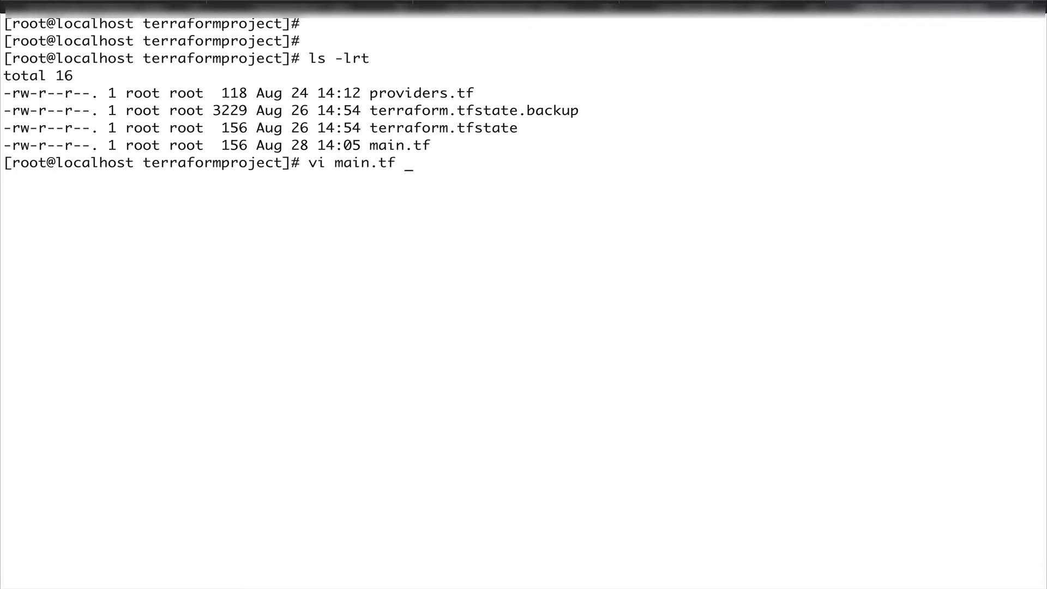
key(Return)
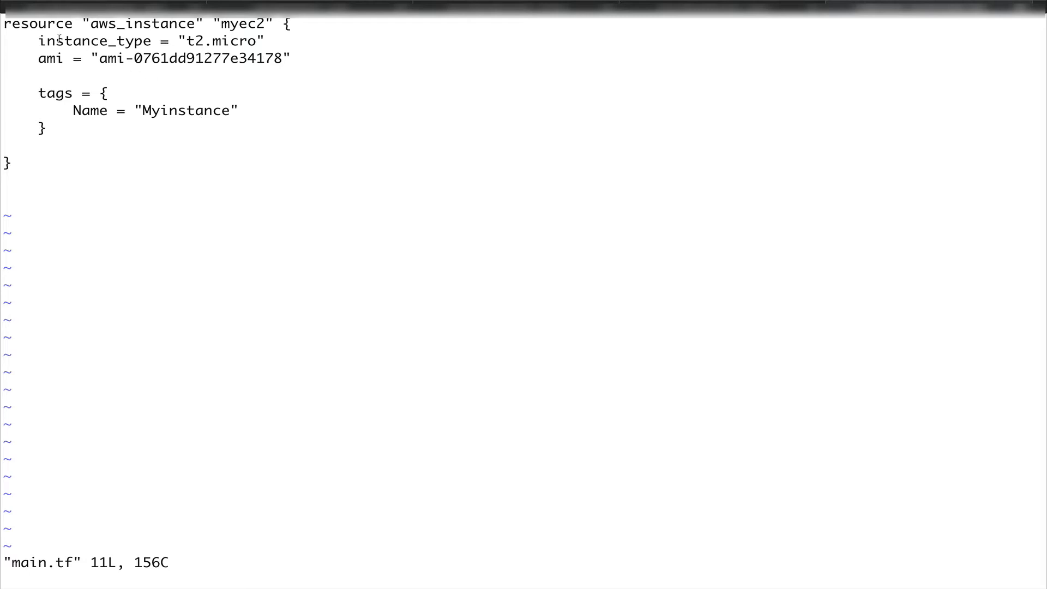
double_click(96, 41)
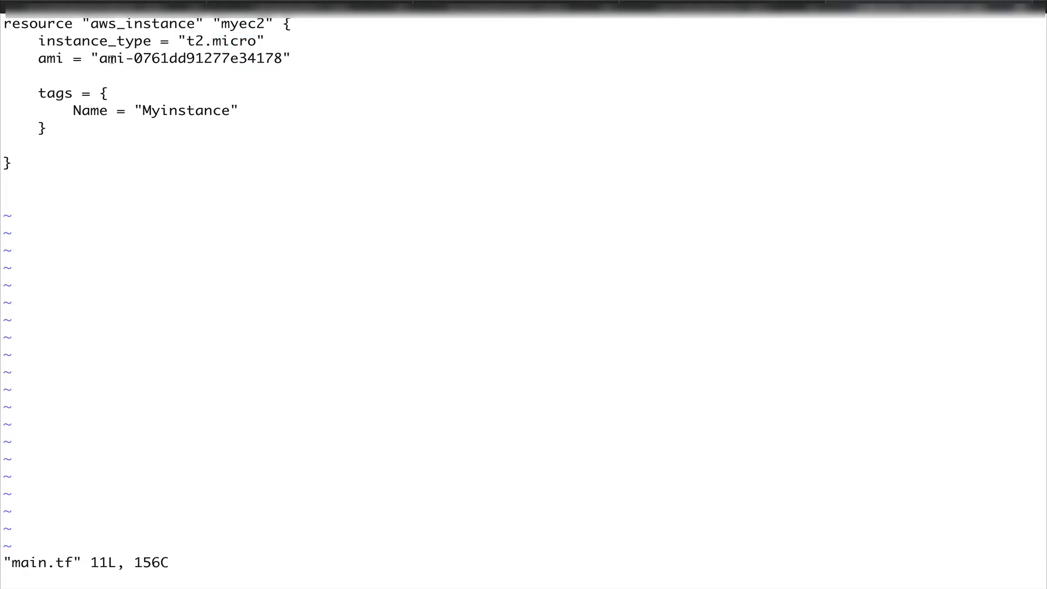
double_click(191, 58)
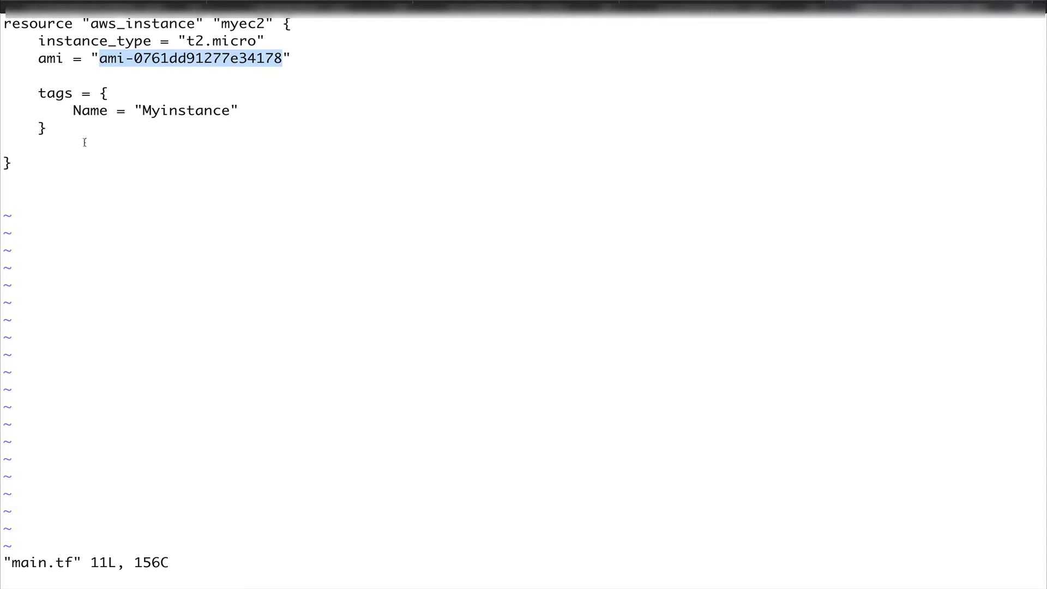
mouse_move(155, 138)
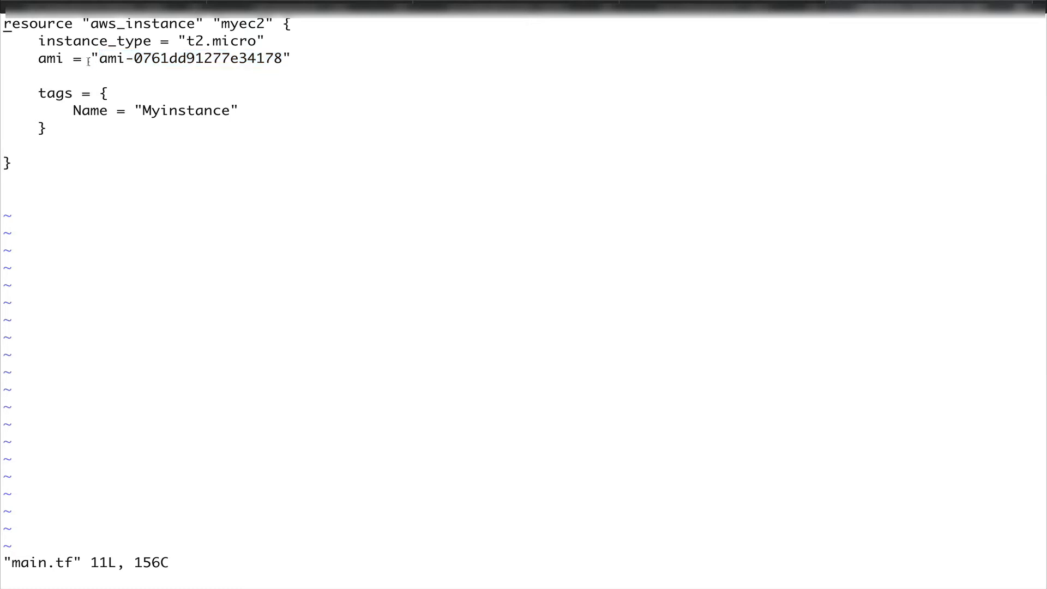
double_click(187, 59)
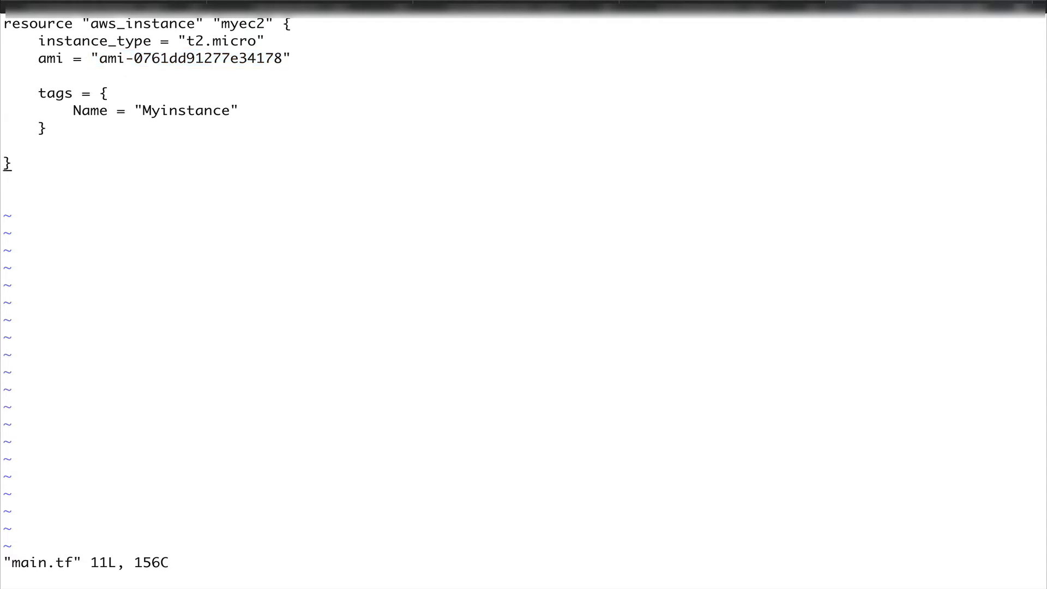
text(a)
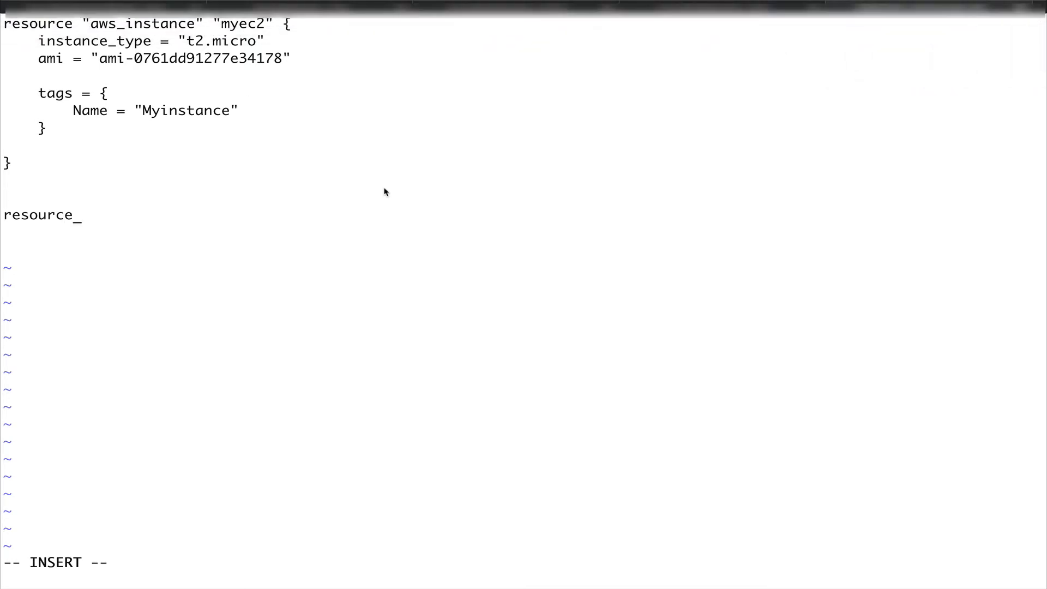
Type the aws_s3_bucket "mys3bucket" resource header into main.tf.
text("aws)
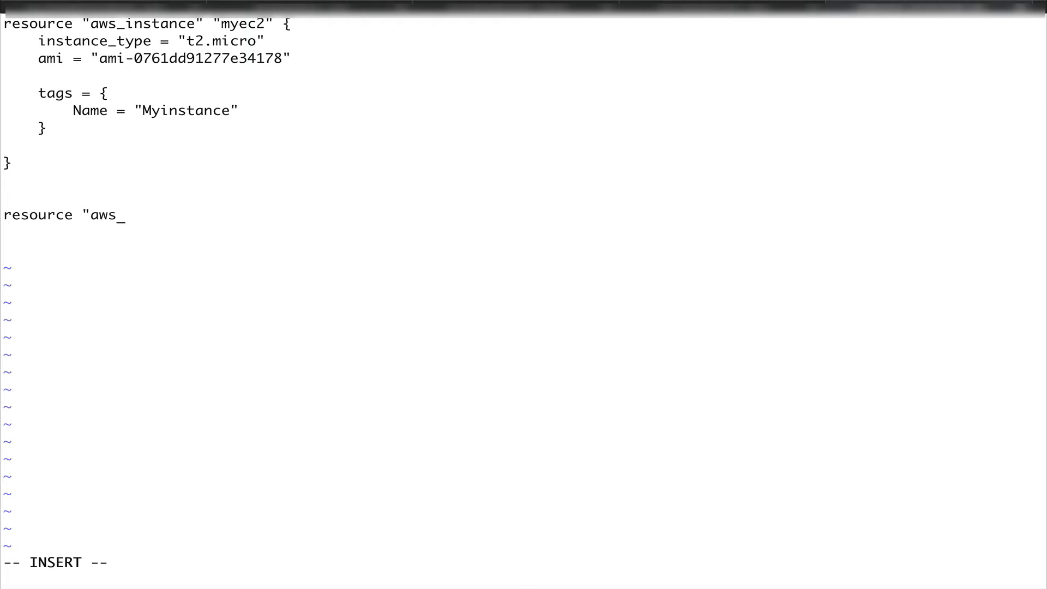
text(s3_)
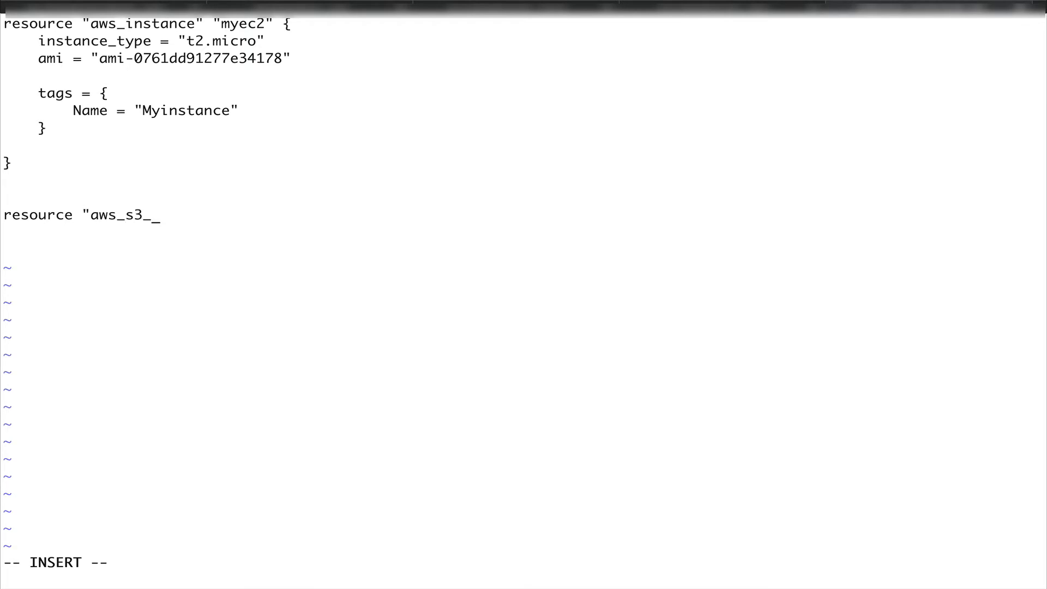
text(bucket")
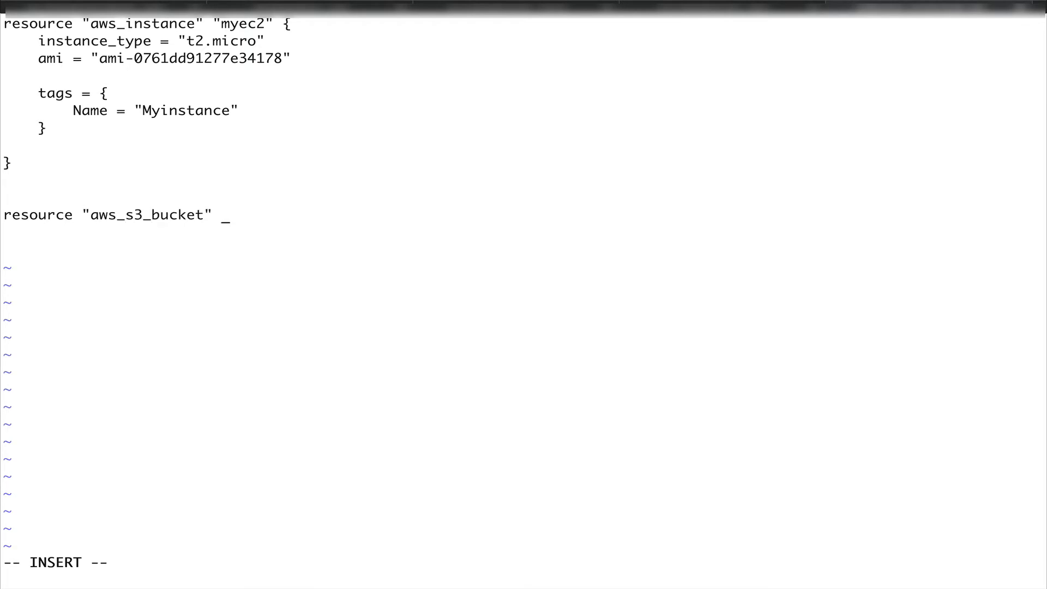
text("mys)
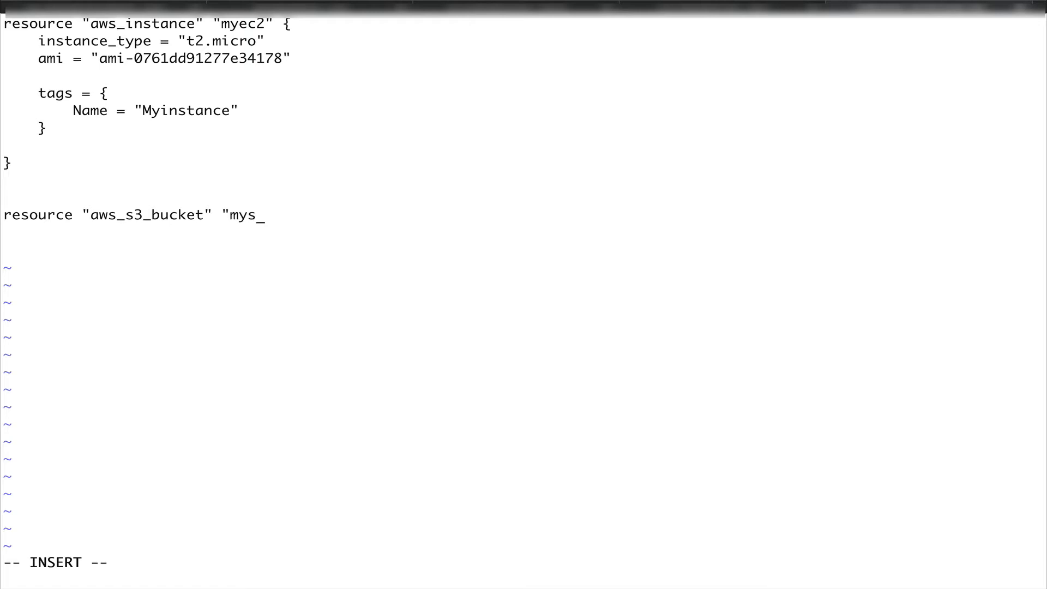
text(3)
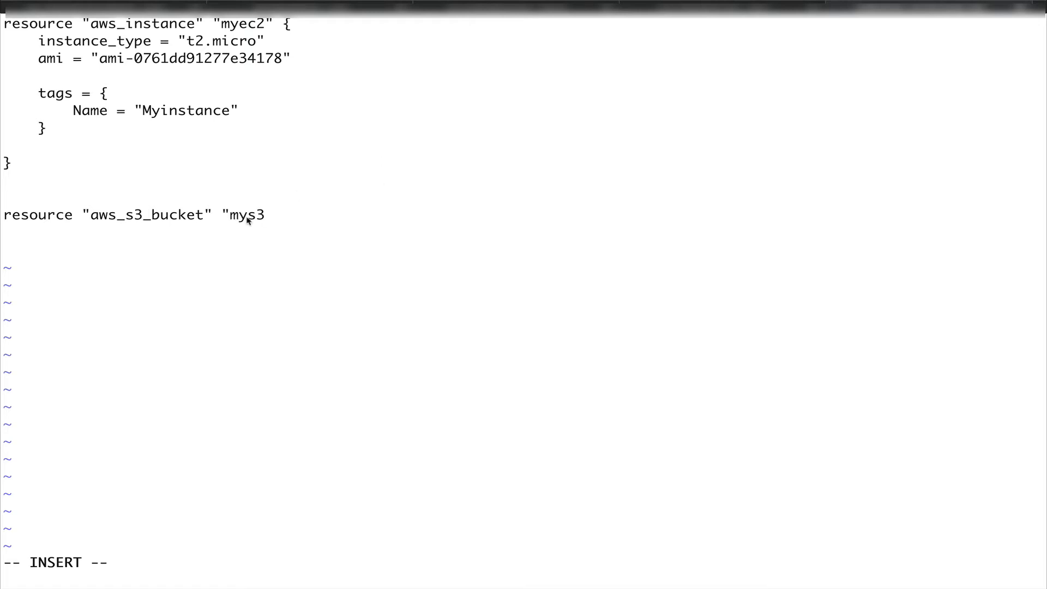
mouse_move(291, 233)
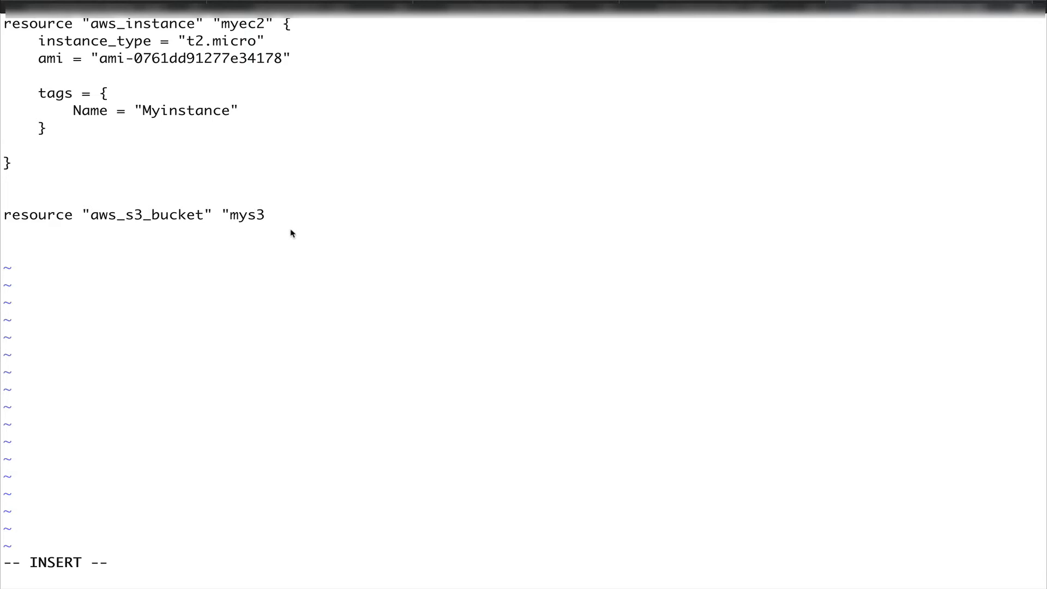
text(bucket" {)
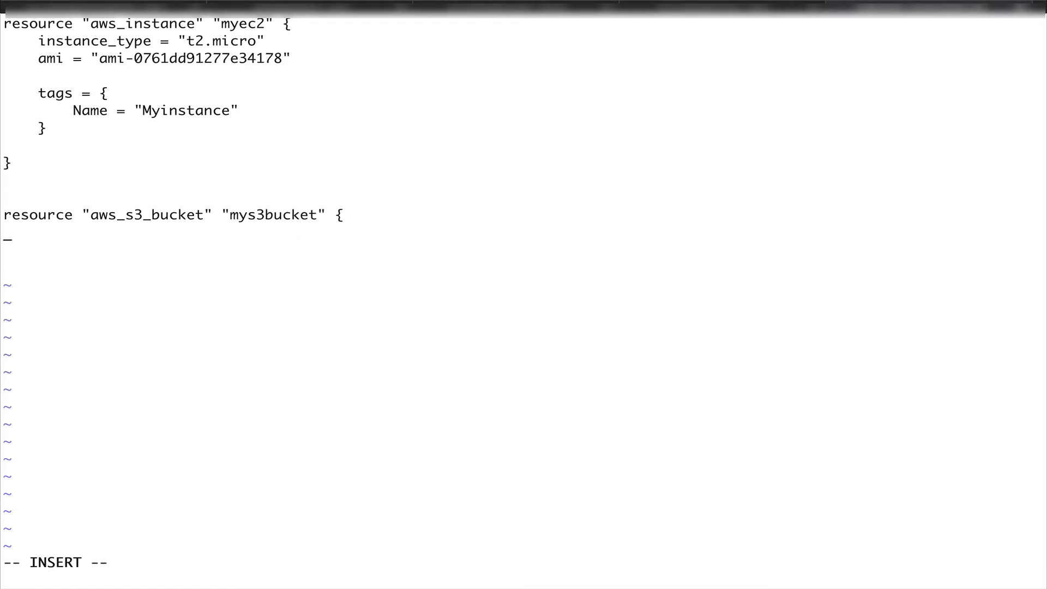
Set bucket = "rand123454321", close the block, and save and quit with :wq!
text(bu)
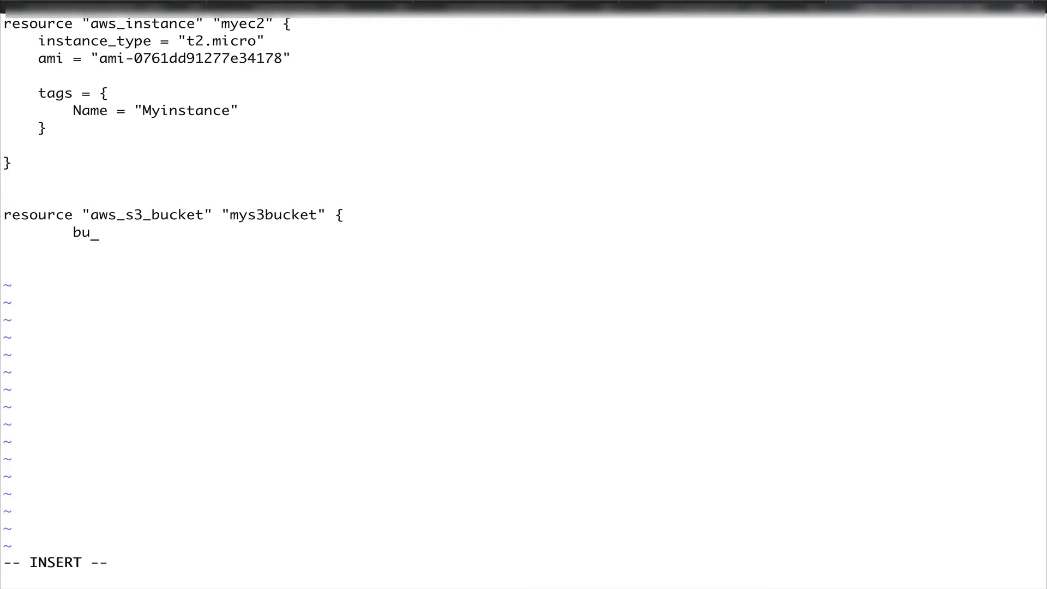
text(cket =")
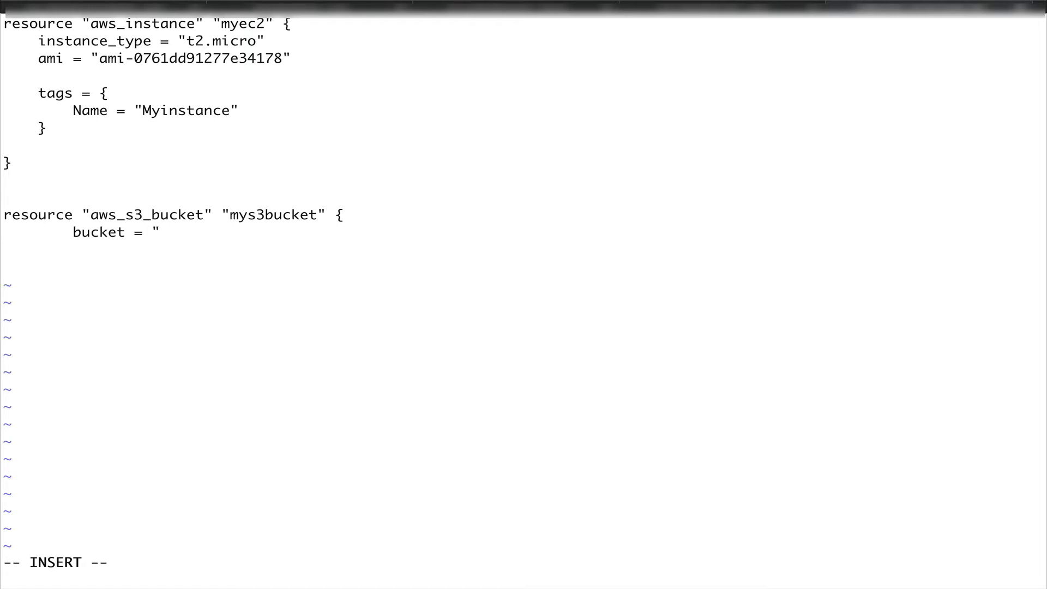
text(ra_)
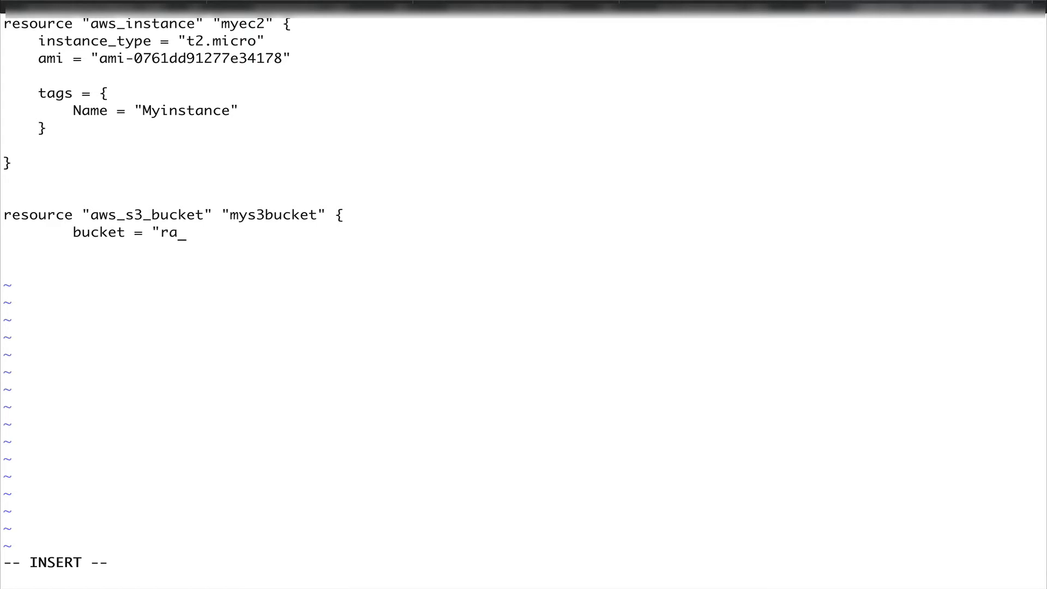
text(nd1234)
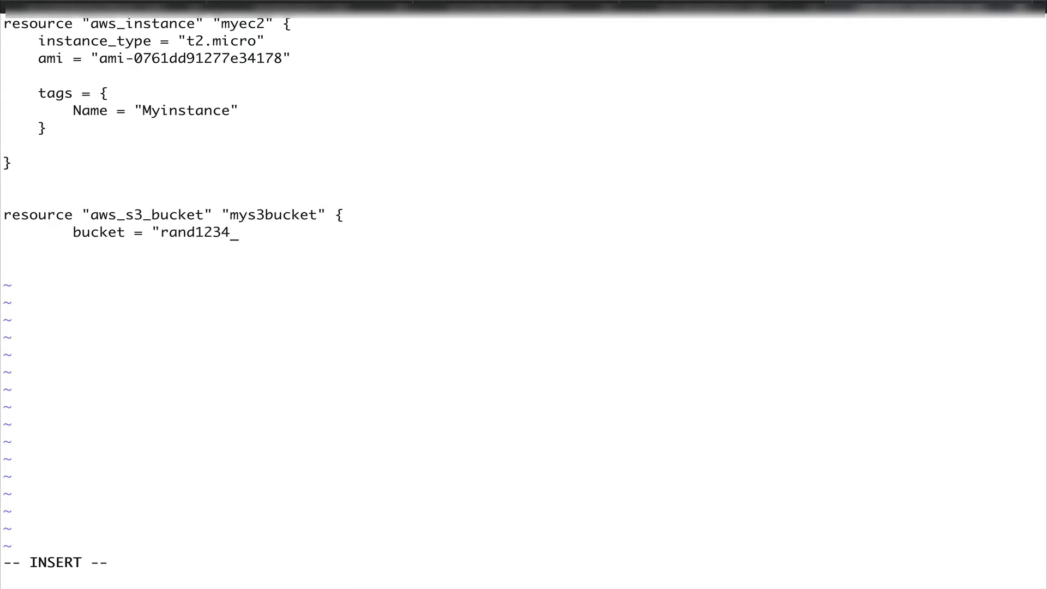
text(54321)
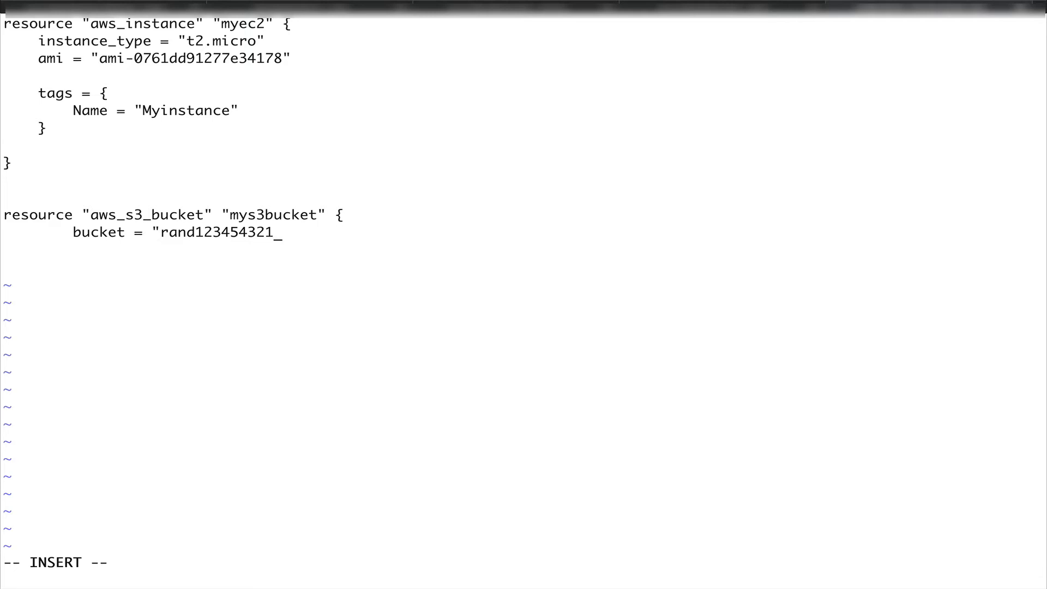
text(")
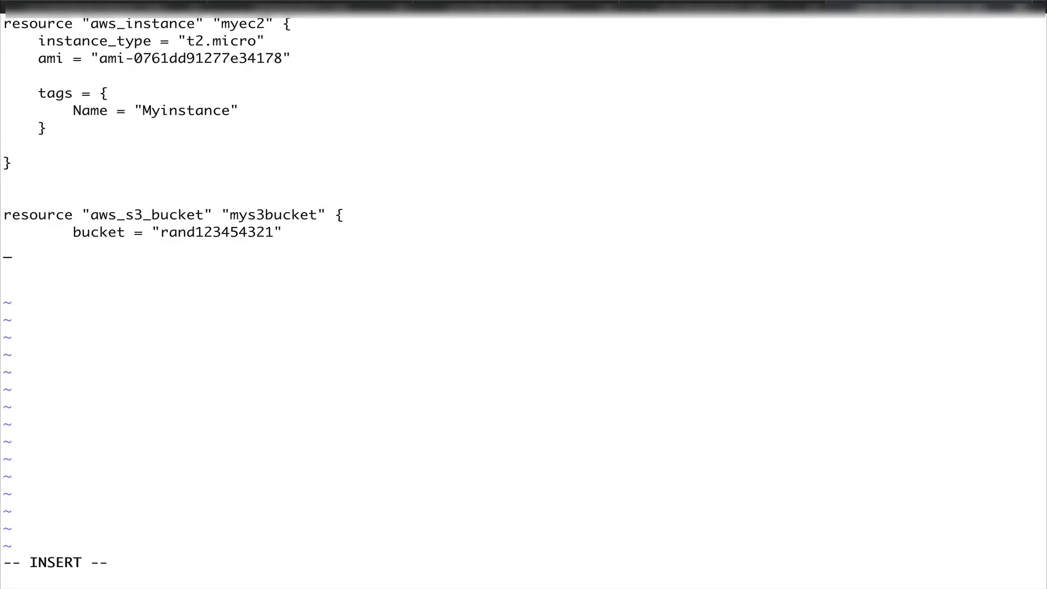
text(})
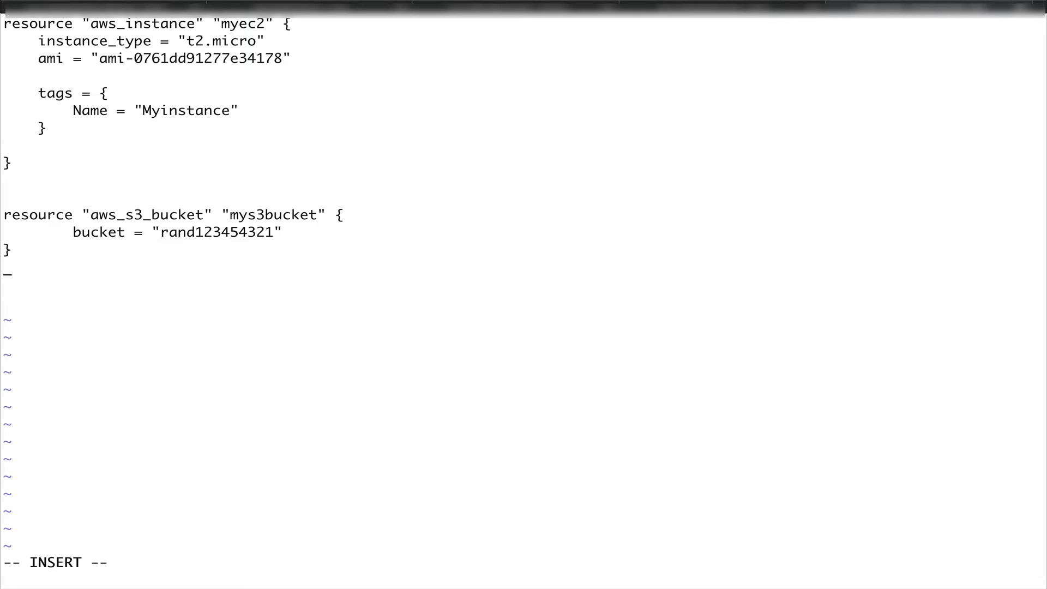
text(:wq!)
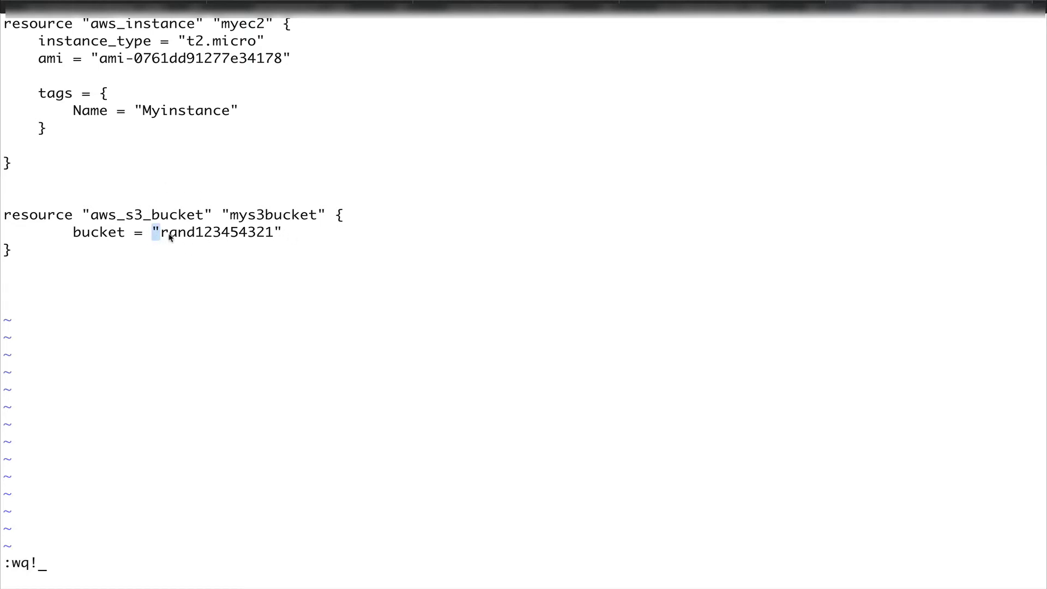
mouse_move(272, 238)
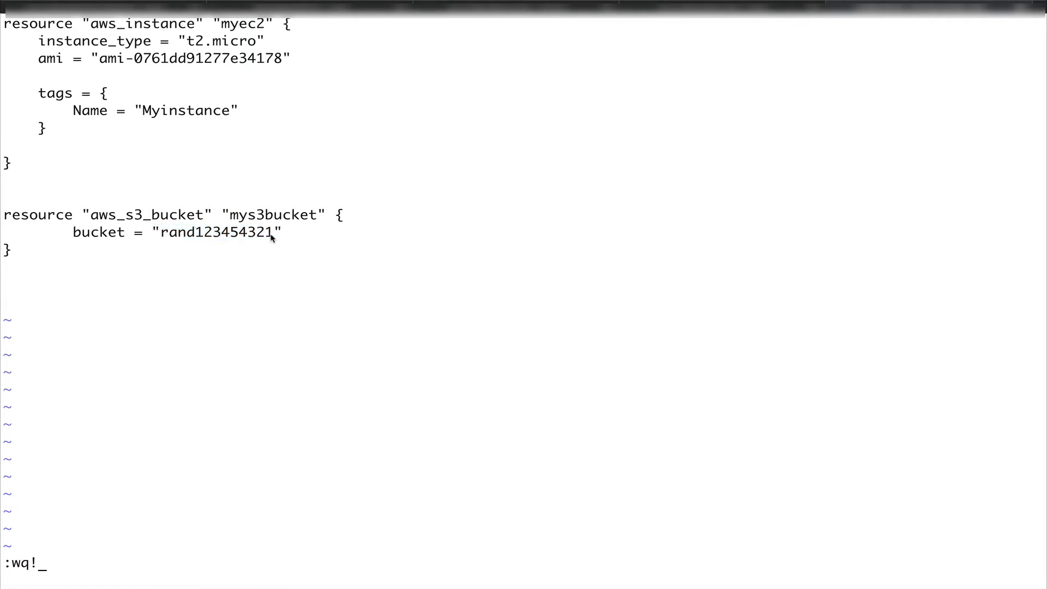
mouse_move(215, 301)
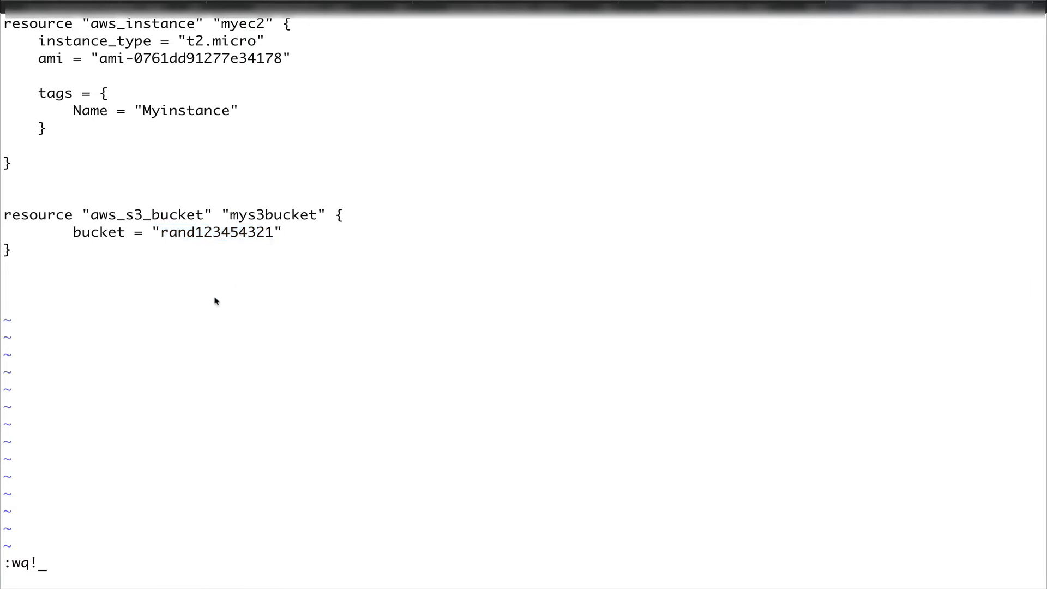
key(Return)
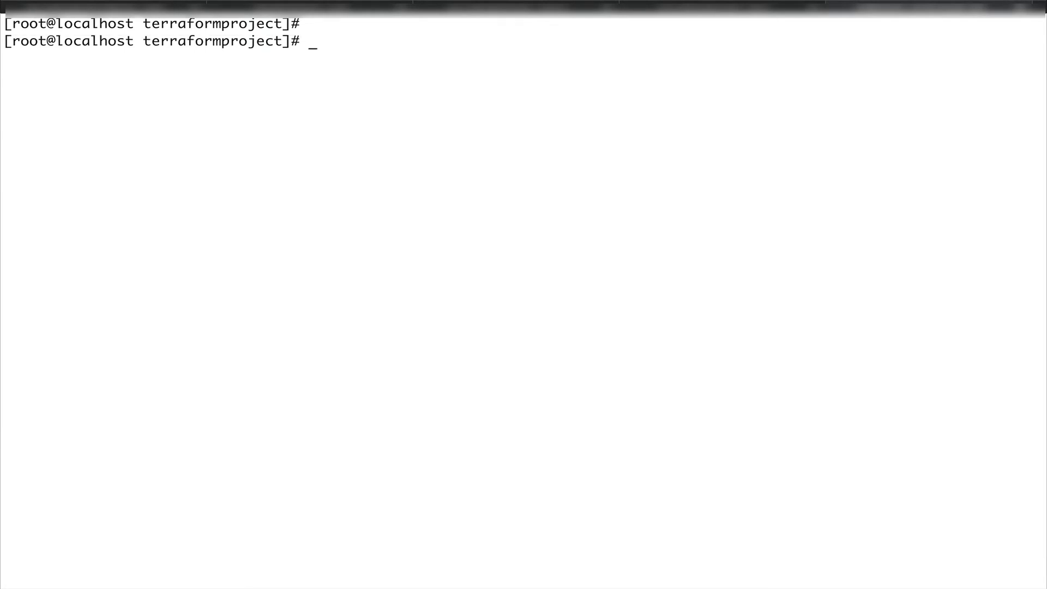
Run vi variables.tf to create the variables file.
text(vi)
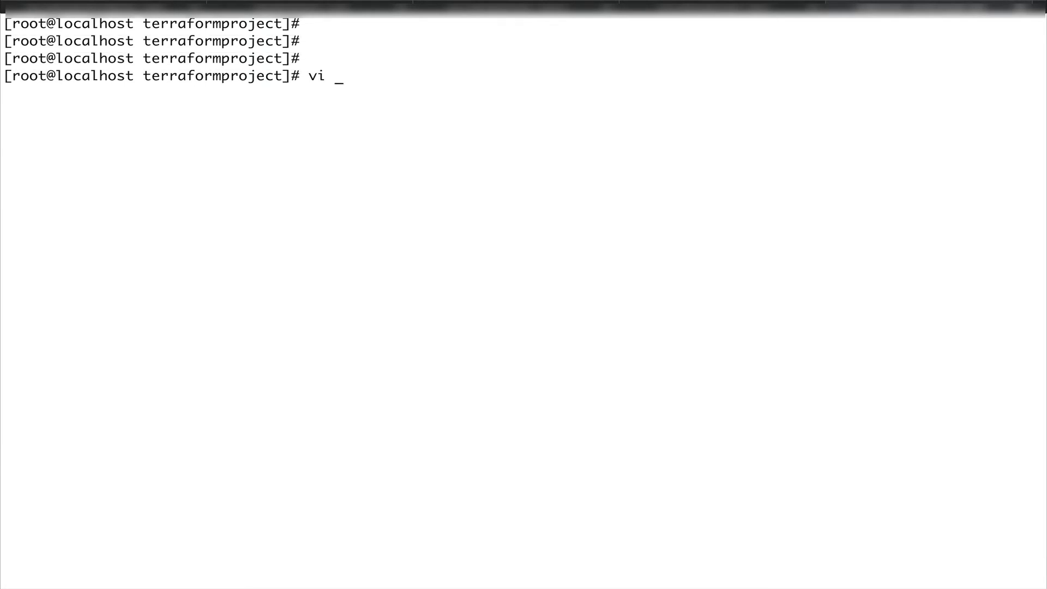
text(variabe)
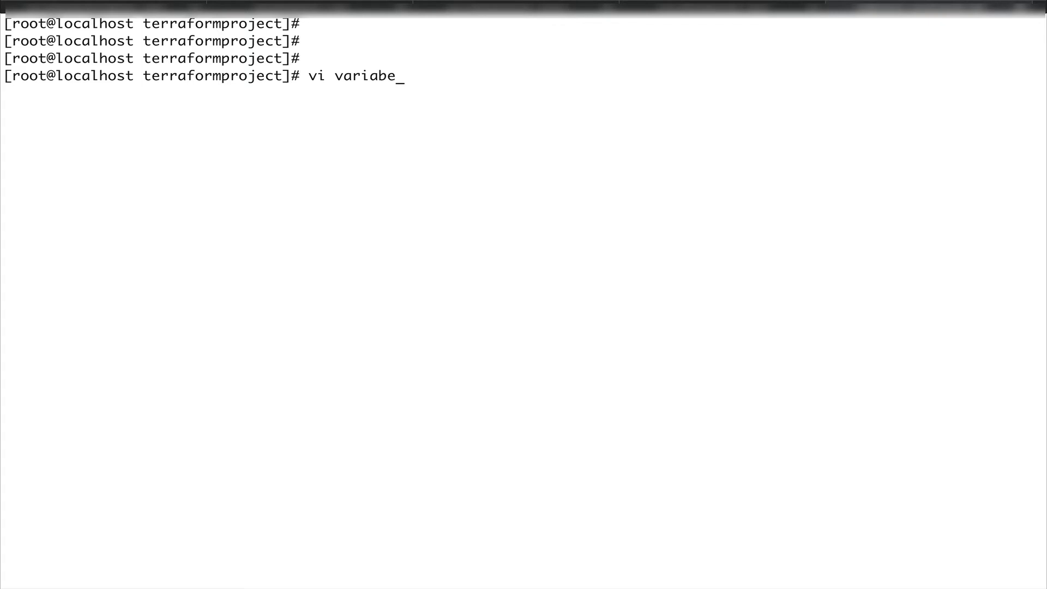
text(s)
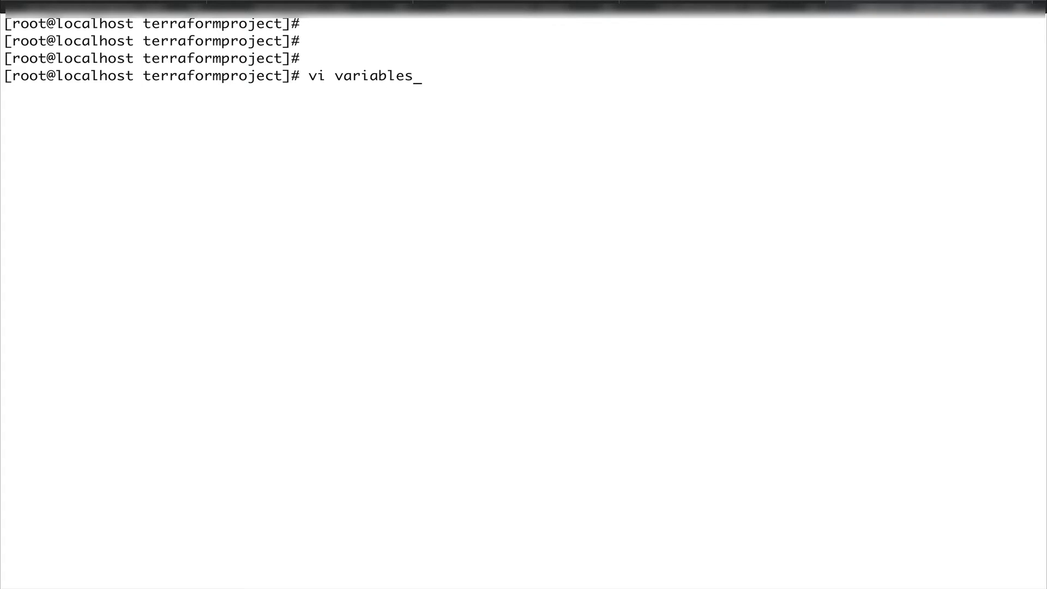
key(Return)
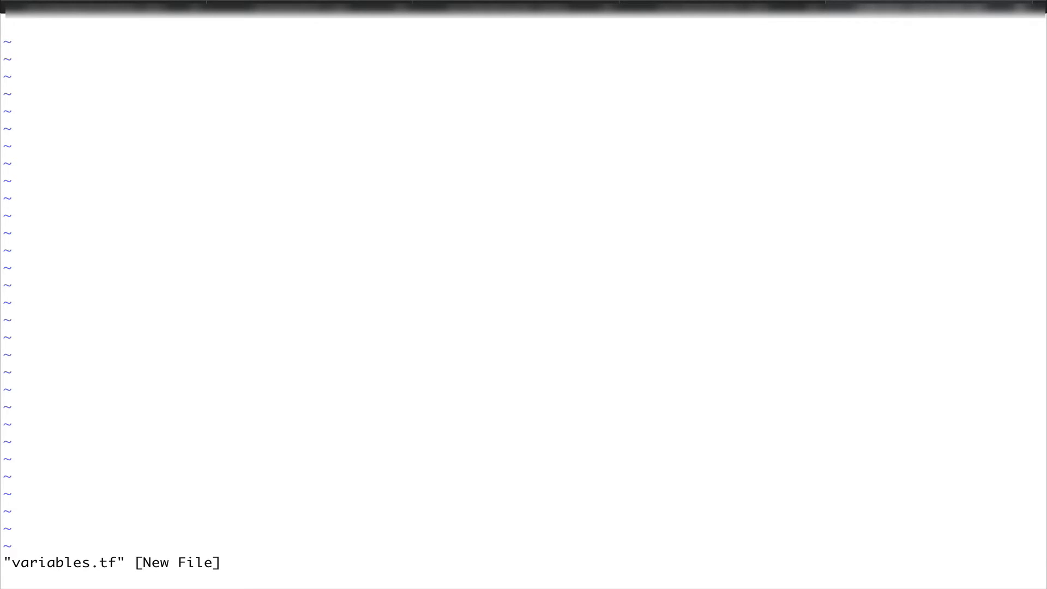
Declare the instance_type variable on the first line of variables.tf.
text(var)
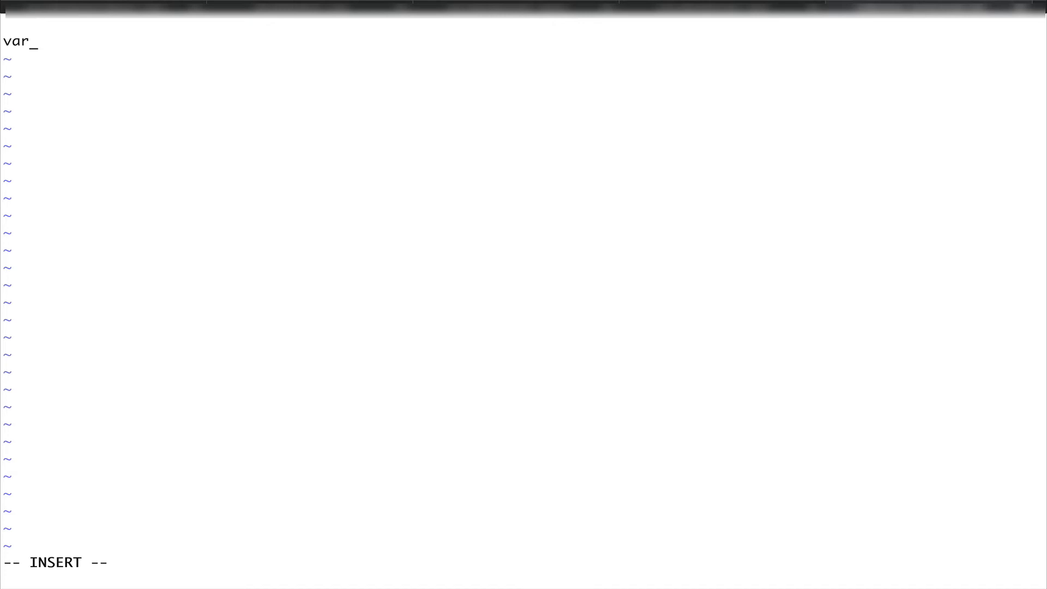
key(Backspace)
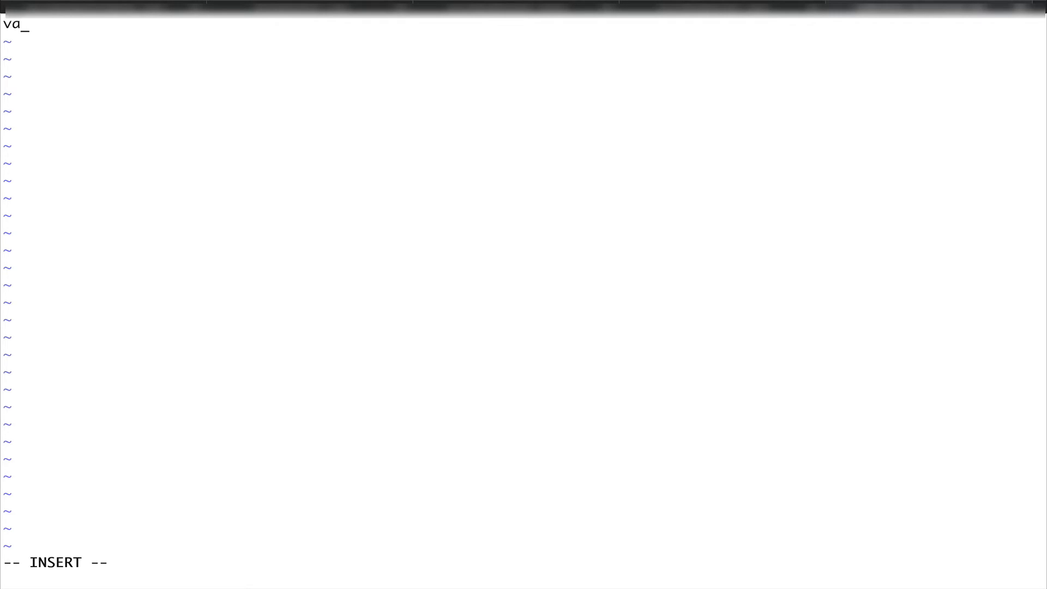
text(riable)
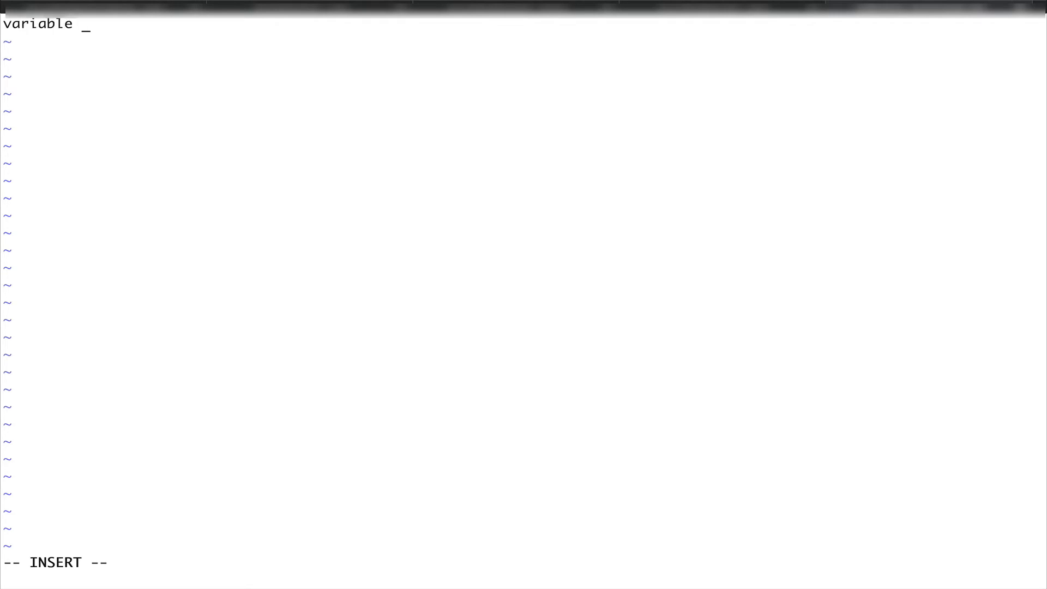
key(BackSpace)
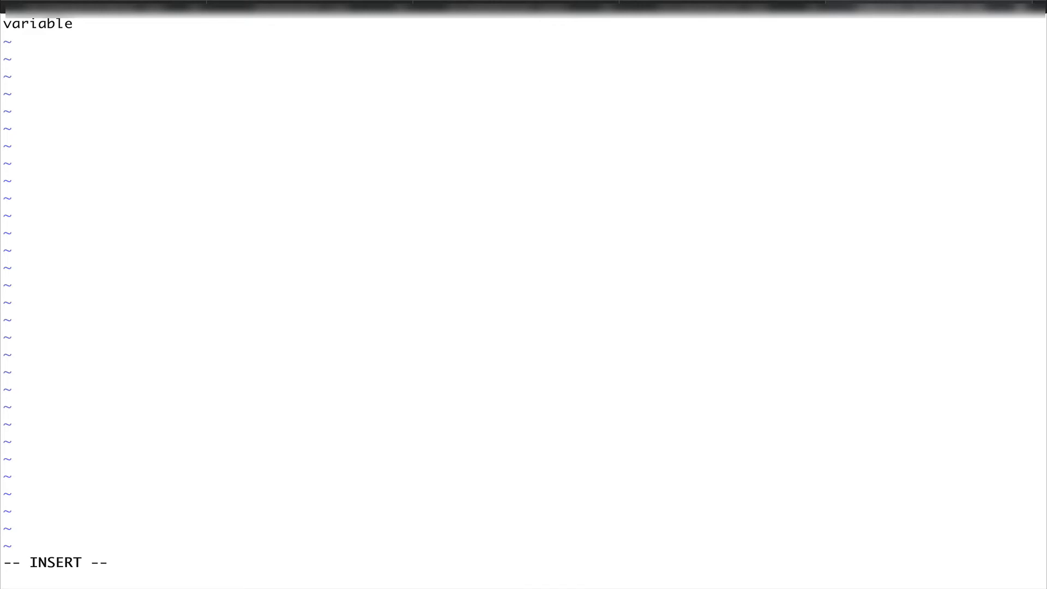
text(instance_)
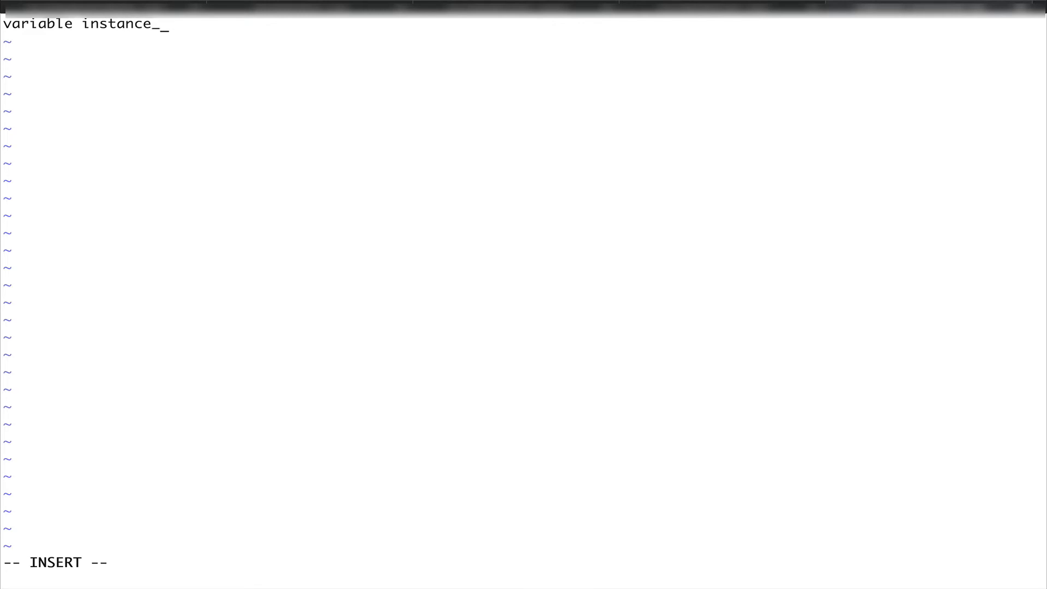
text(type)
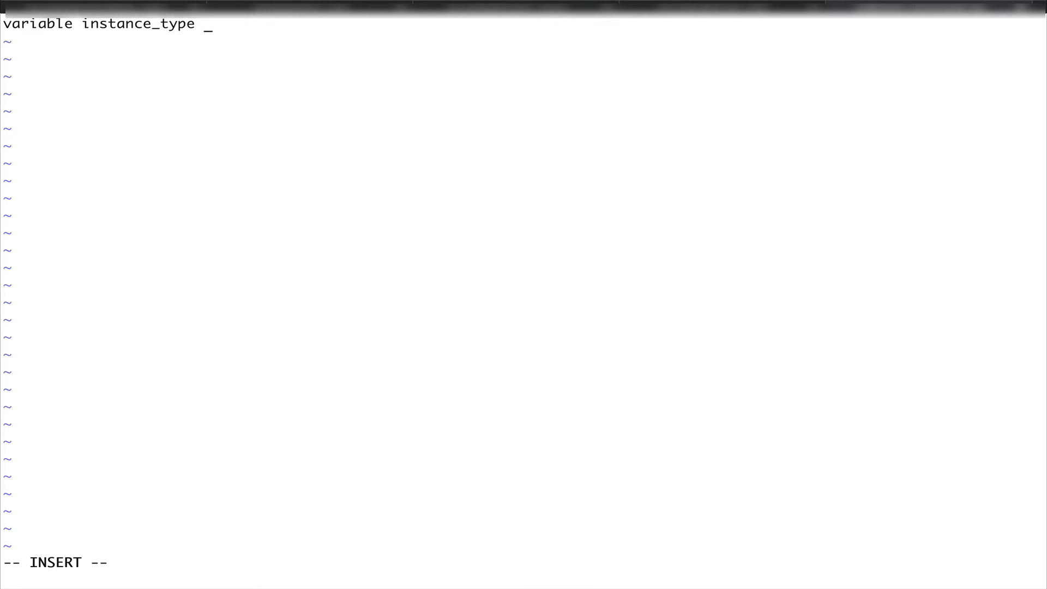
text({})
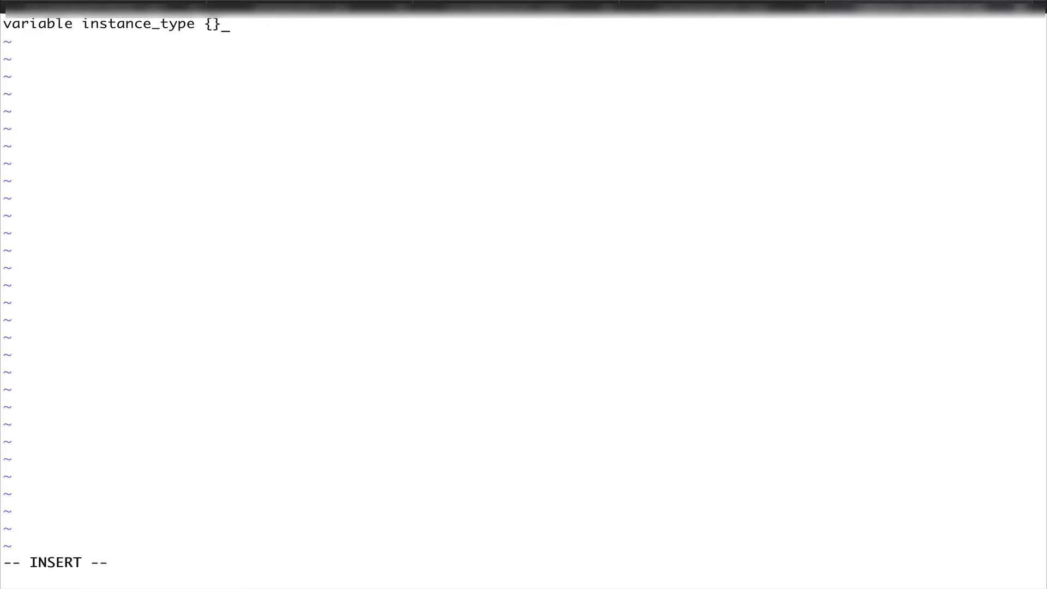
key(Return)
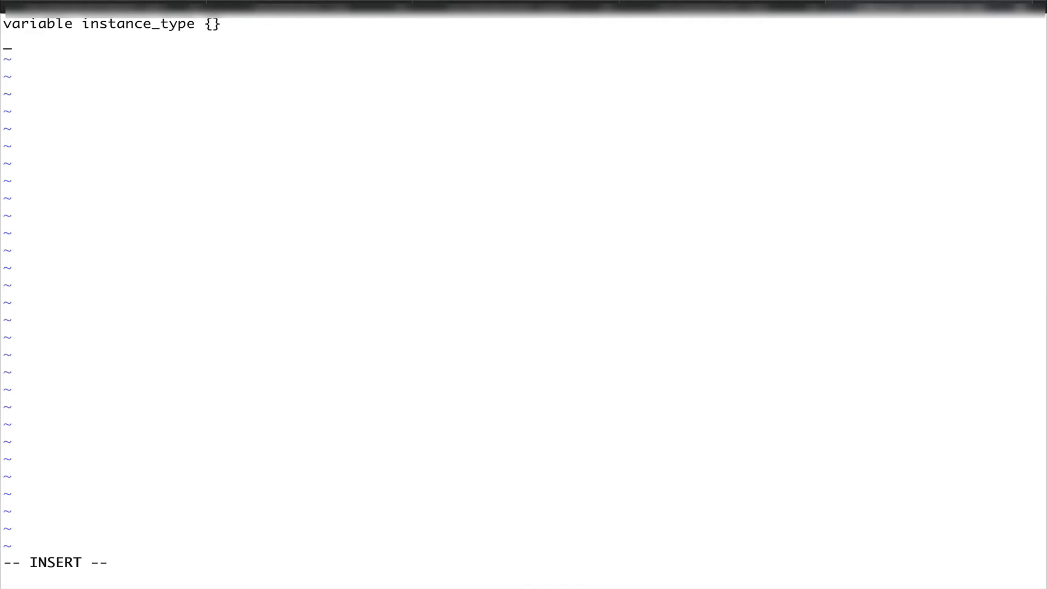
Add ami and bucket_name variable declarations and save with :wq.
text(variab)
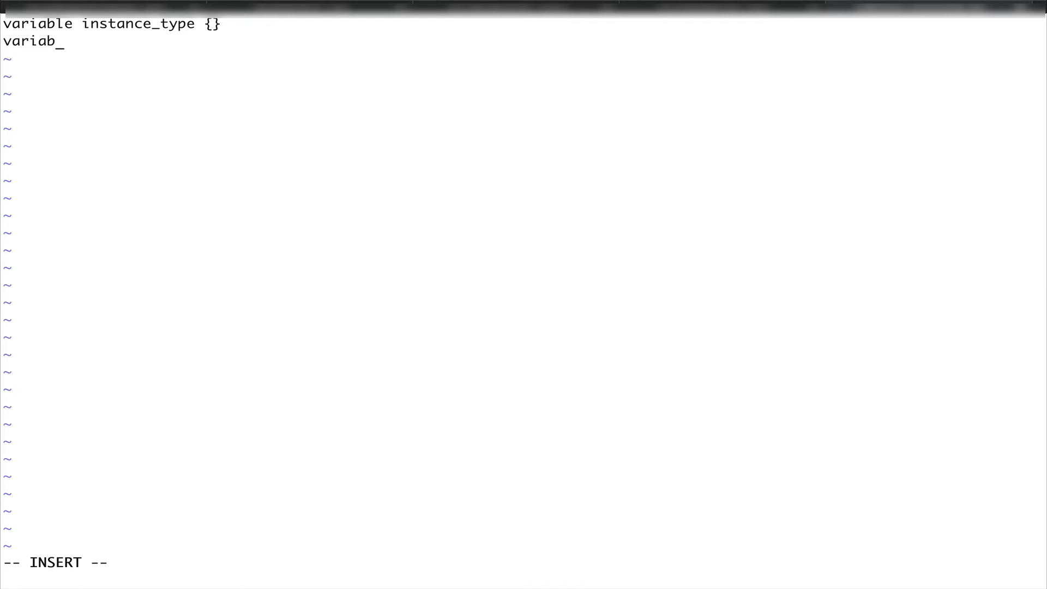
text(le {)
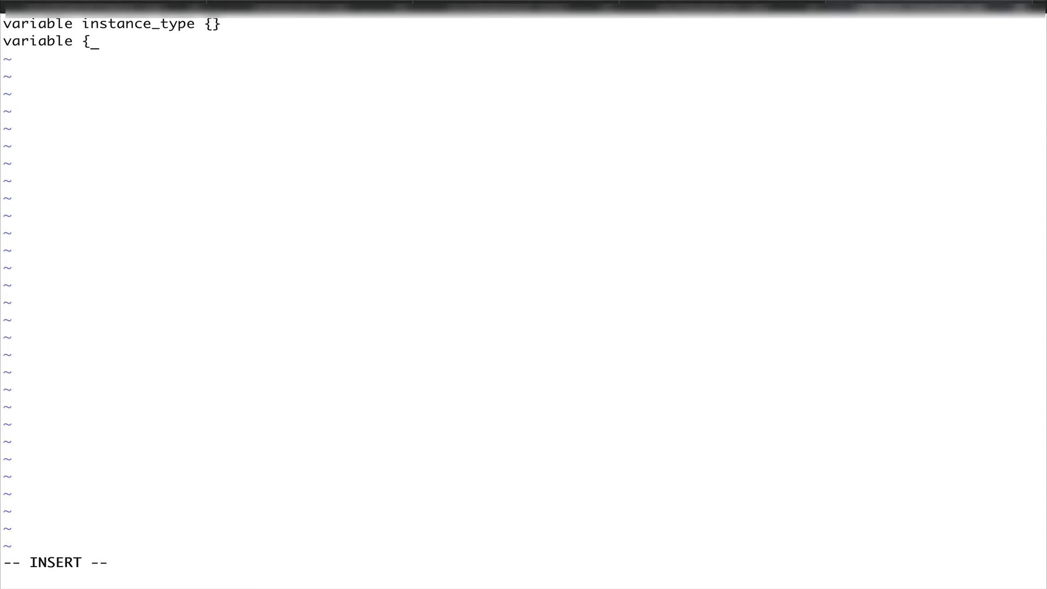
text(ami)
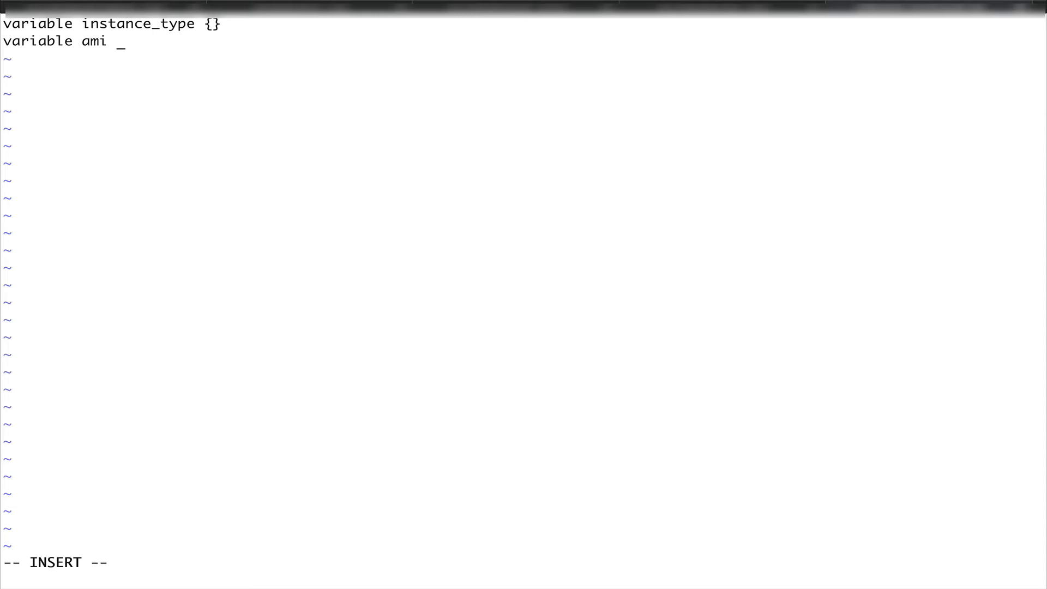
text({})
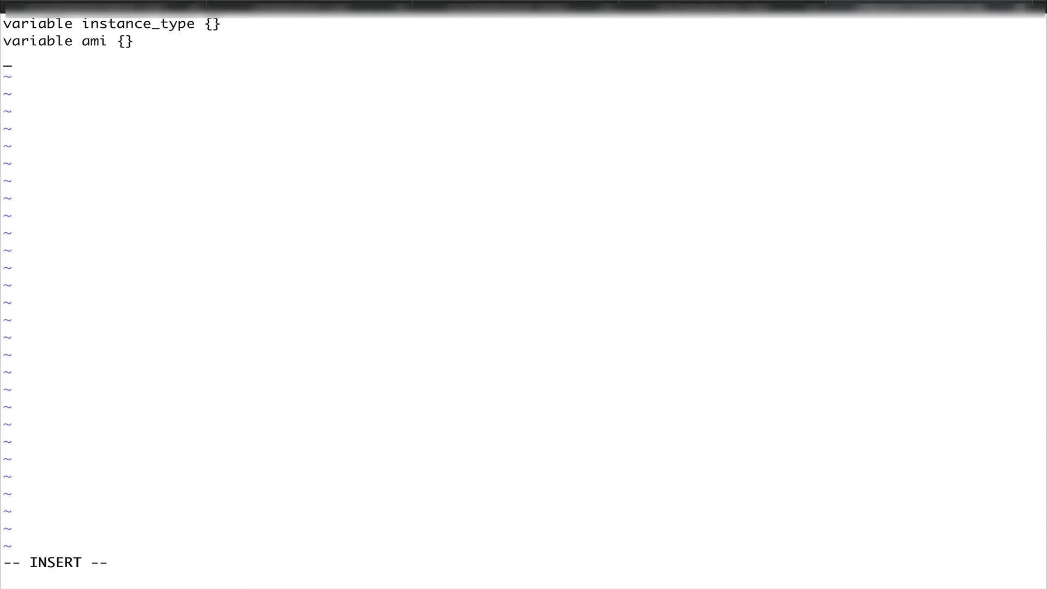
text(variable)
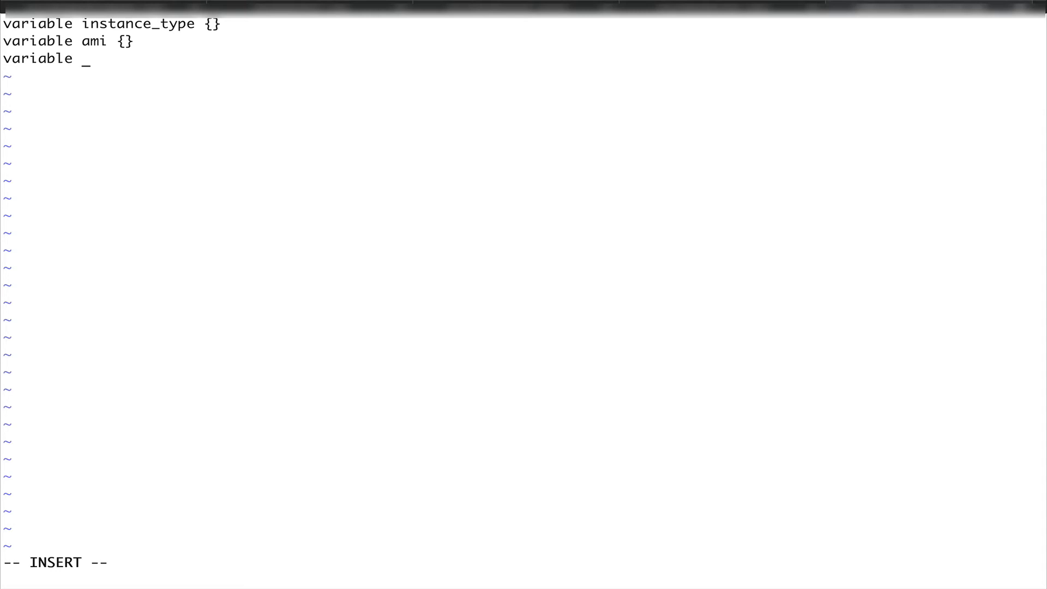
text(bucke)
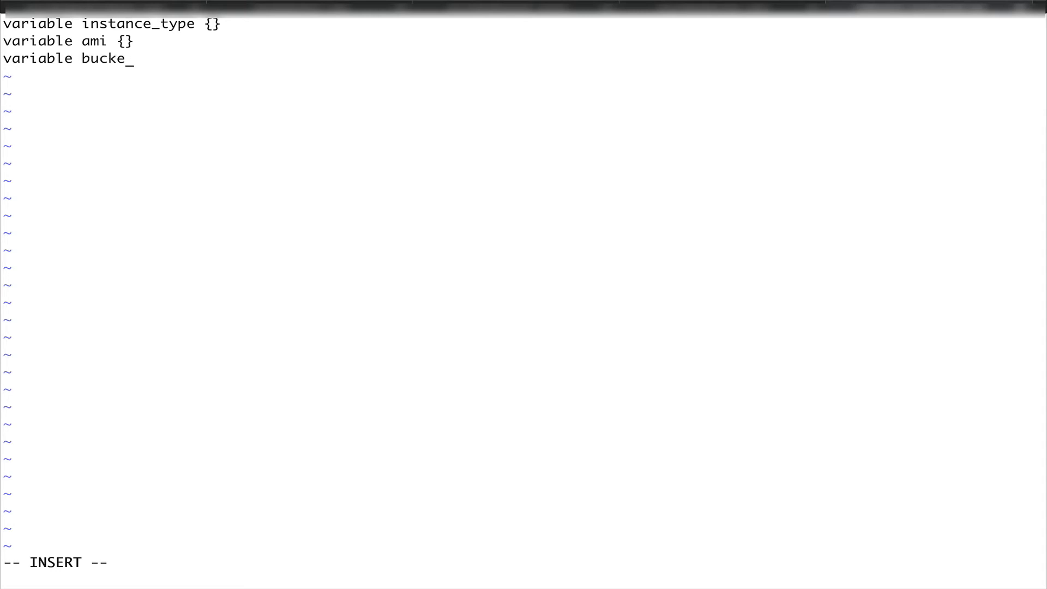
text(t_n)
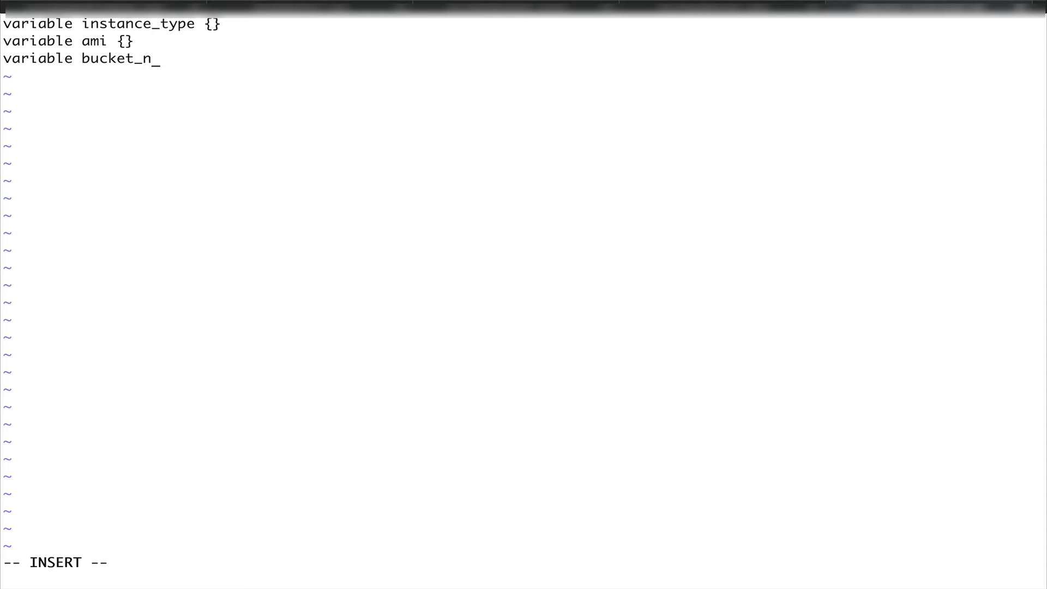
text(ame {})
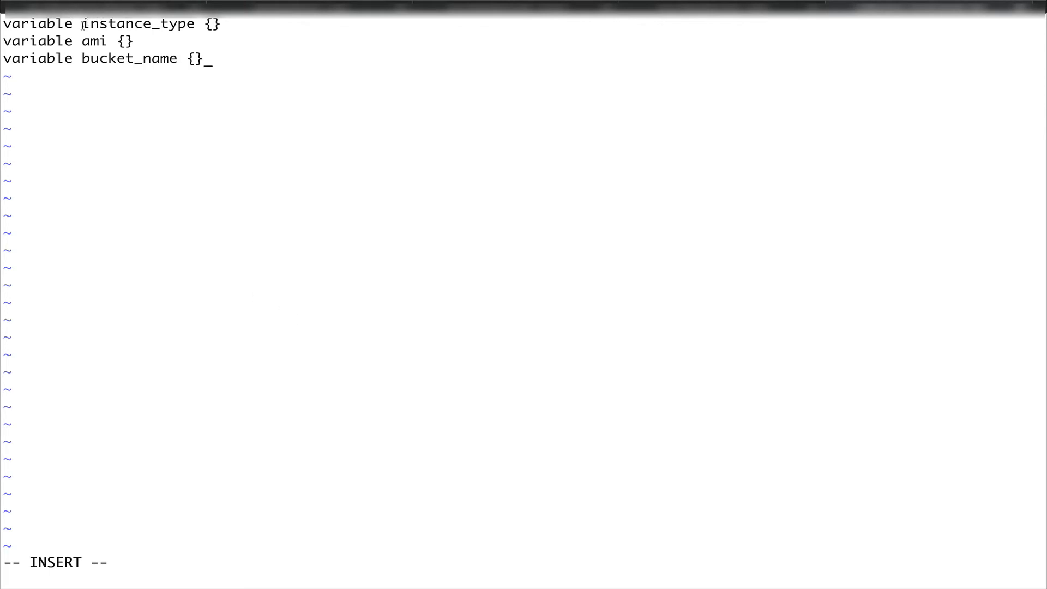
double_click(137, 24)
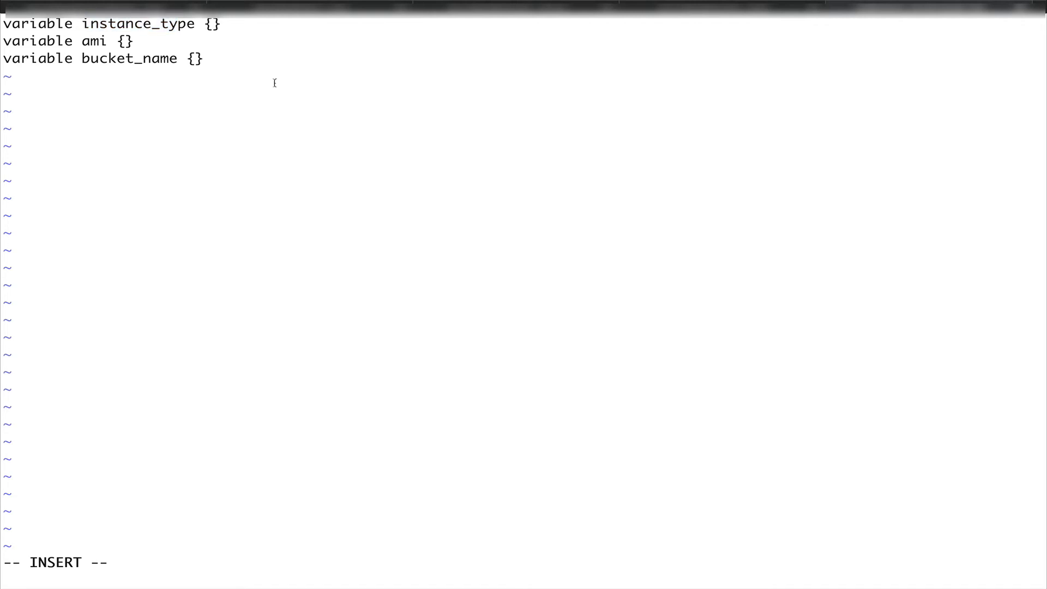
text(:wq)
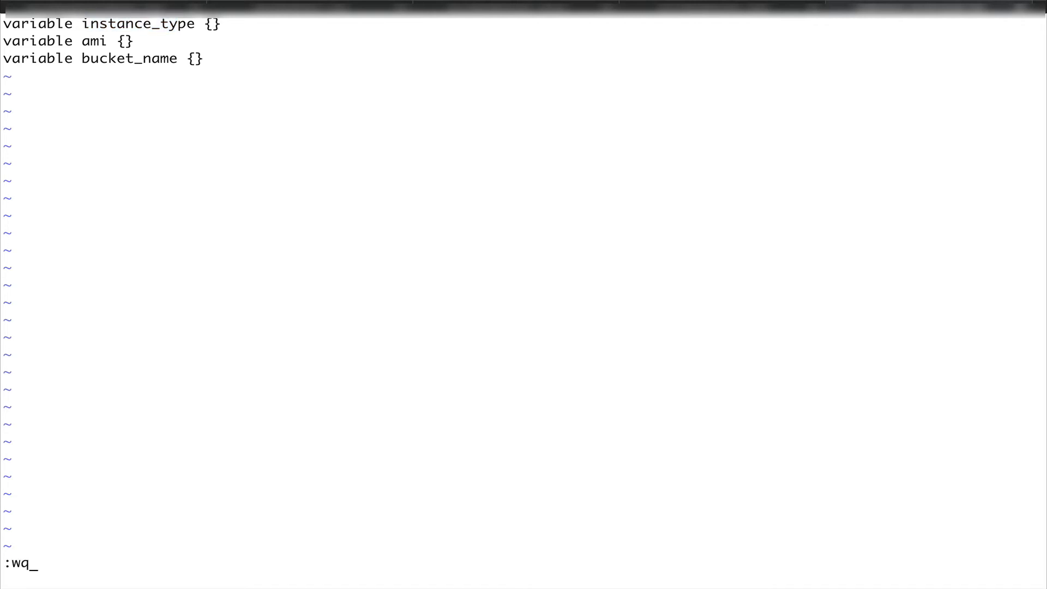
key(Return)
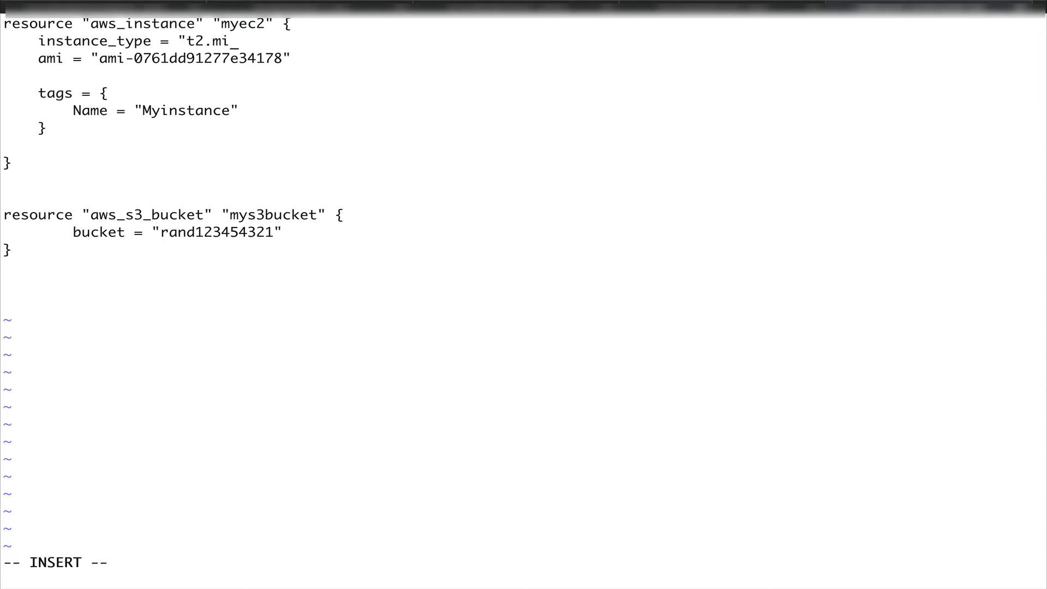
Replace the hard-coded values with var.instance_type, var.ami and var.bucket_name.
text(va)
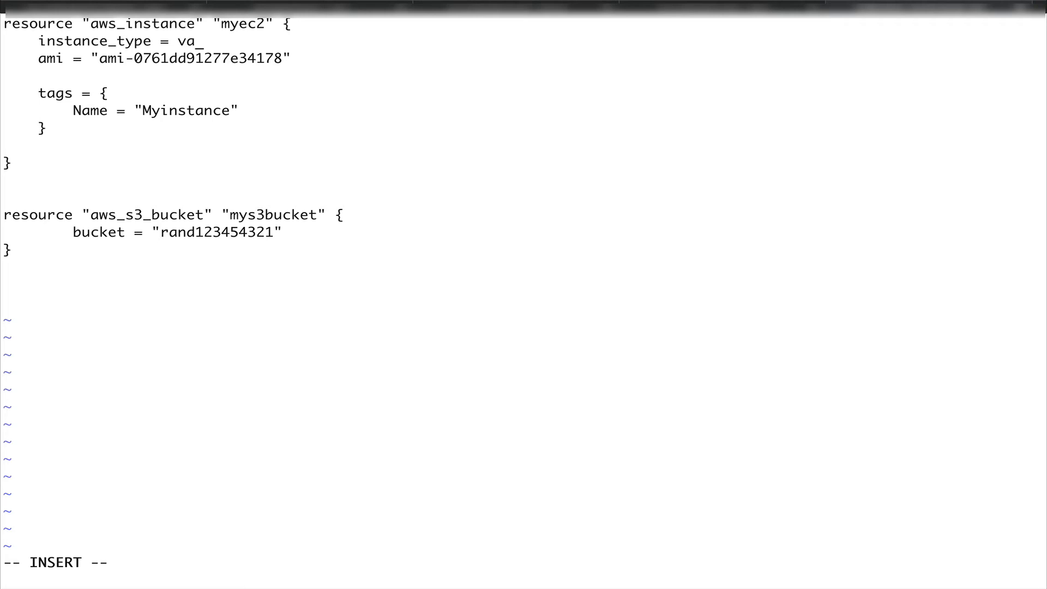
text(r.instance_)
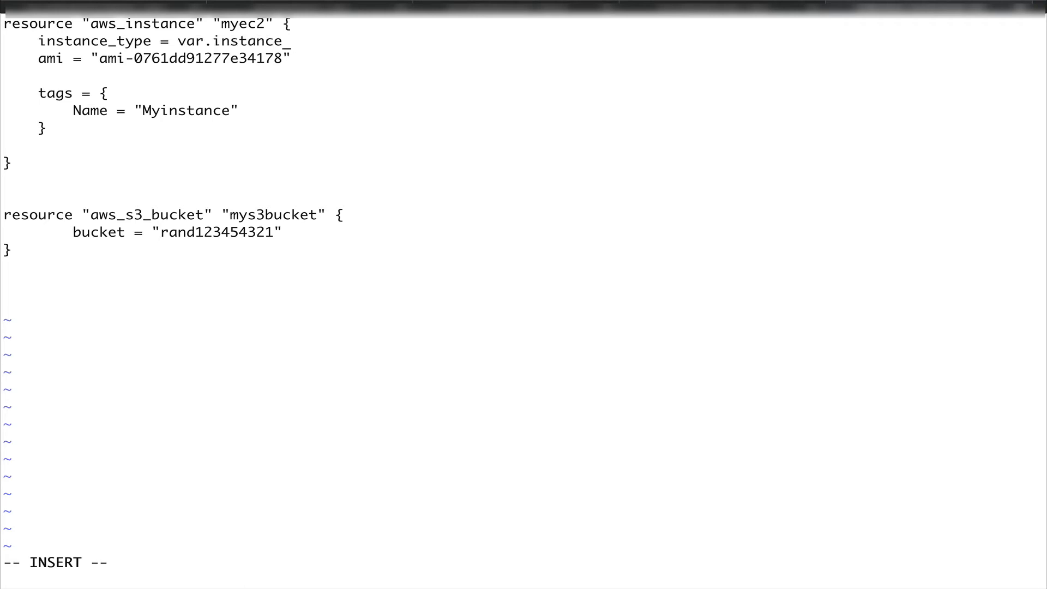
text(type)
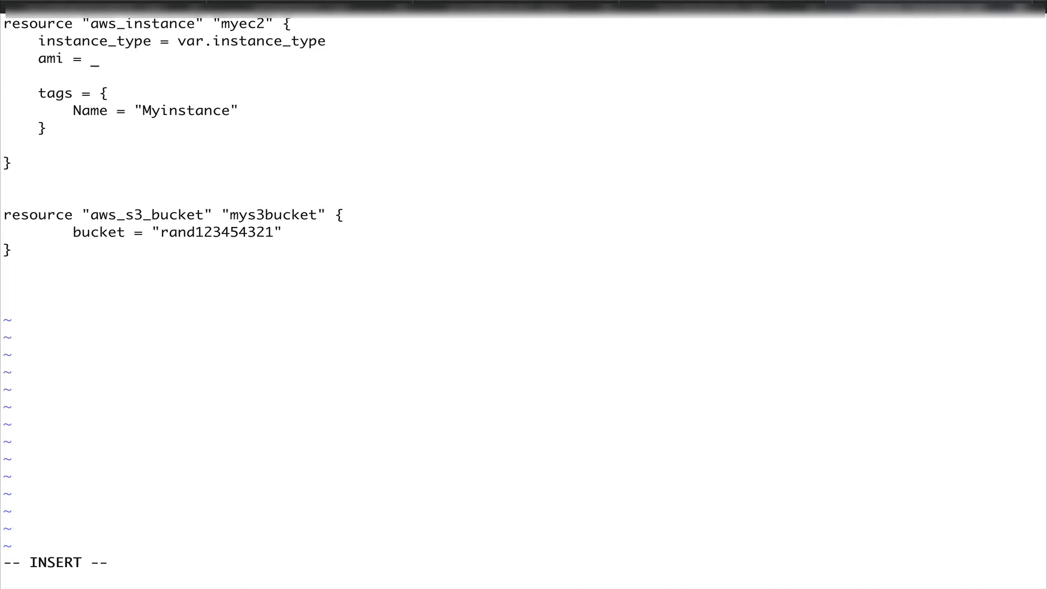
text(var.)
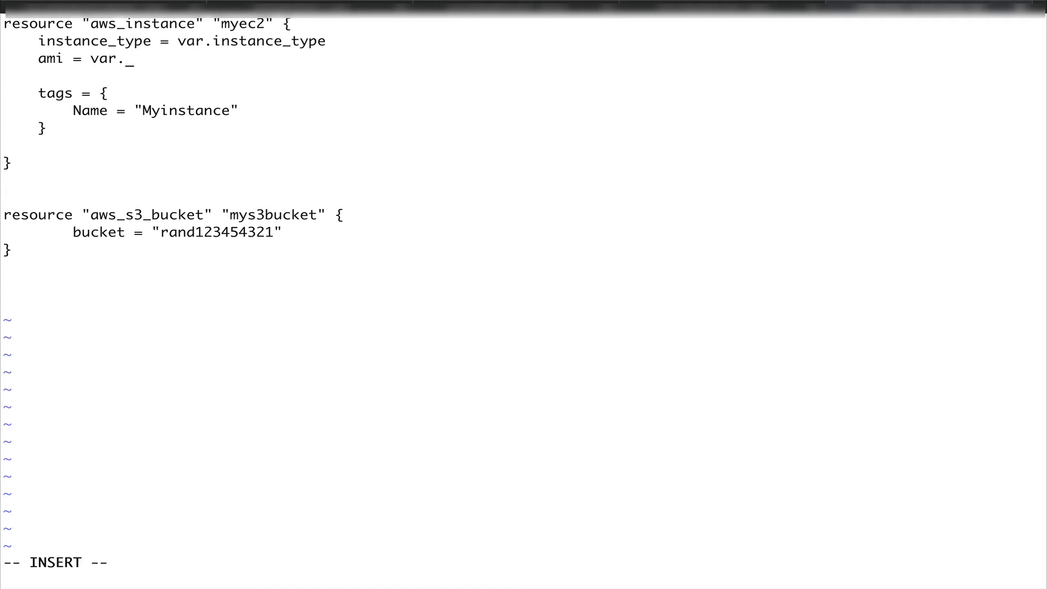
text(ami)
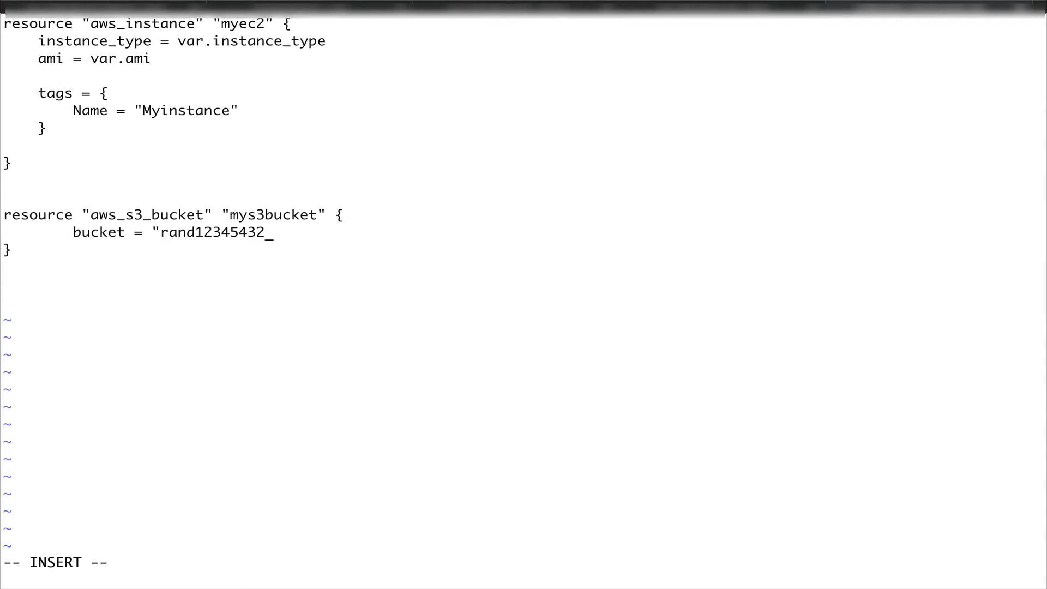
text(v)
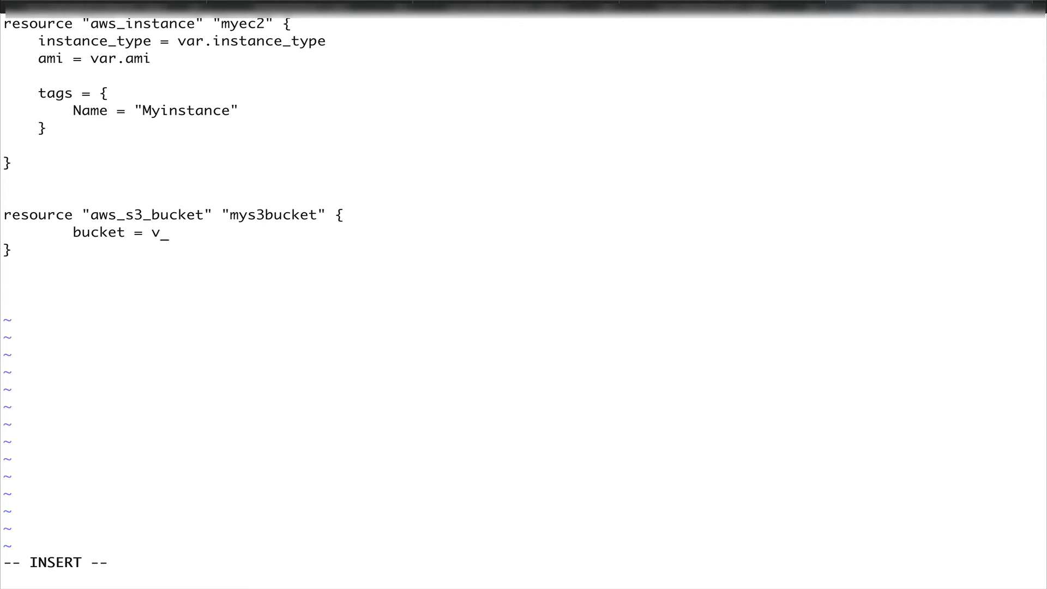
text(ar.)
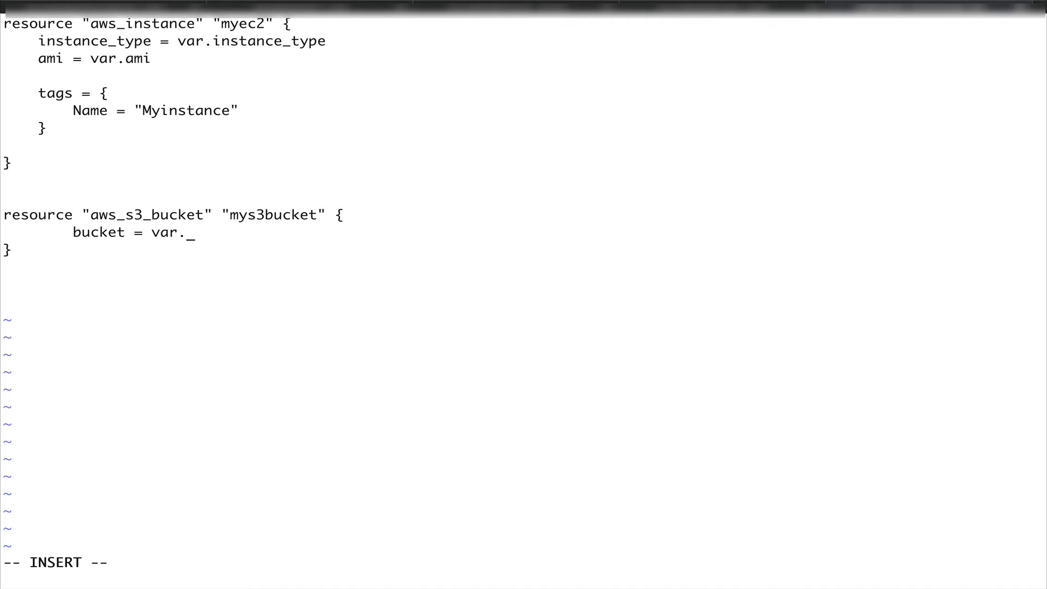
text(bucket_)
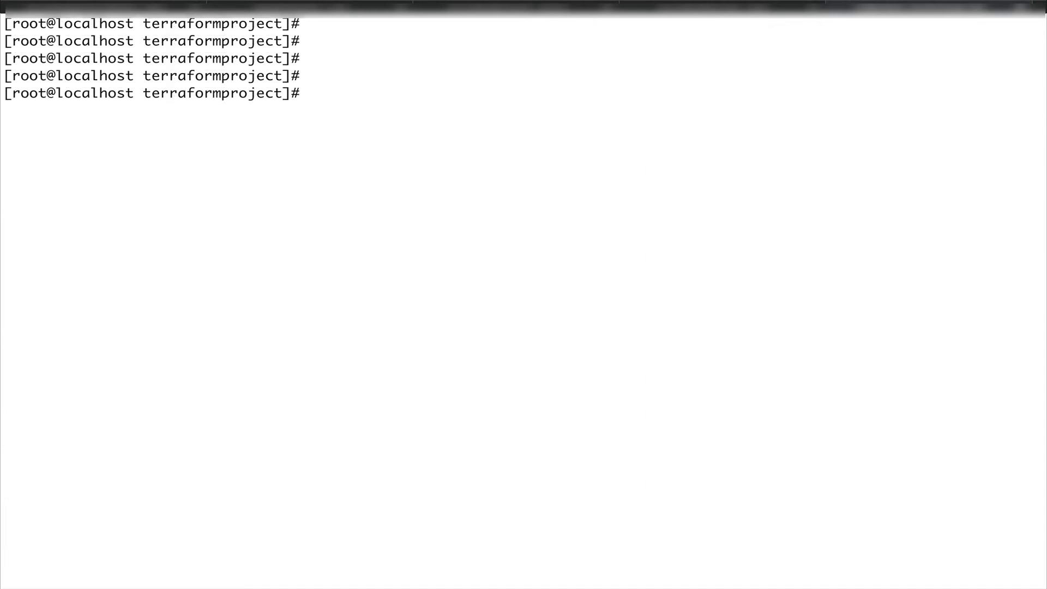
text(terraform pla)
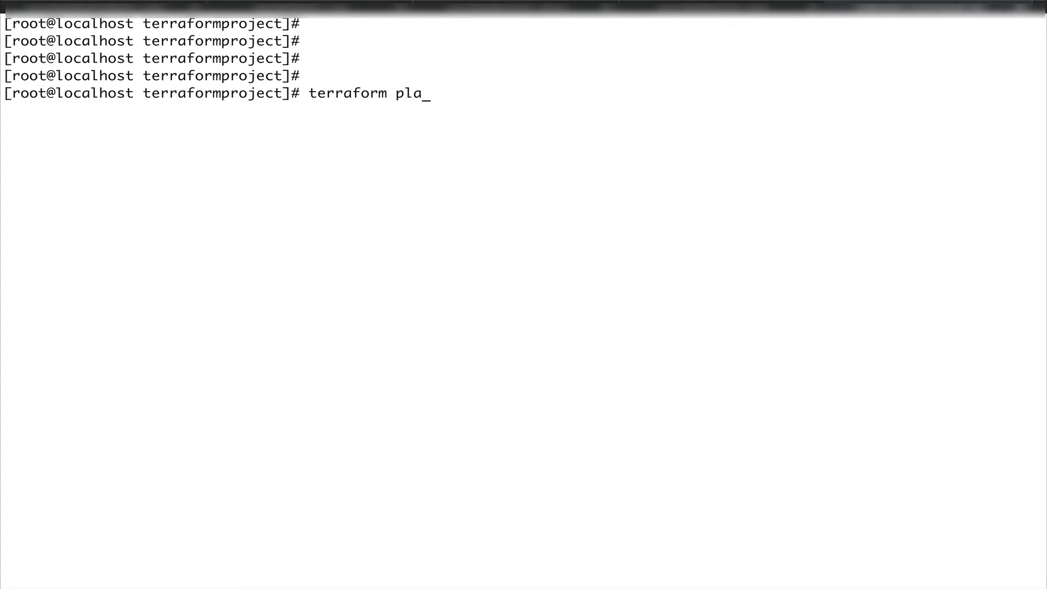
key(Return)
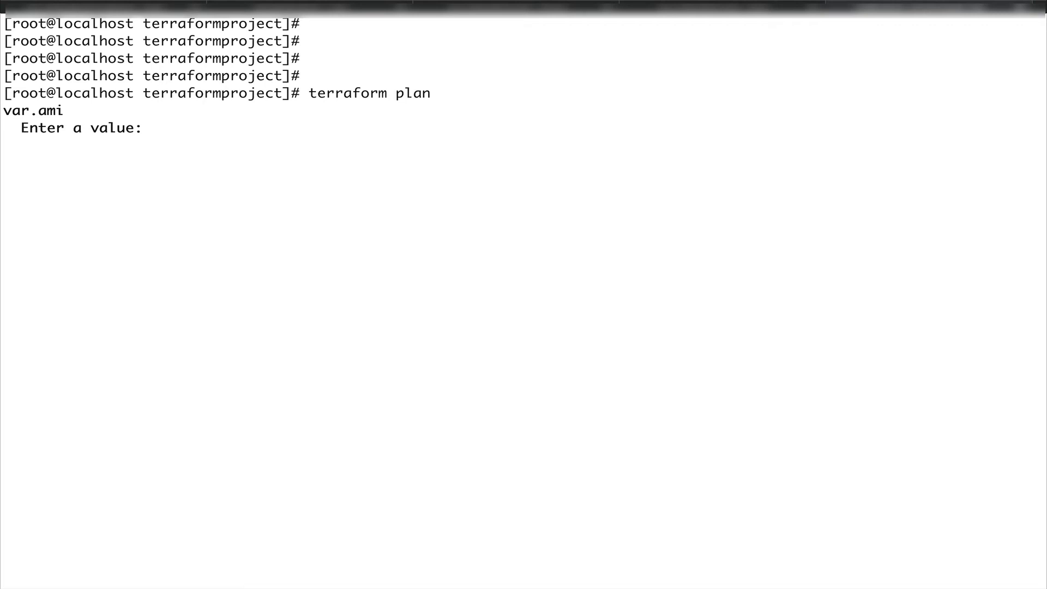
mouse_move(293, 126)
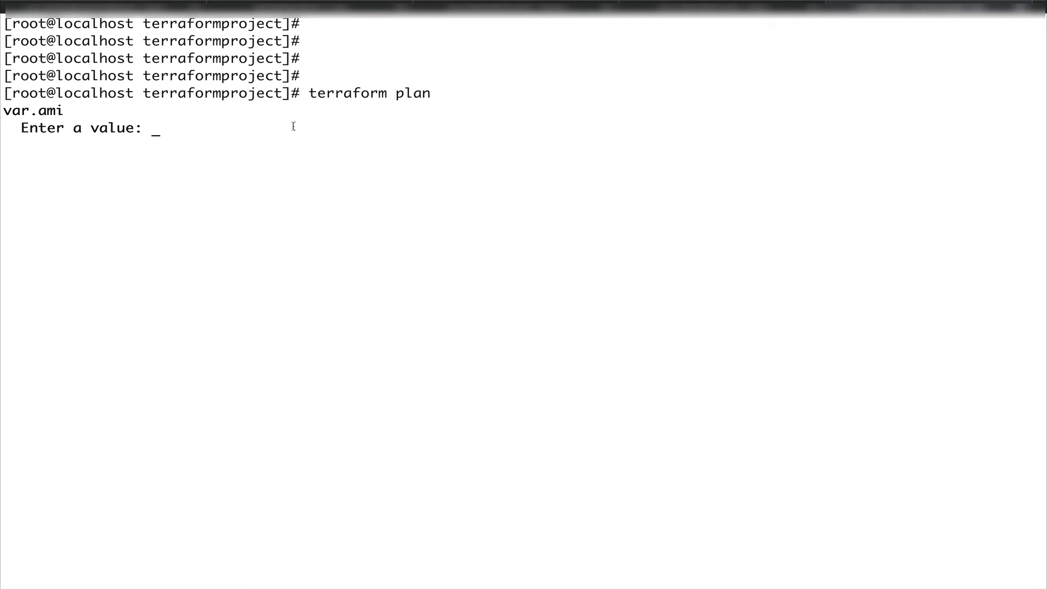
mouse_move(342, 279)
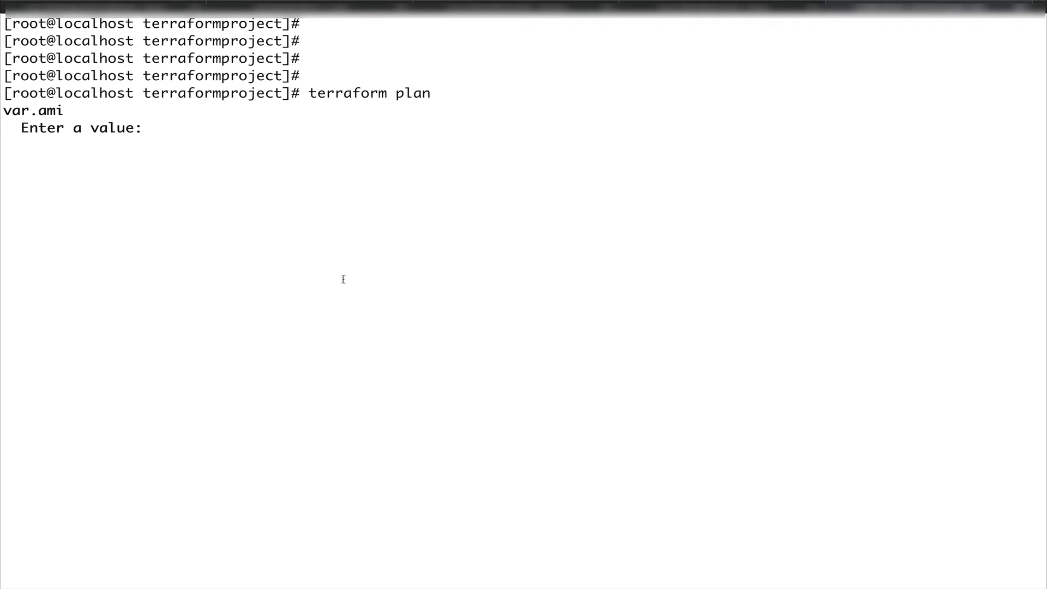
text(ami-0761dd91277e34178)
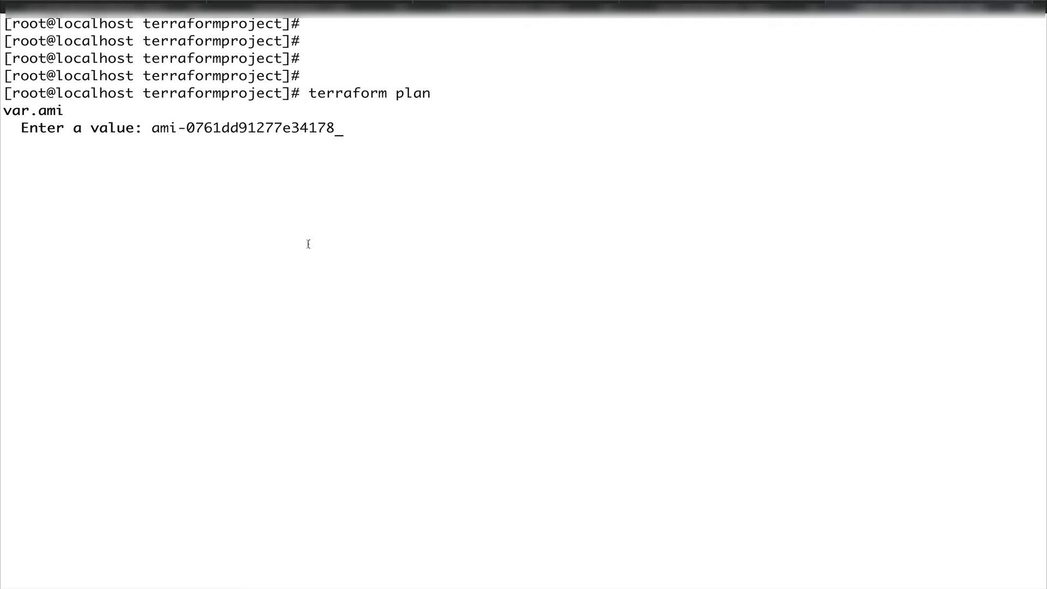
key(Return)
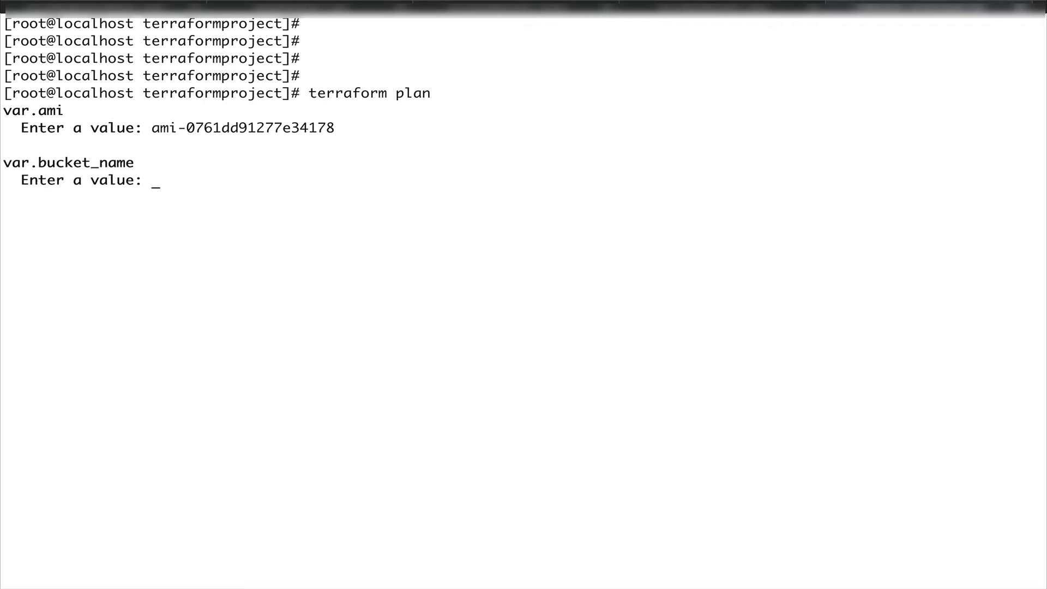
text(r)
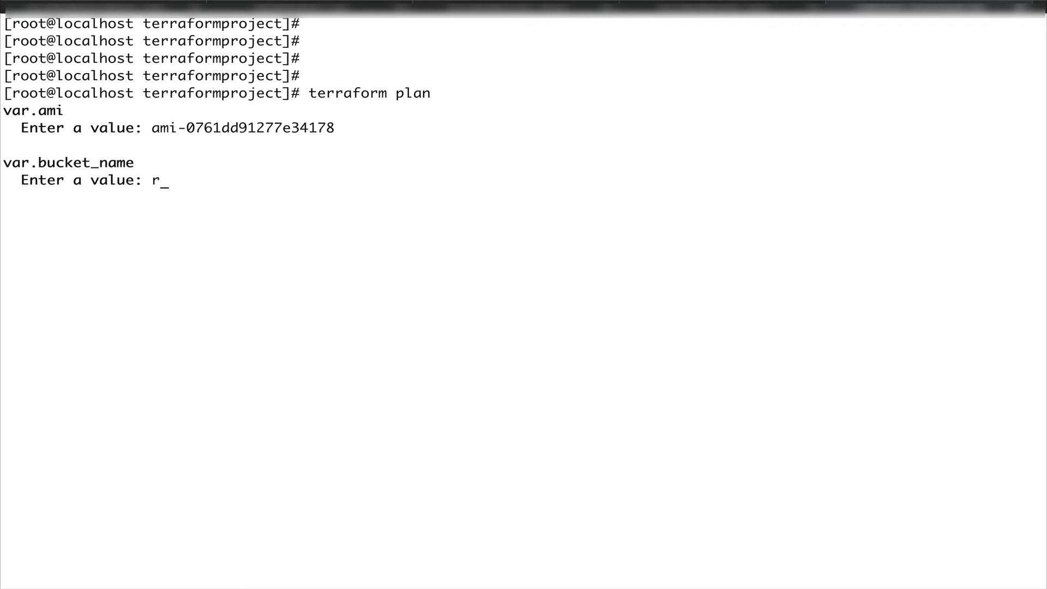
text(and1234554321)
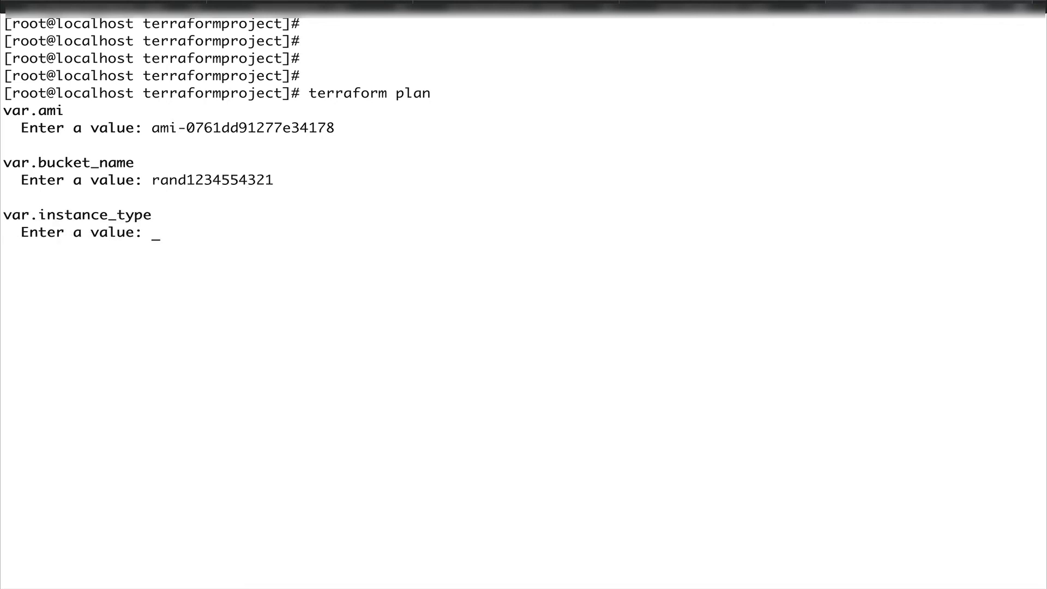
text(t2.micro)
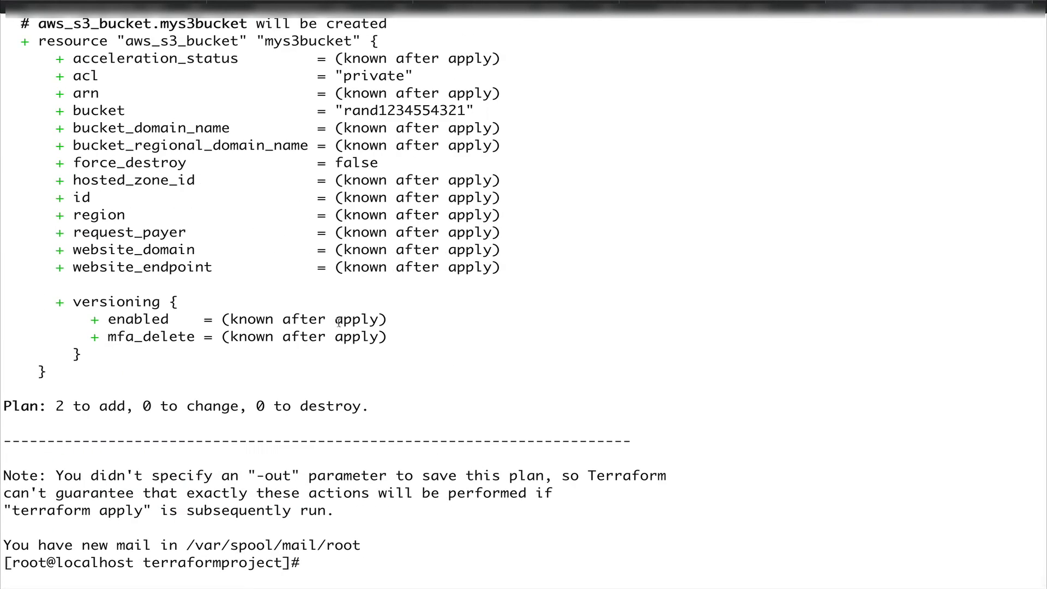
scroll(up, 3)
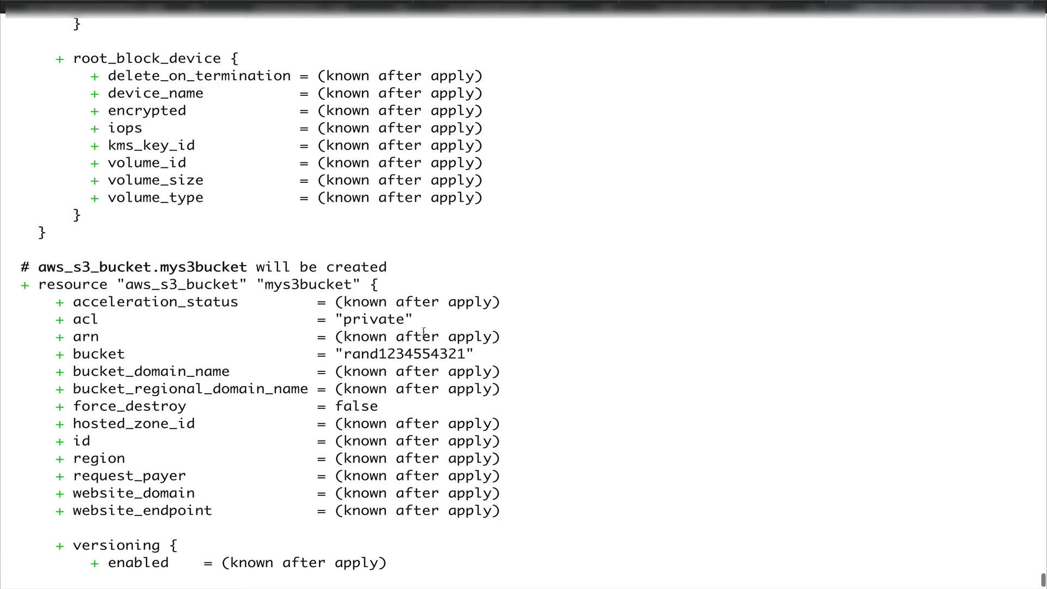
scroll(up, 3)
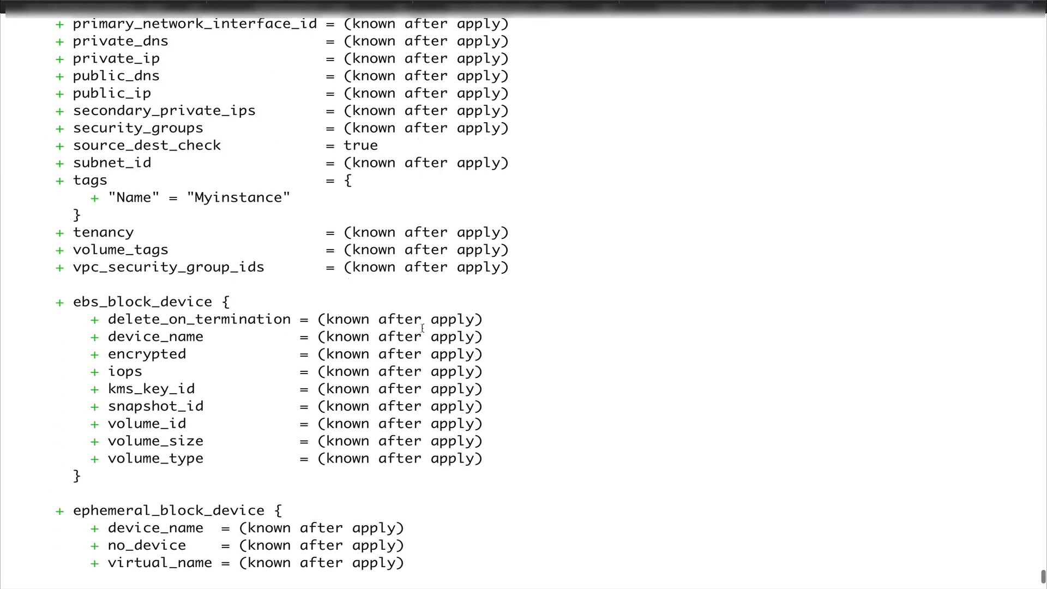
scroll(down, 3)
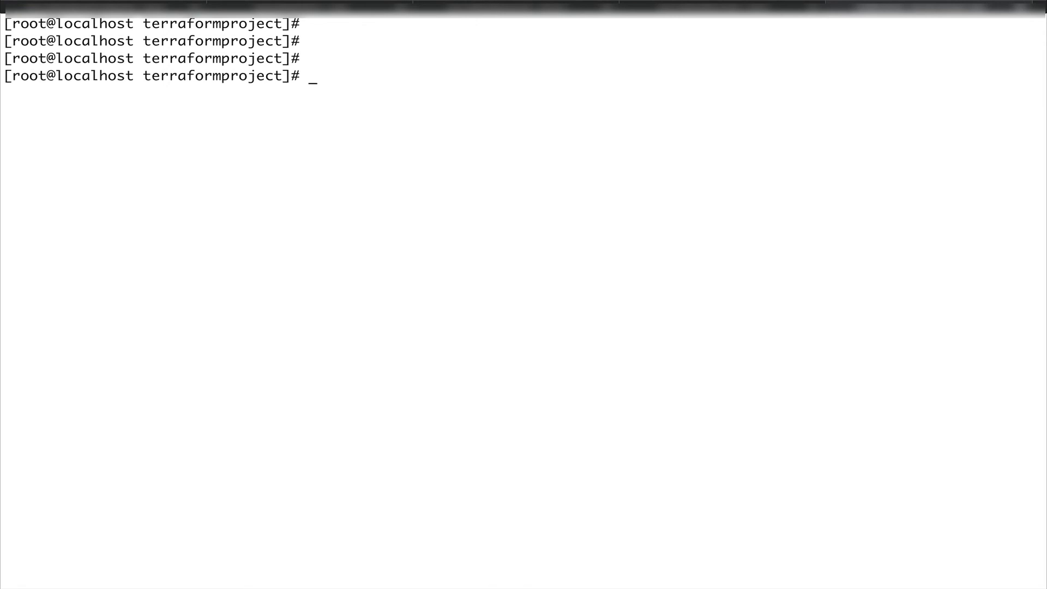
mouse_move(558, 417)
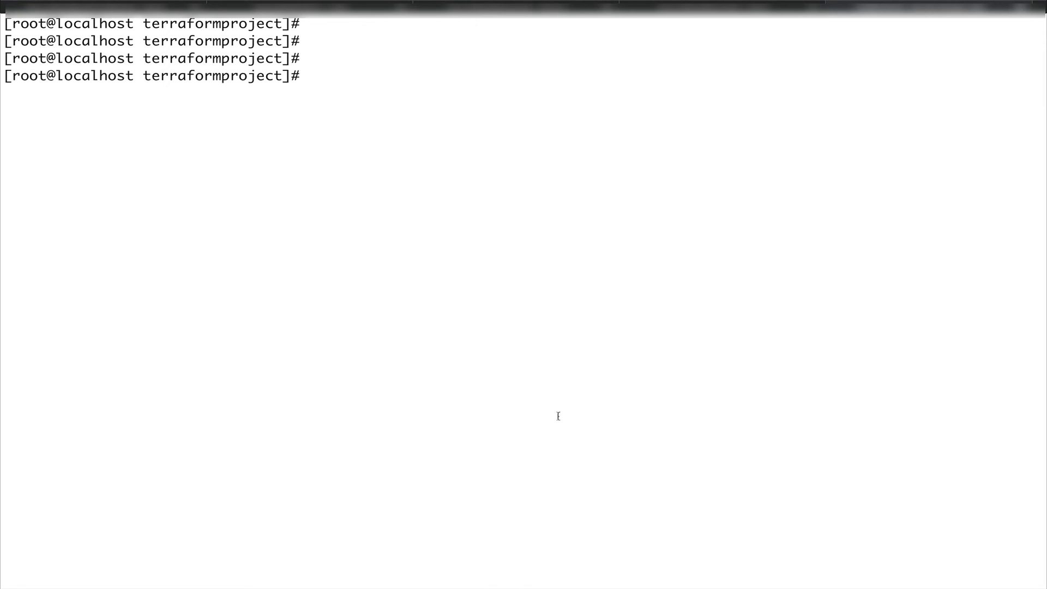
mouse_move(531, 357)
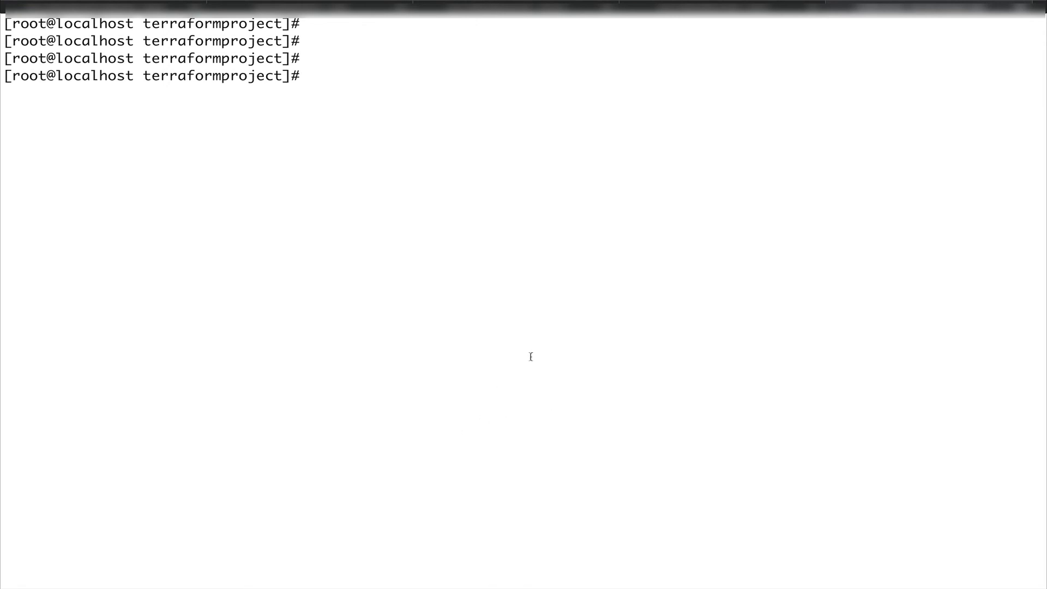
Enter a vi command for the terraform.tfvars file at the shell prompt.
text(vi)
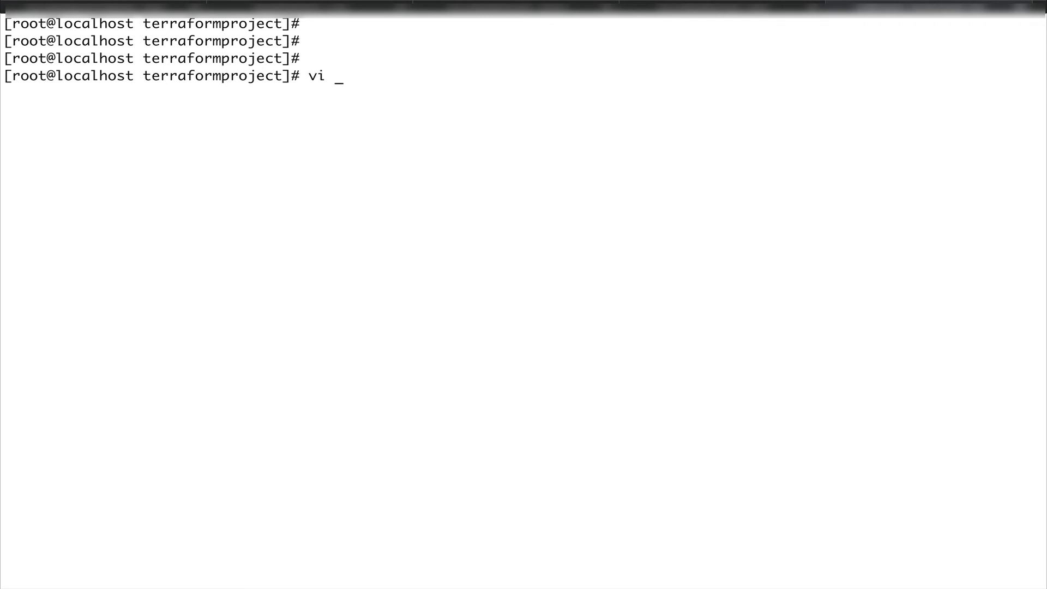
text(ter)
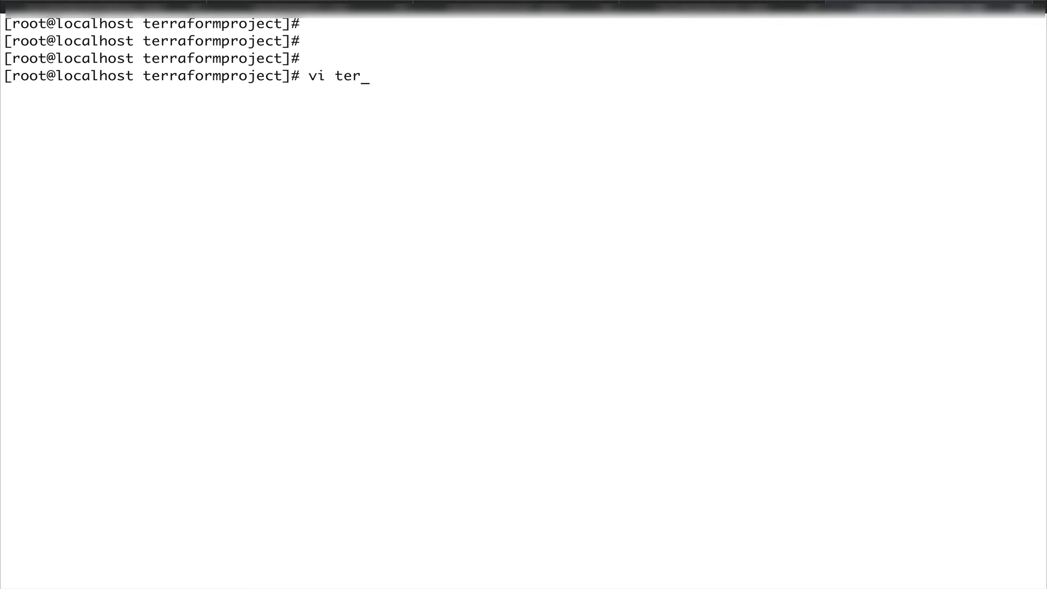
text(rafomr)
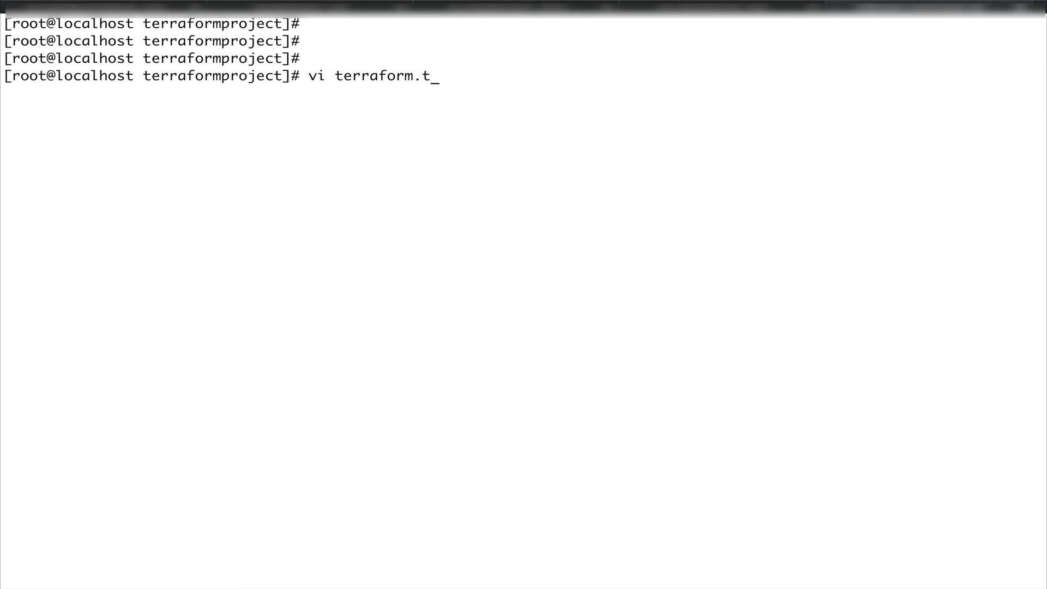
key(Return)
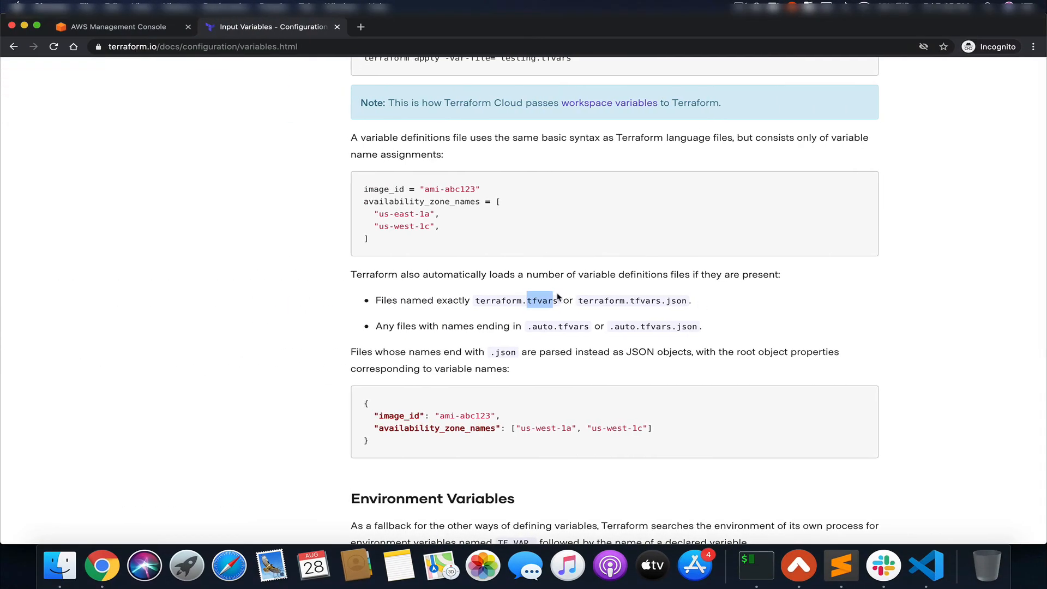
mouse_move(520, 303)
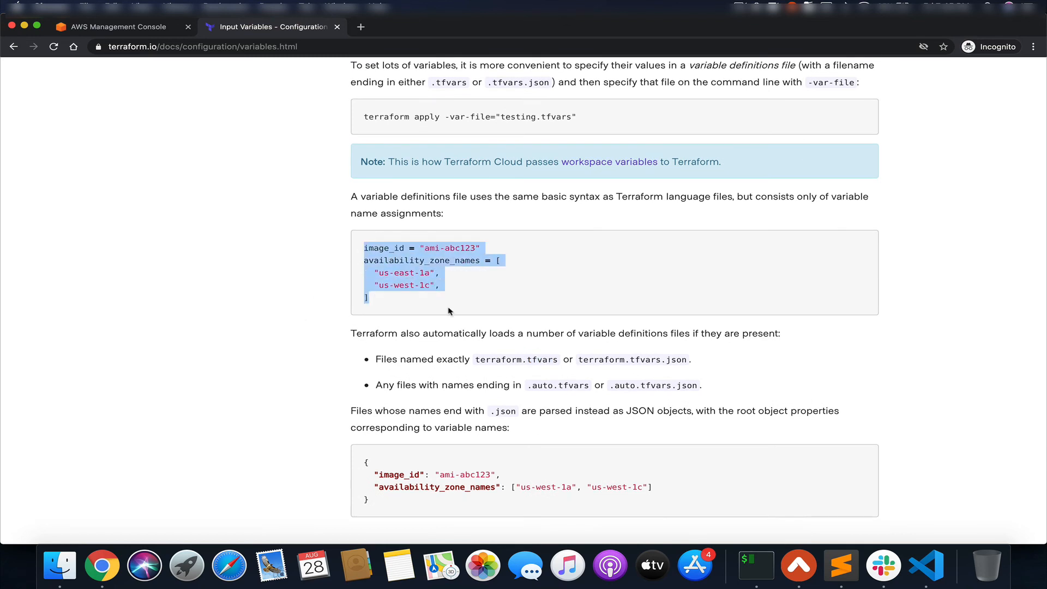
mouse_move(341, 206)
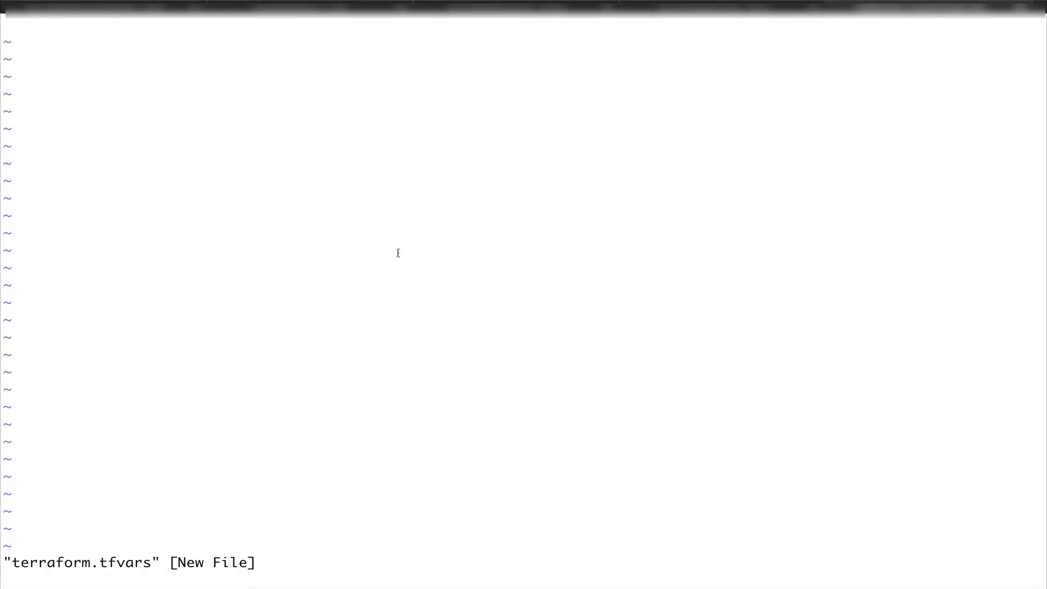
Add instance_type = "t2.micro" to terraform.tfvars.
key(i)
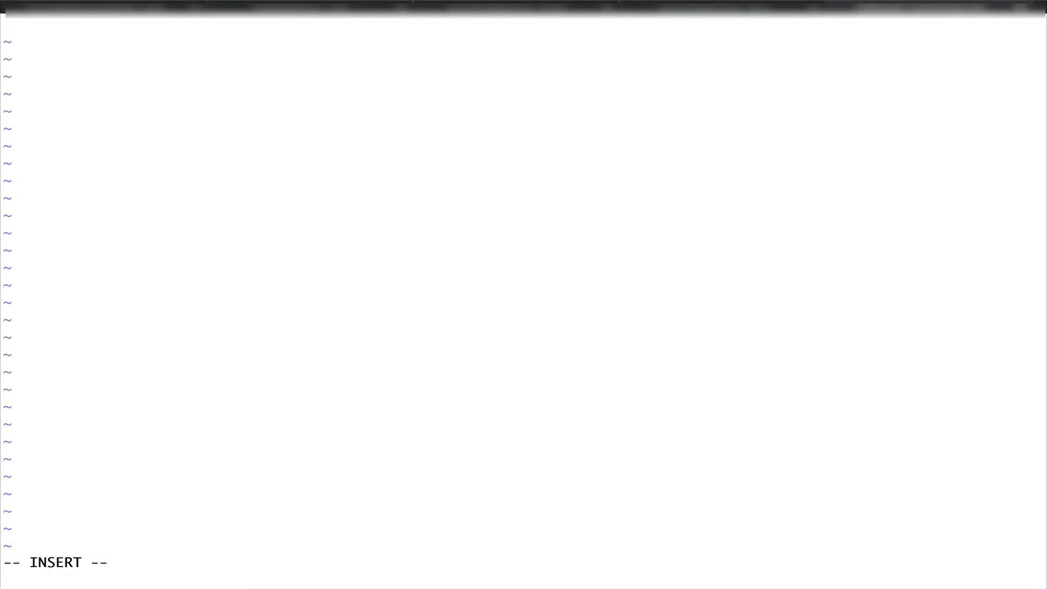
text(ins)
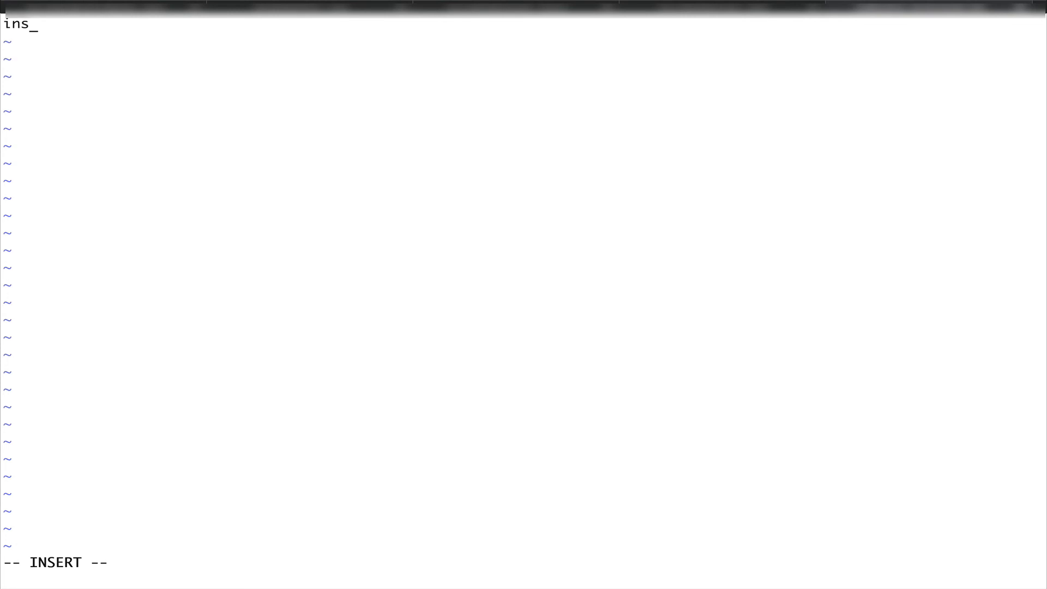
text(tance)
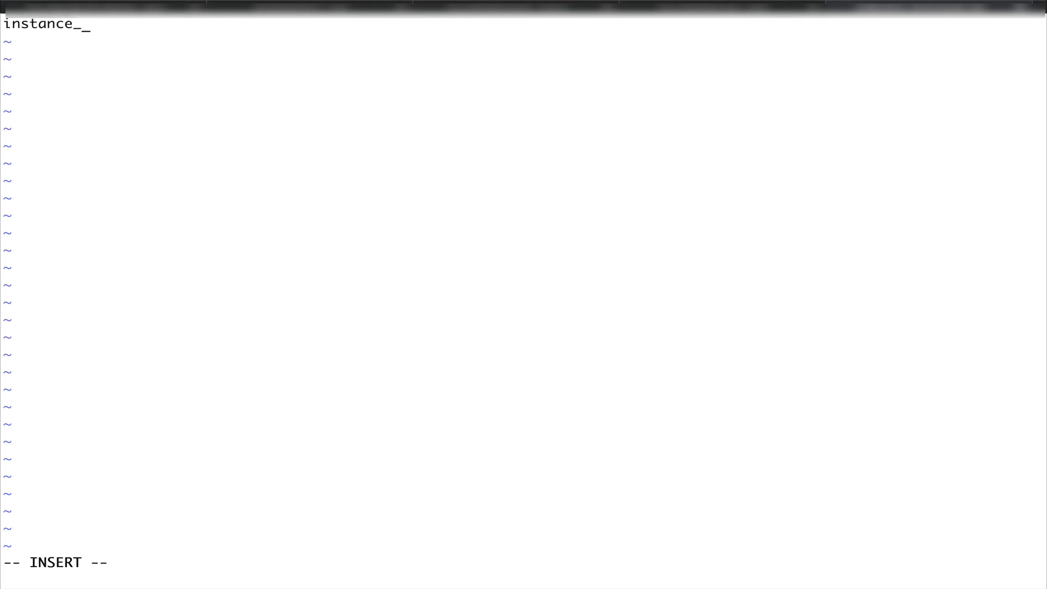
text(type = ")
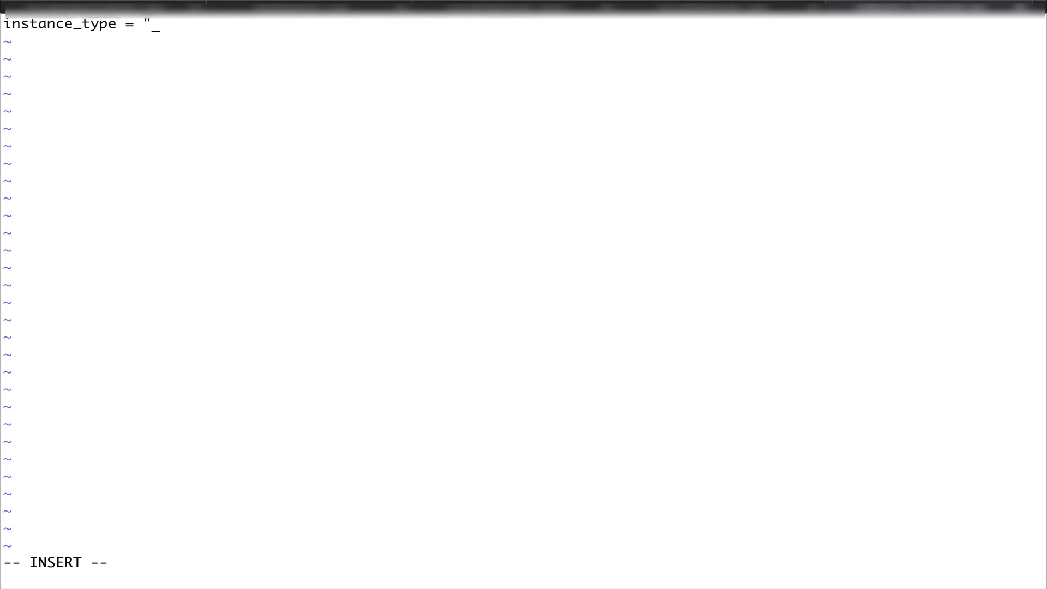
text(t2.mic)
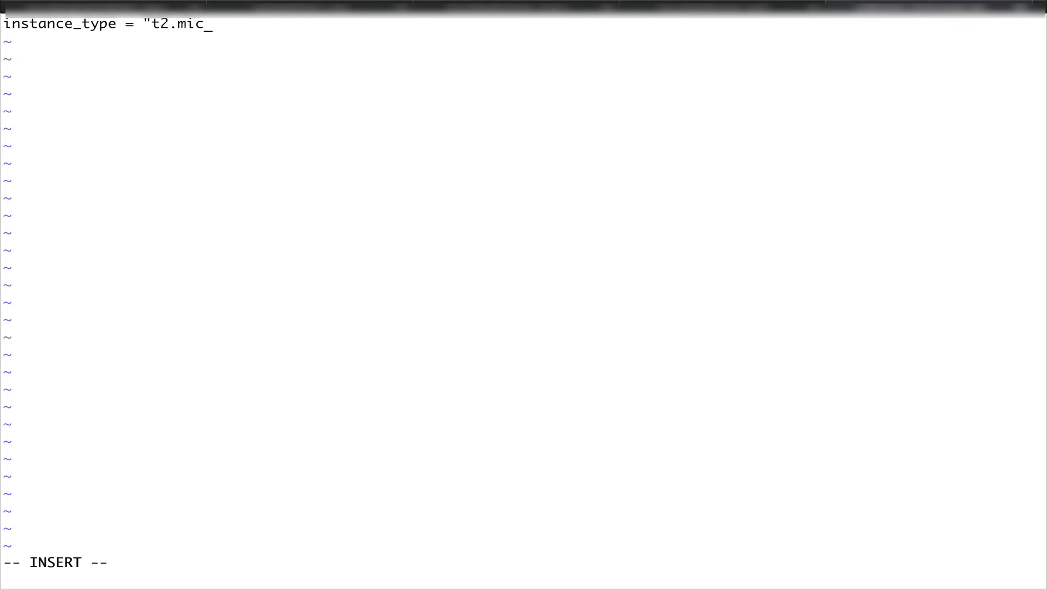
text(ro)
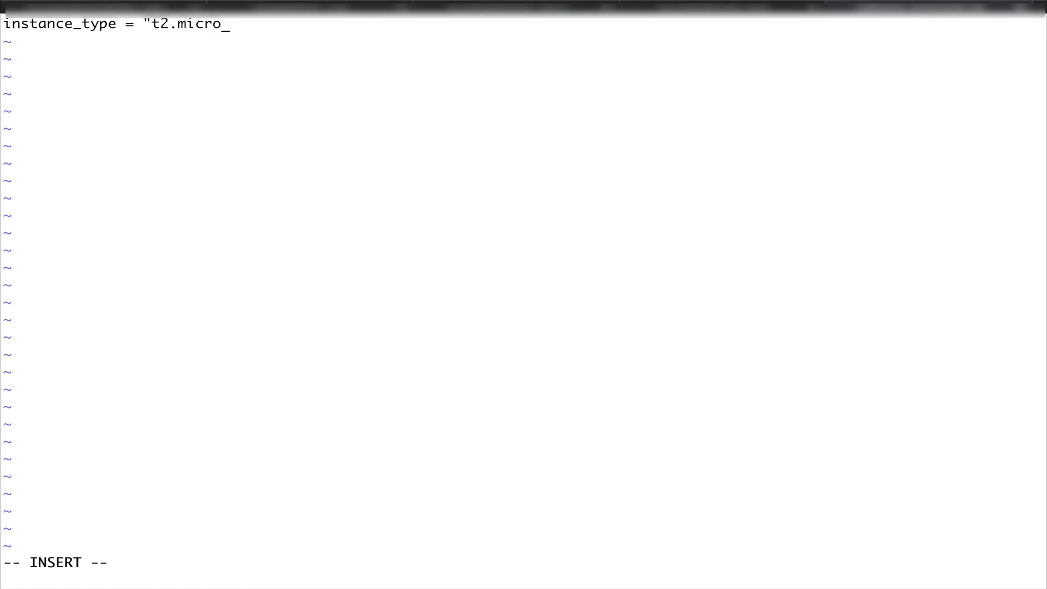
text(")
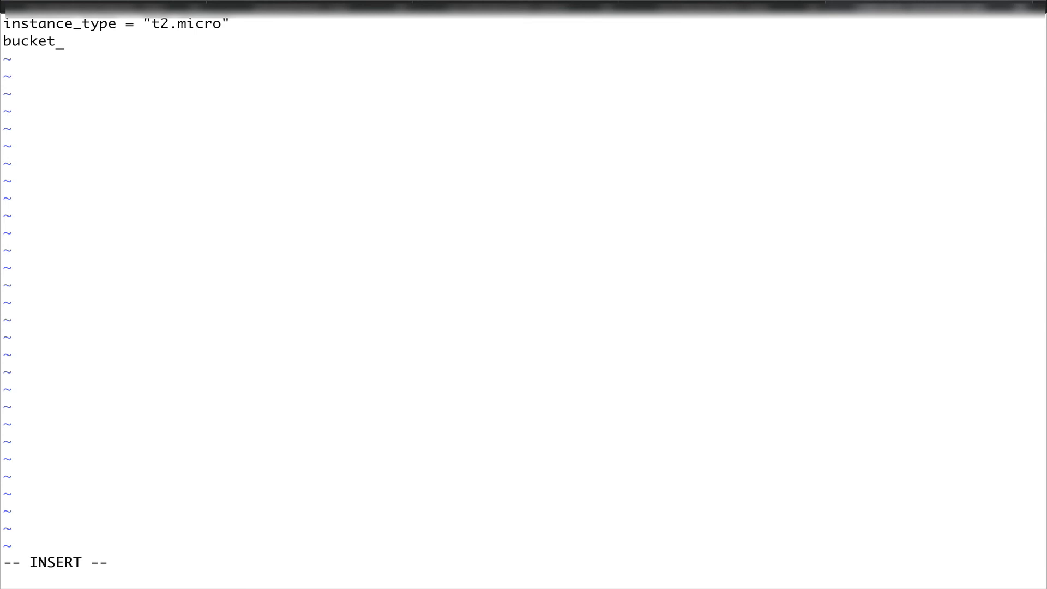
Add bucket_name "rand123454321" and ami = "ami-0761dd91277e34178" assignments.
text(name =)
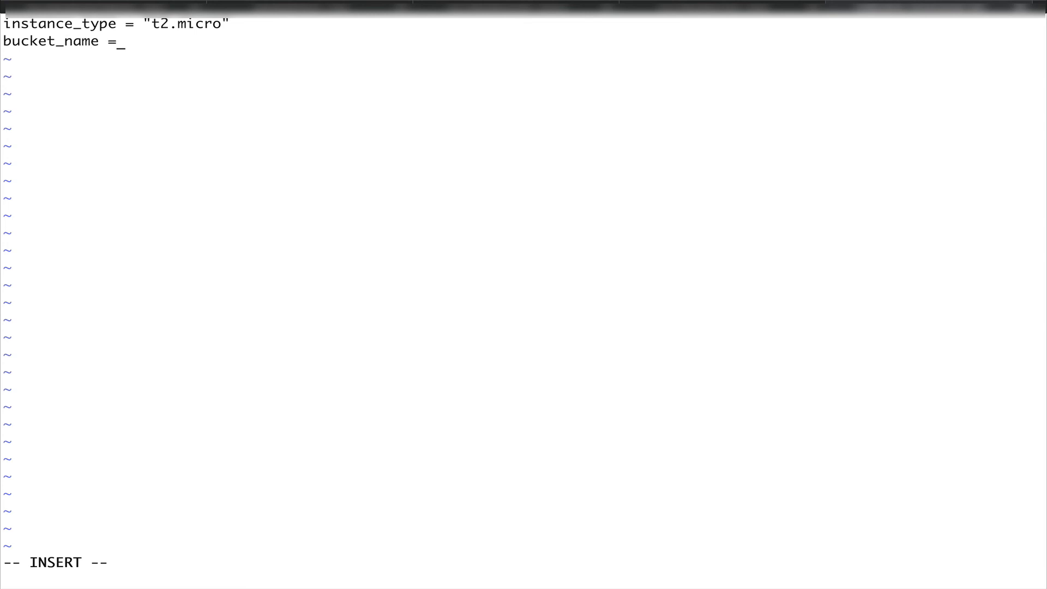
text("rand)
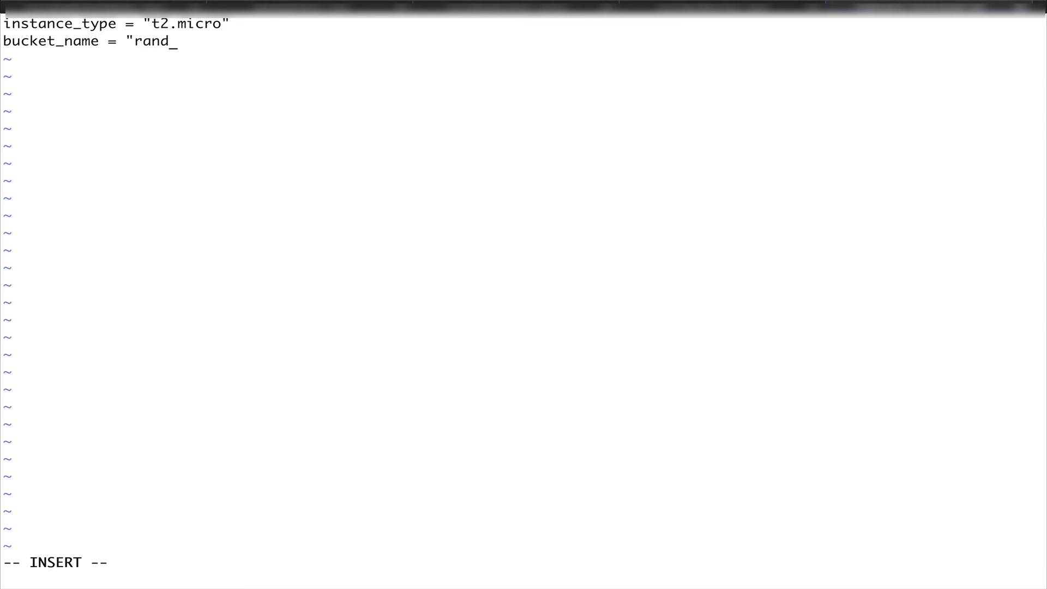
text(123454321)
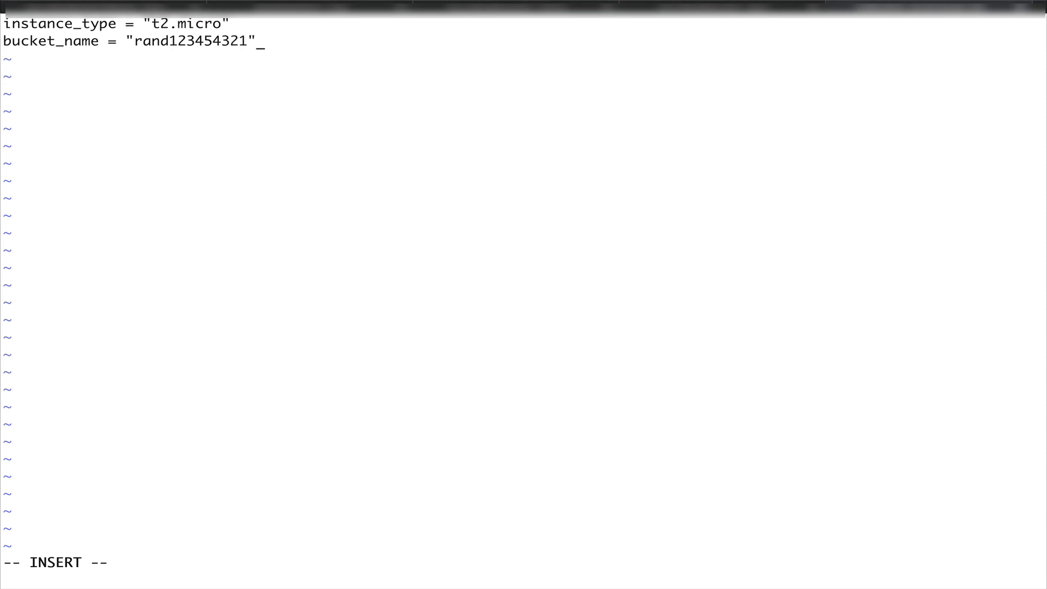
text(ami)
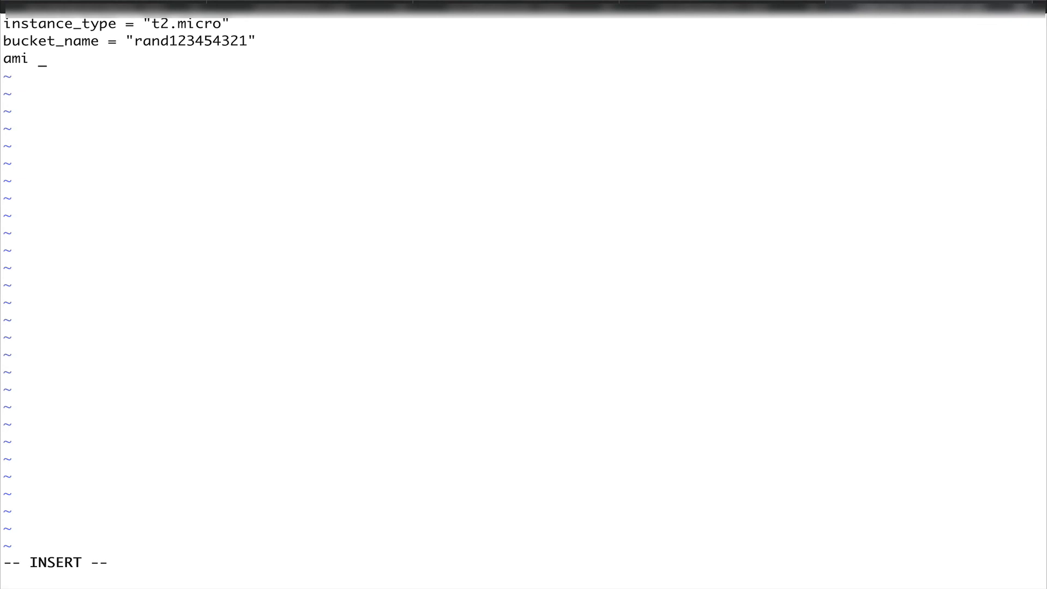
text(= "ami-0761dd91277e34178)
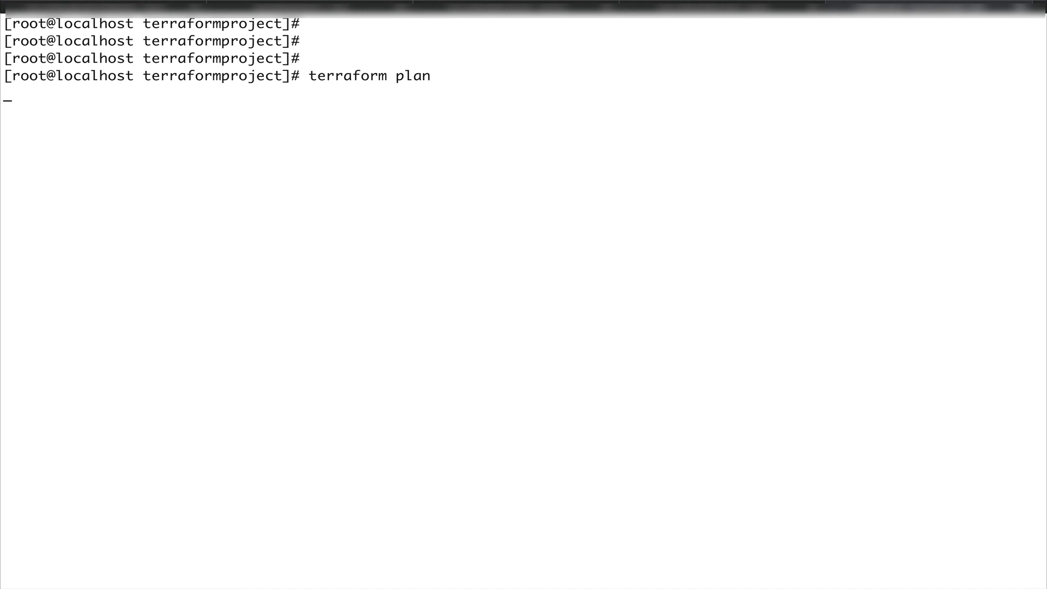
Run terraform plan and scroll the output to verify t2.micro and bucket rand123454321.
key(Return)
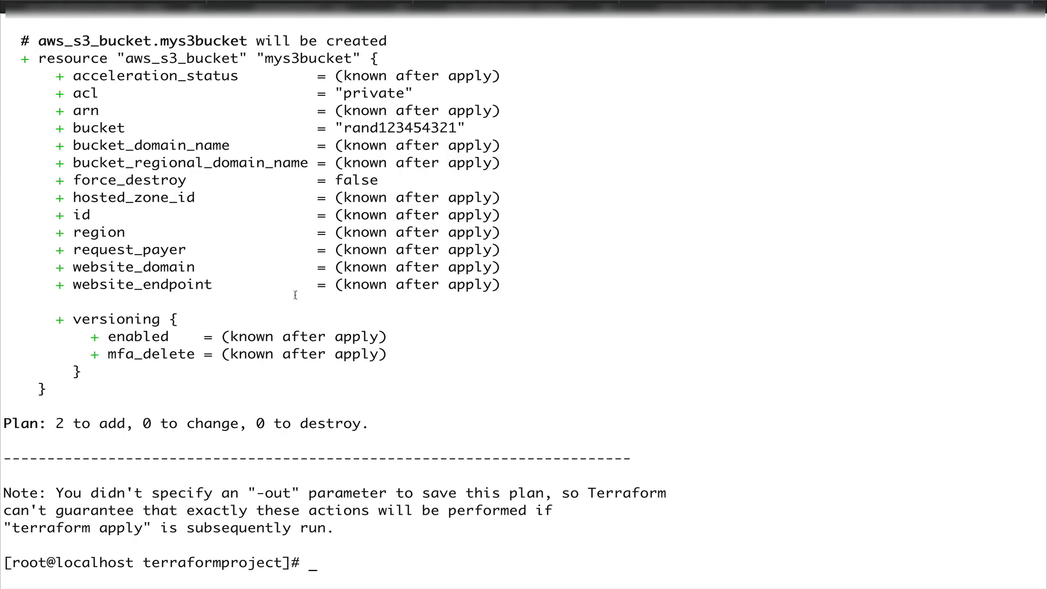
scroll(up, 3)
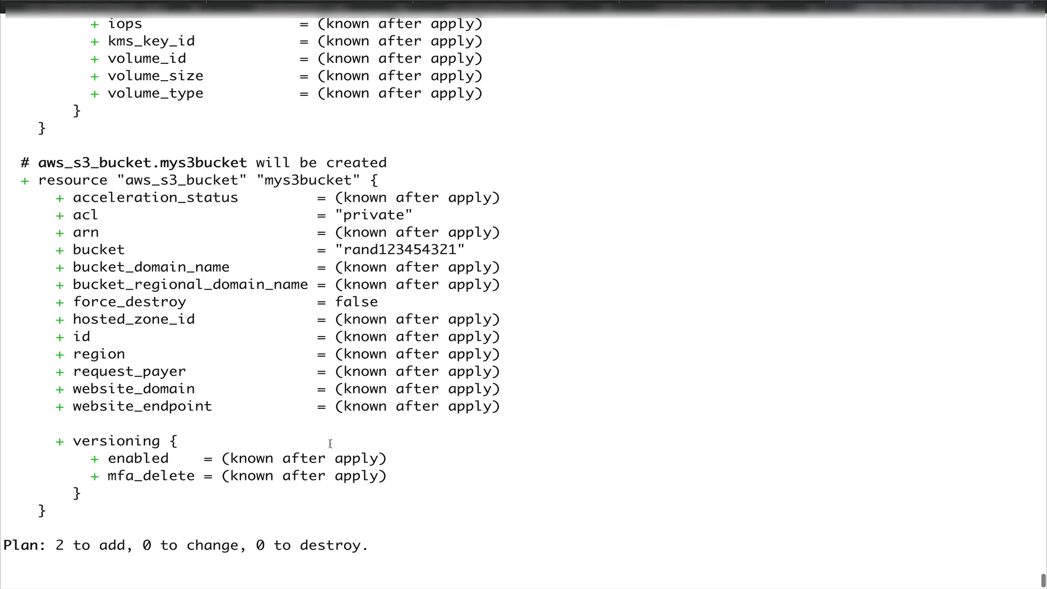
scroll(up, 3)
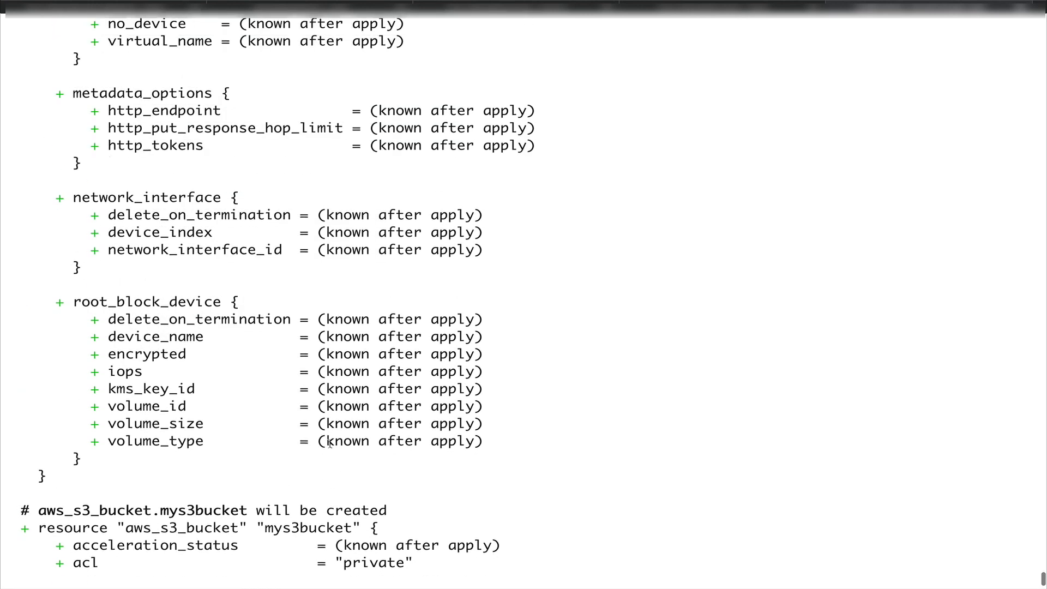
scroll(up, 3)
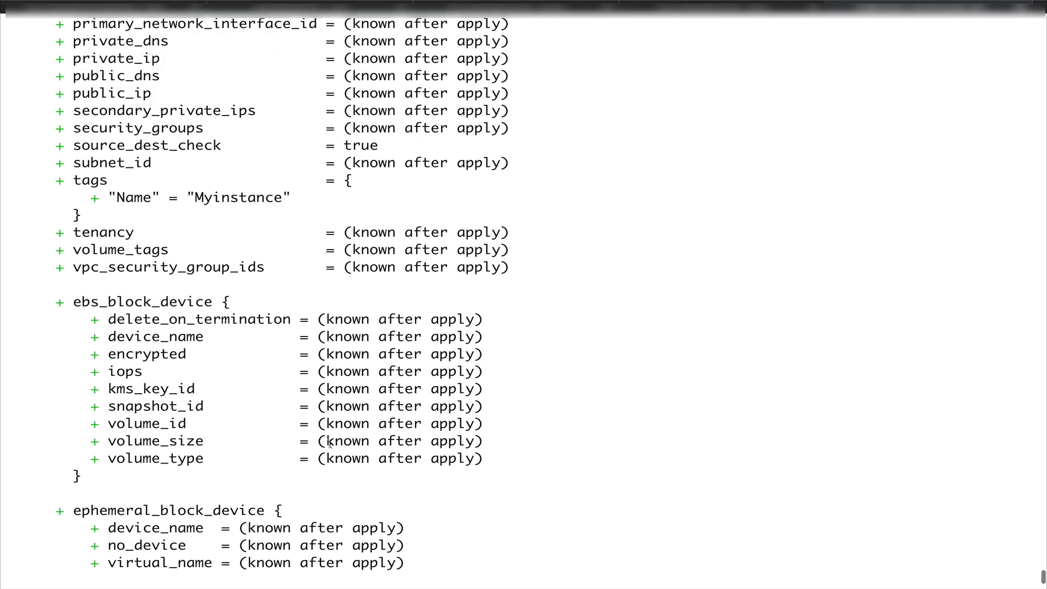
scroll(up, 3)
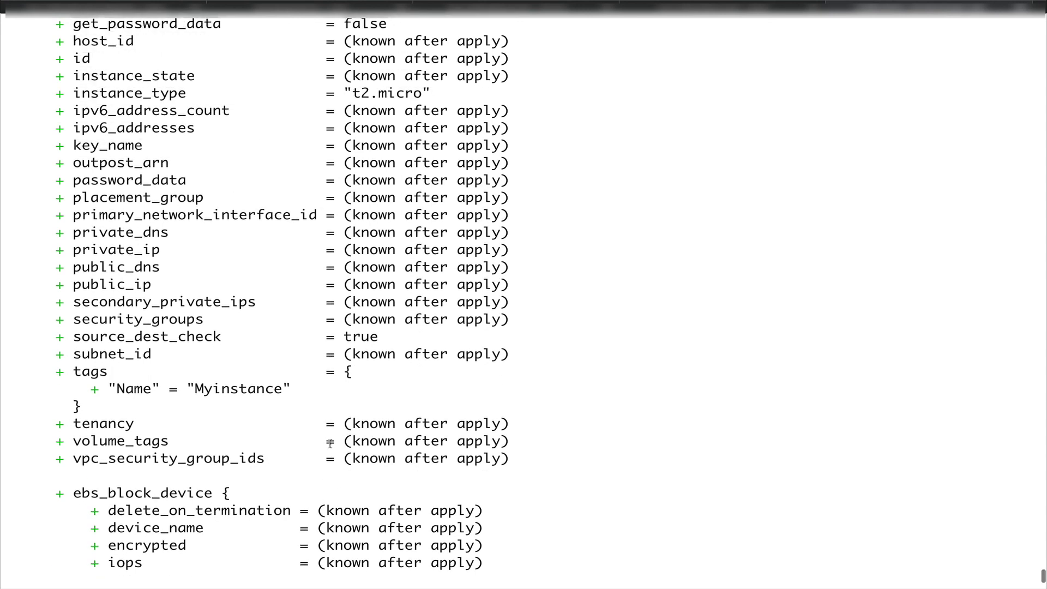
scroll(up, 3)
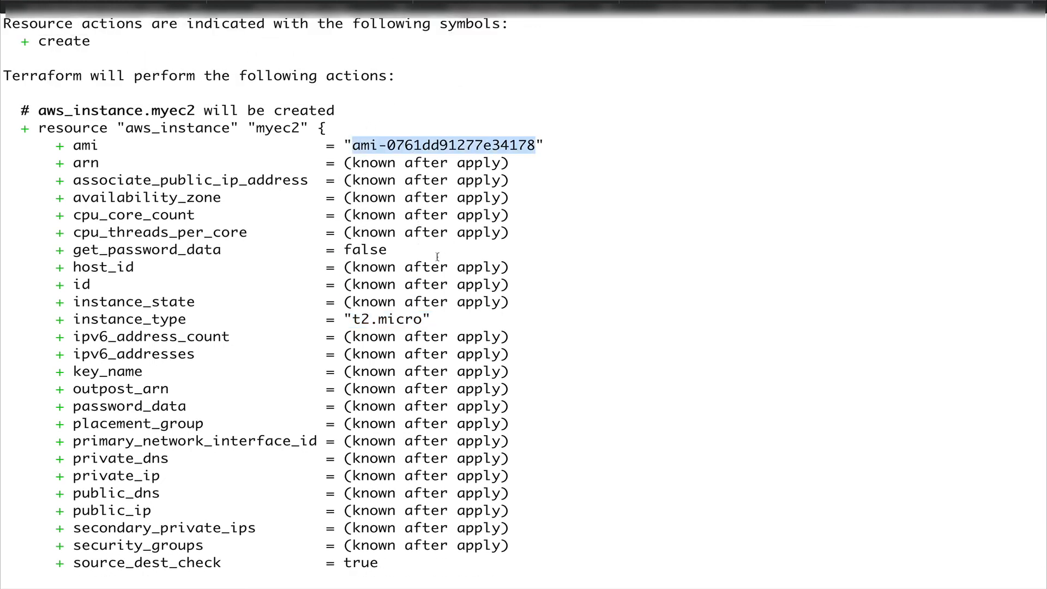
scroll(down, 3)
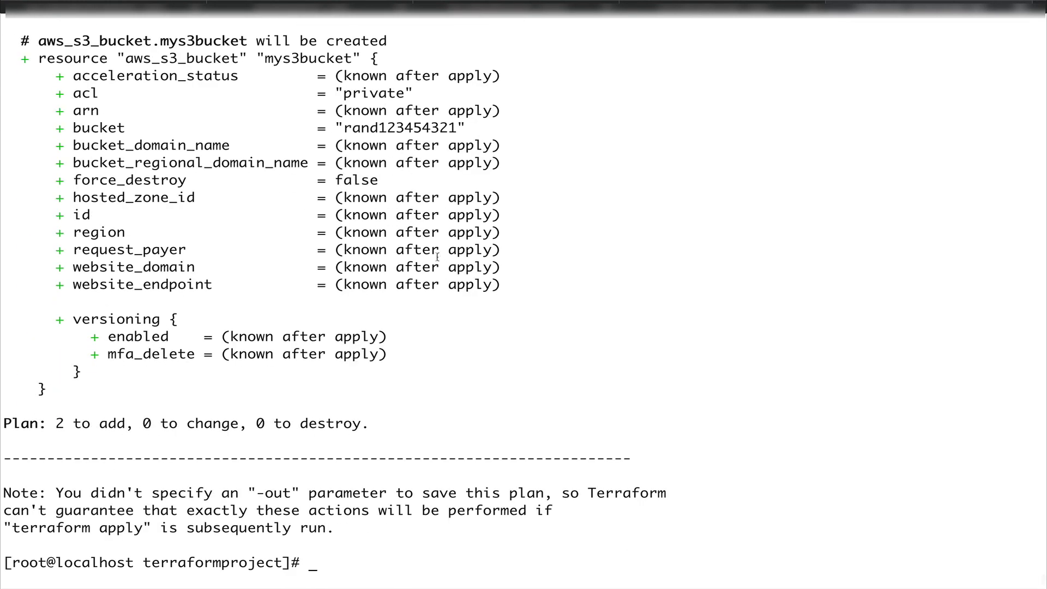